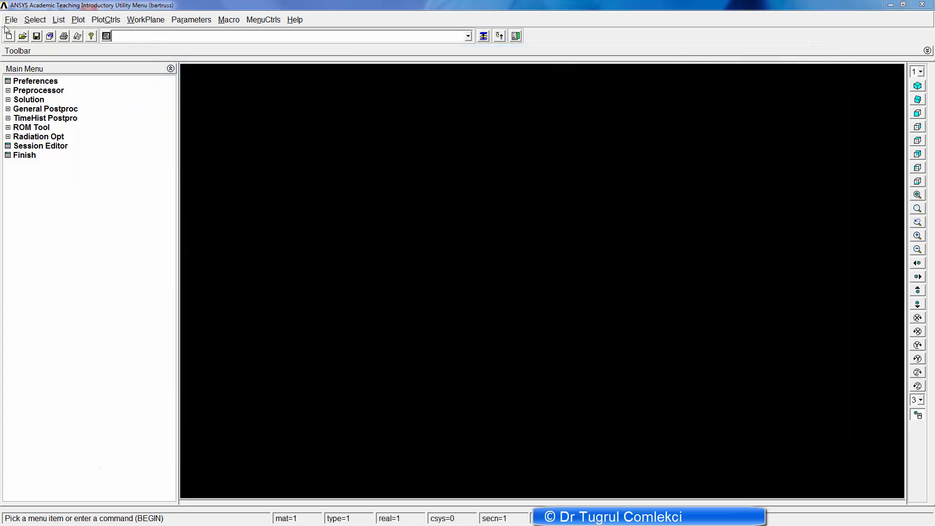
Step: Expand the Preprocessor and its Element Type branch in the Main Menu
left_click(10, 19)
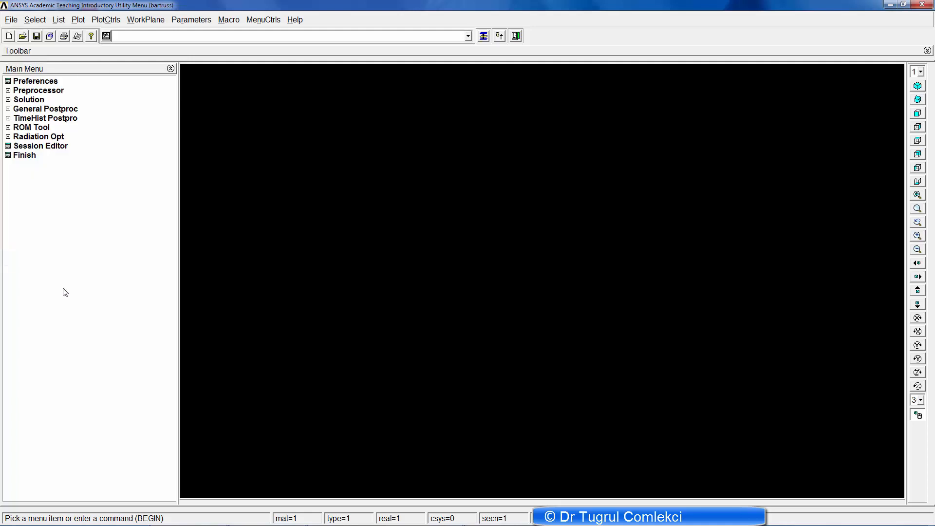
left_click(38, 90)
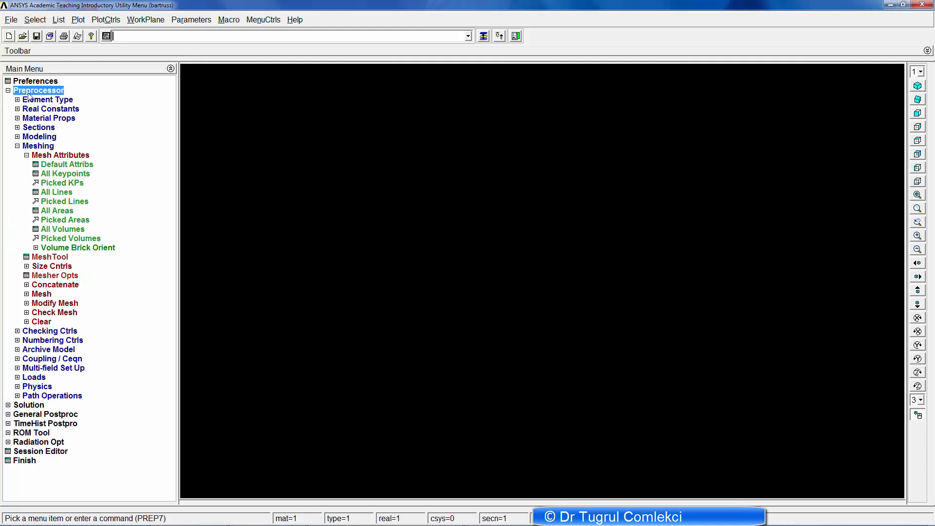
mouse_move(19, 105)
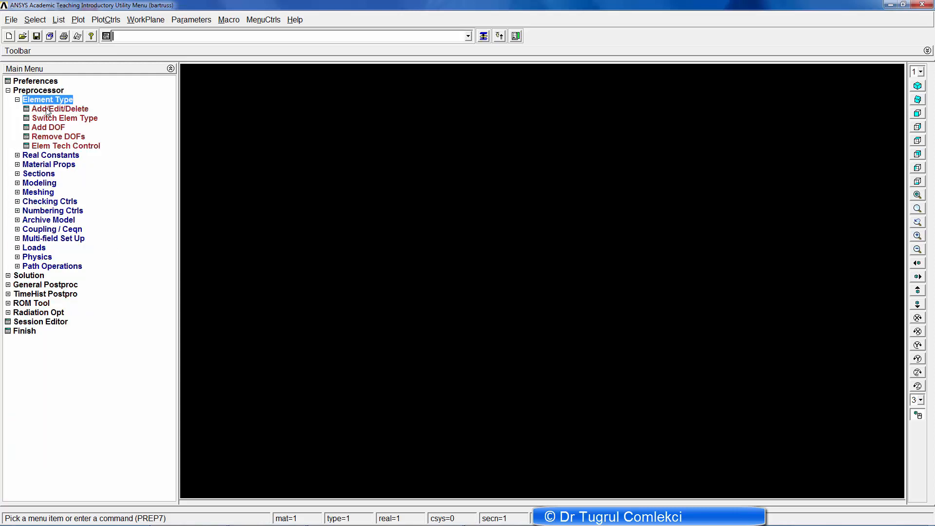
Step: Add element type 1 as the Solid 8-node PLANE183 element
left_click(59, 109)
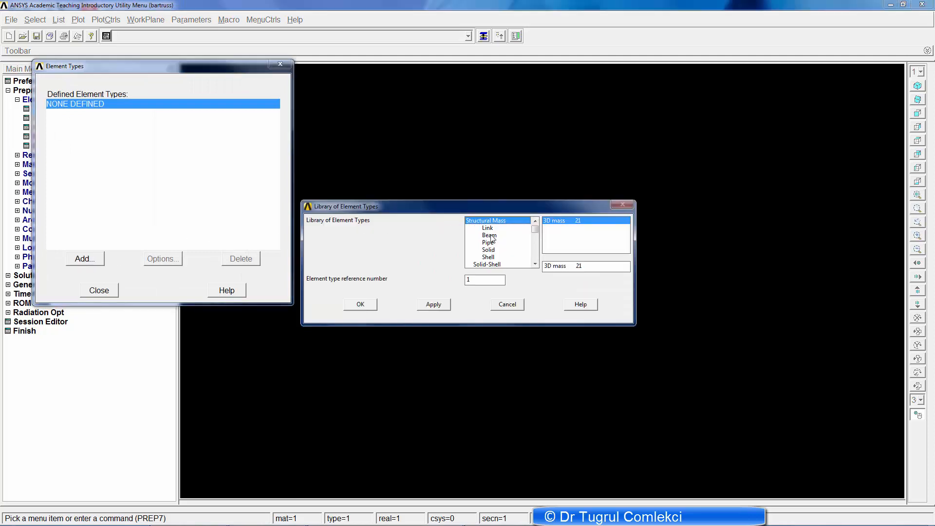
left_click(487, 249)
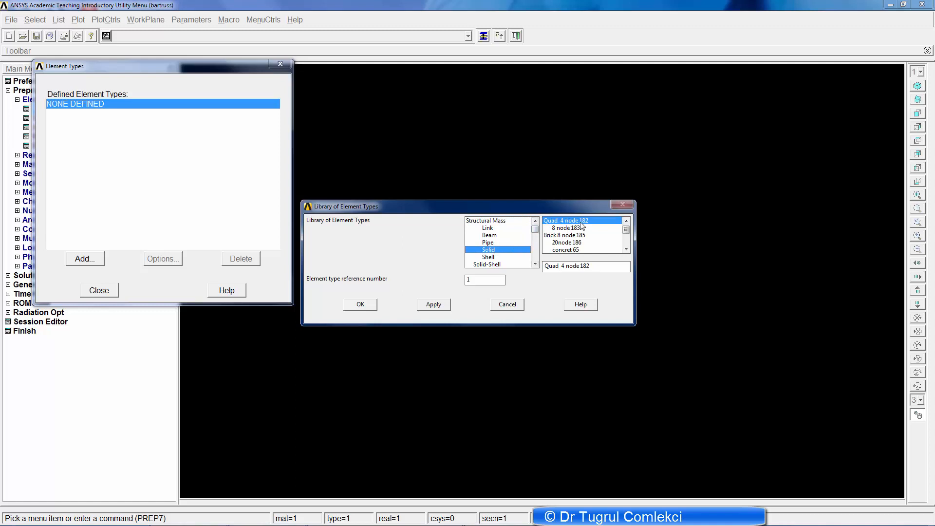
mouse_move(585, 227)
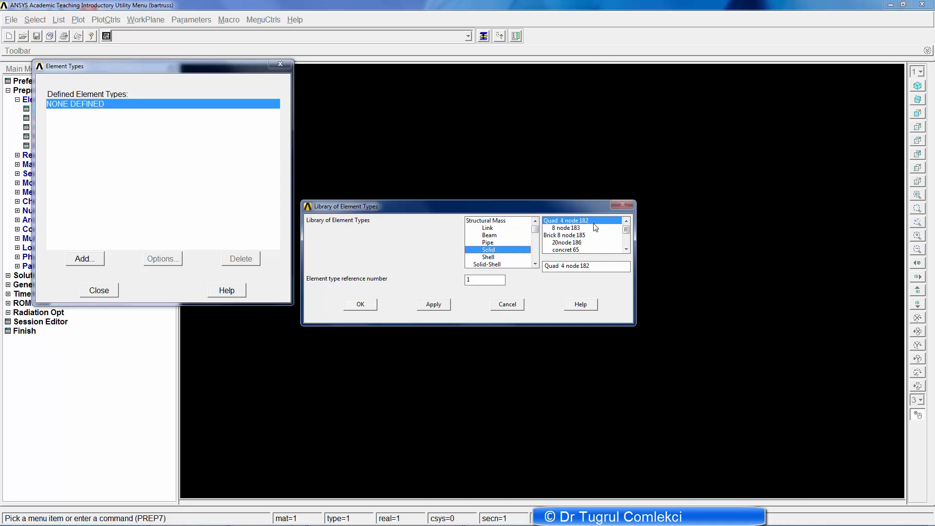
mouse_move(584, 229)
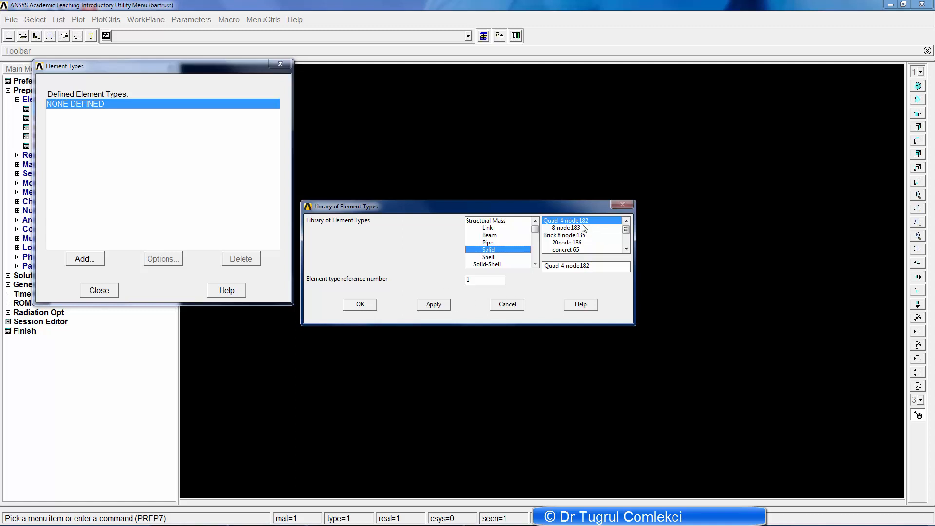
left_click(563, 228)
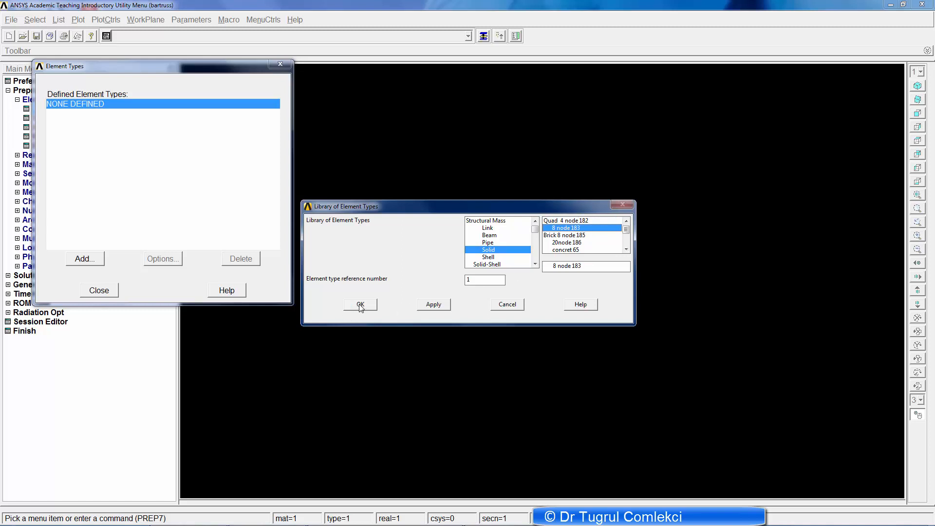
left_click(360, 304)
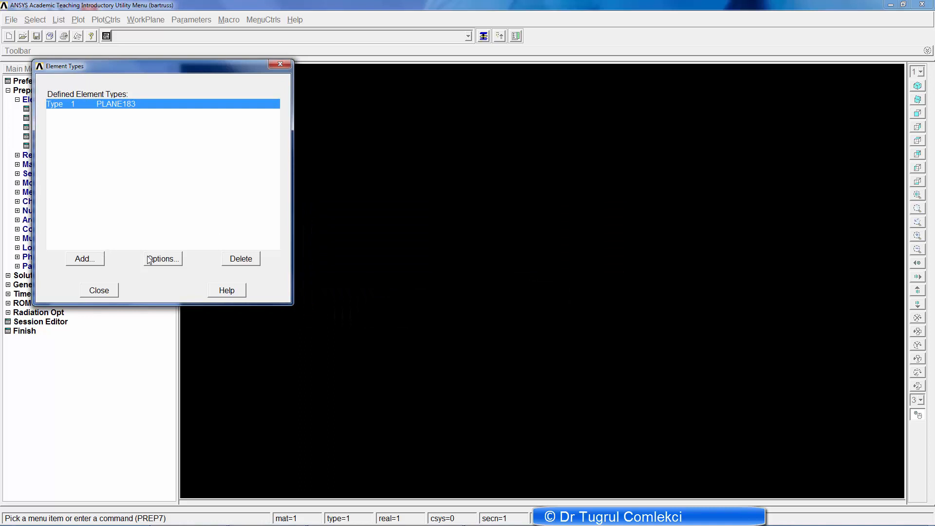
Step: Set PLANE183 element behaviour to plane strain and close the element types list
left_click(162, 258)
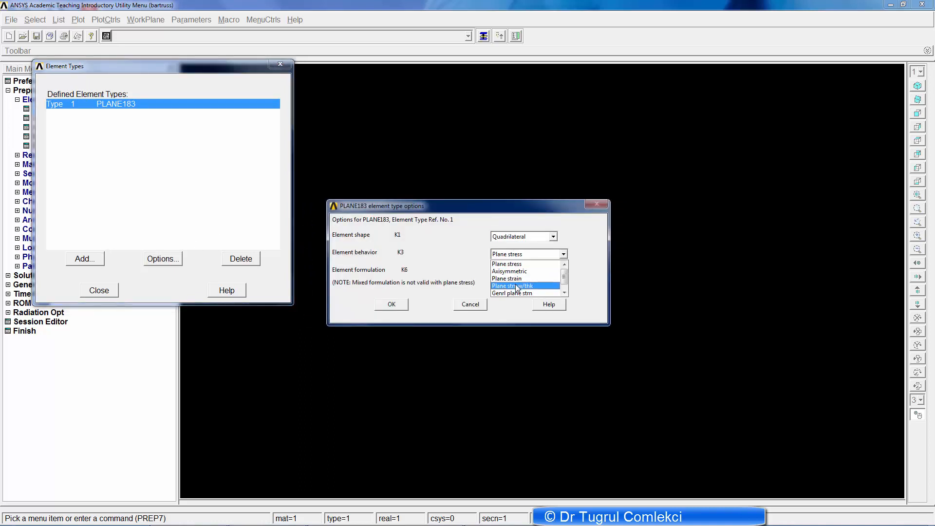
left_click(507, 279)
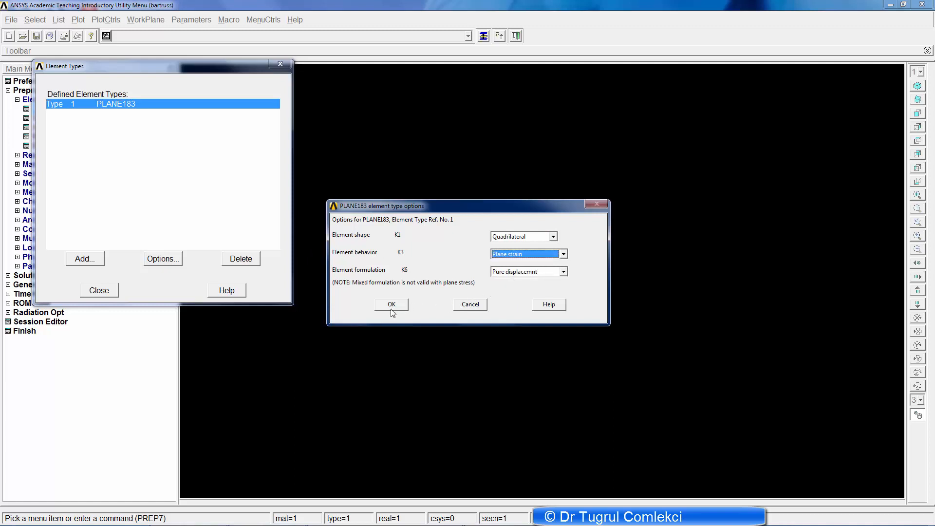
left_click(391, 304)
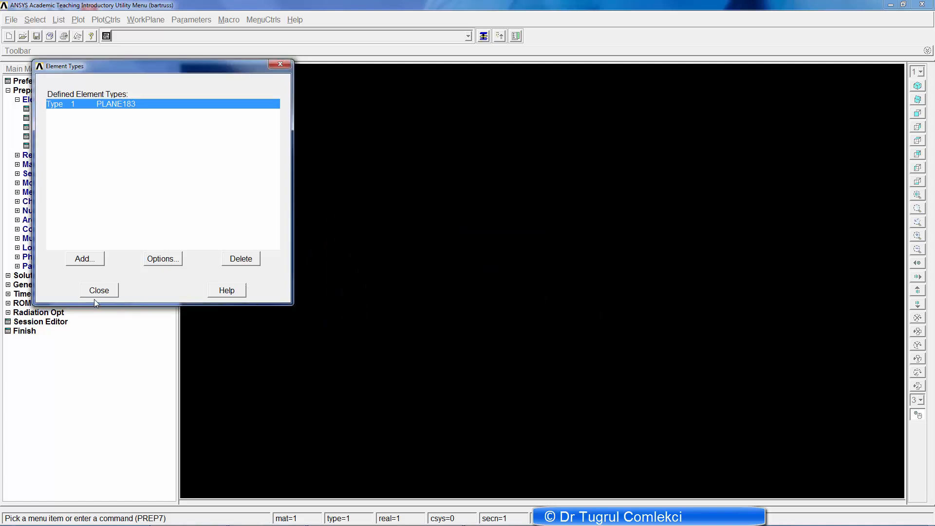
left_click(99, 290)
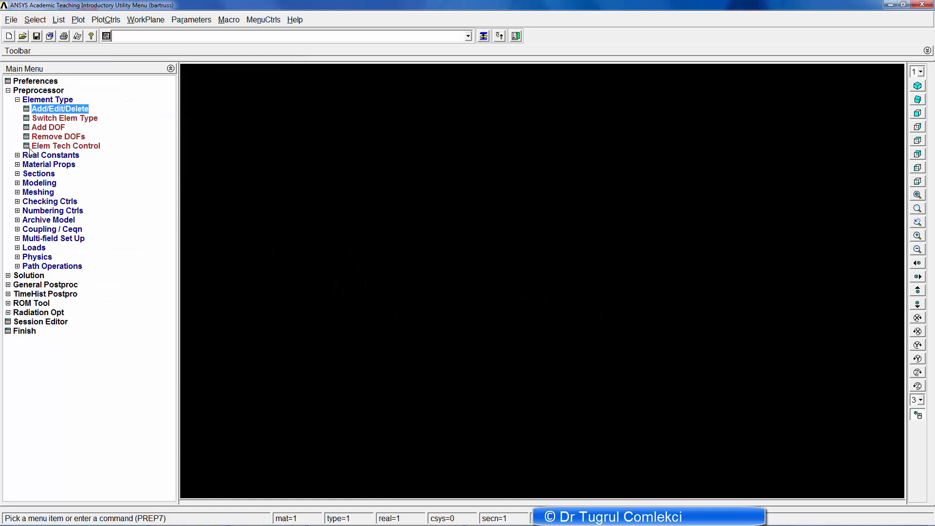
Step: Enter EX 200000 and PRXY 0.3 as linear isotropic elastic properties of material 1
left_click(18, 98)
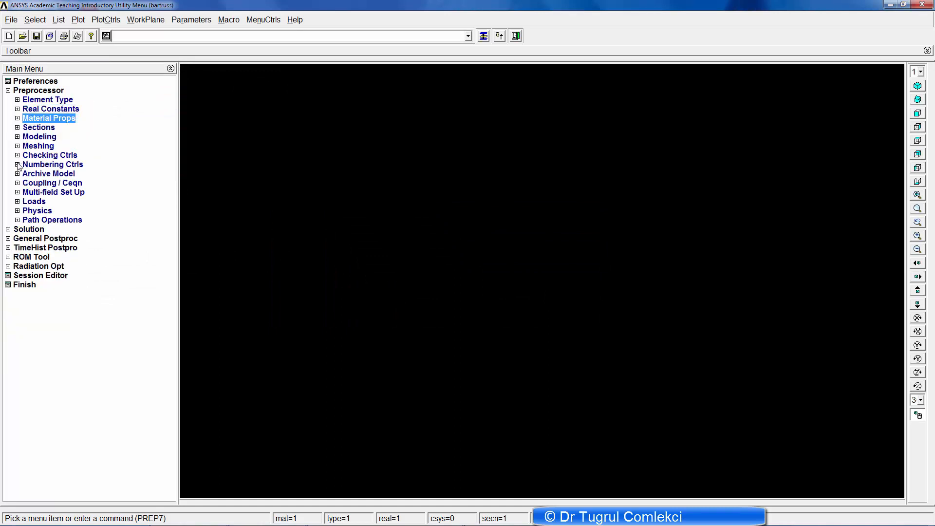
left_click(49, 117)
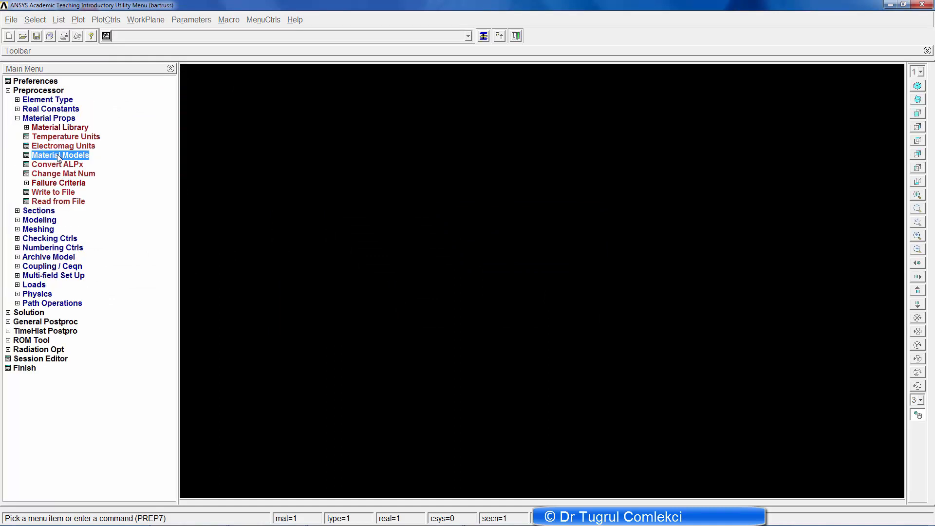
left_click(60, 155)
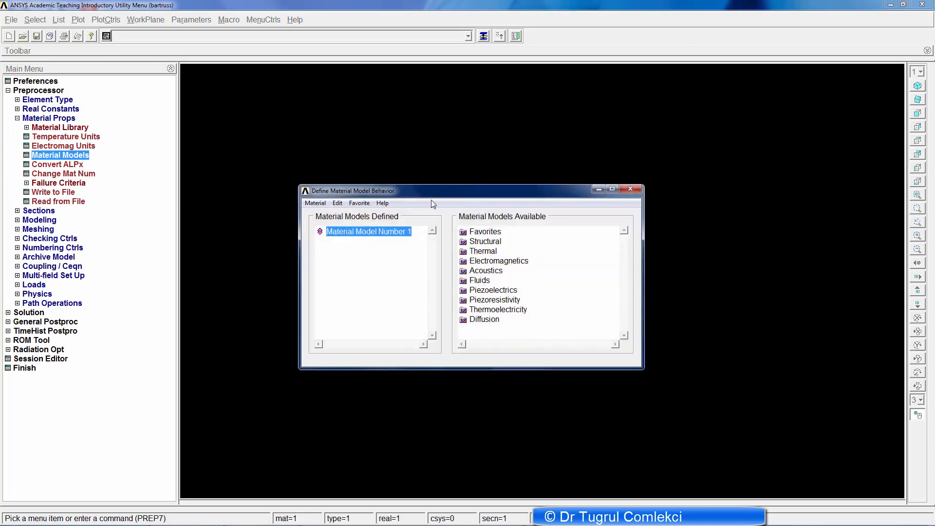
mouse_move(489, 244)
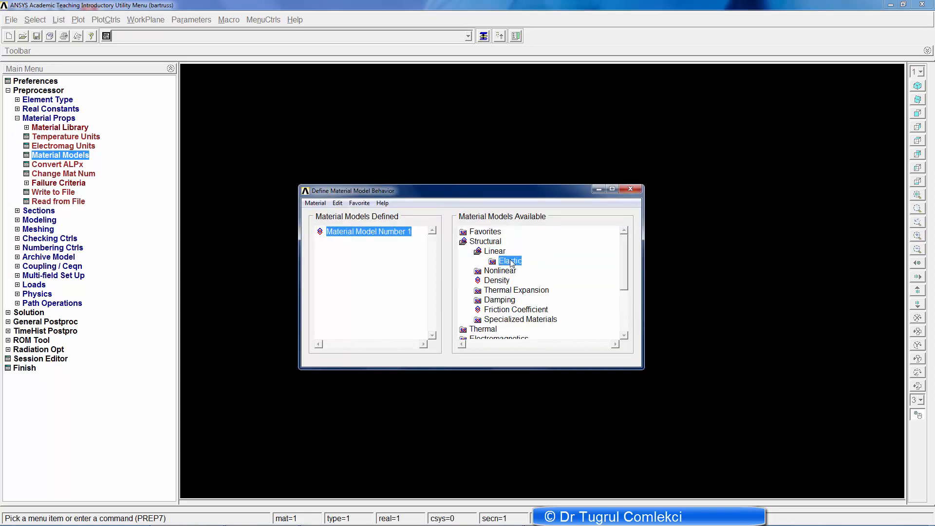
double_click(510, 261)
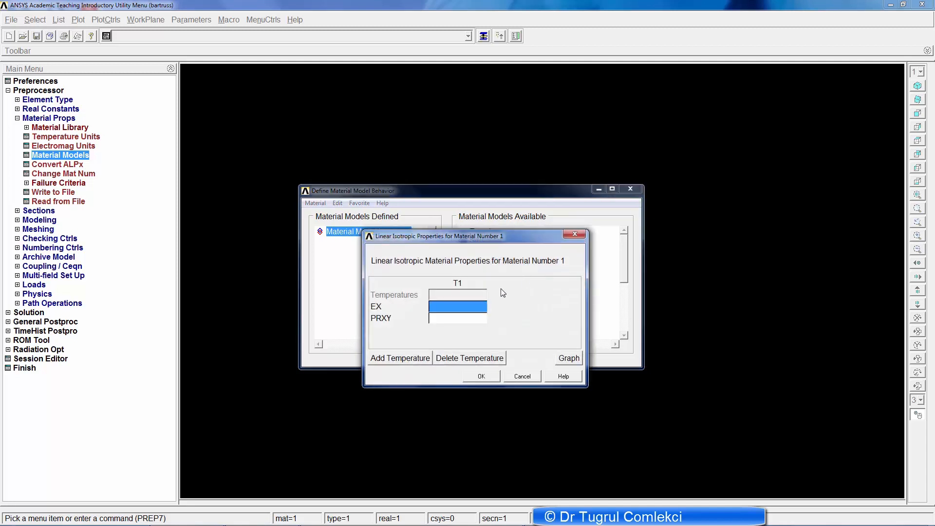
type("200000")
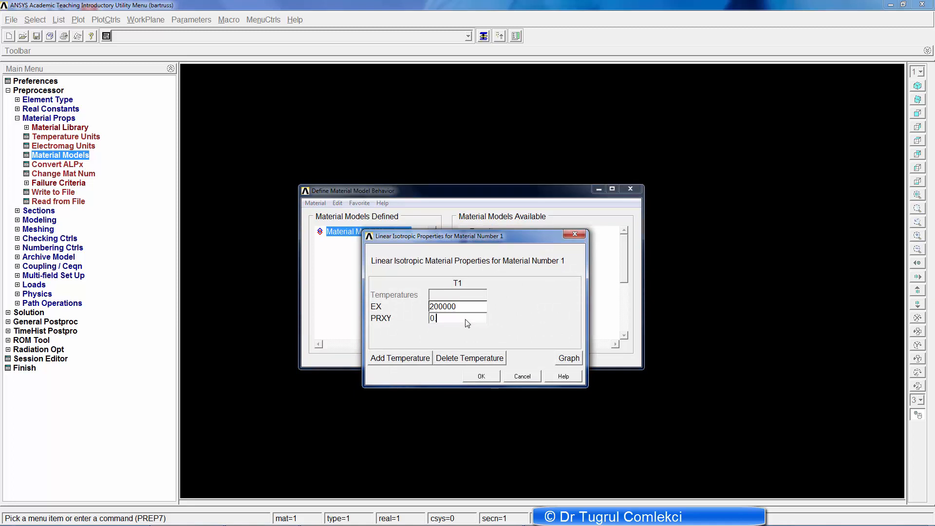
type(".3")
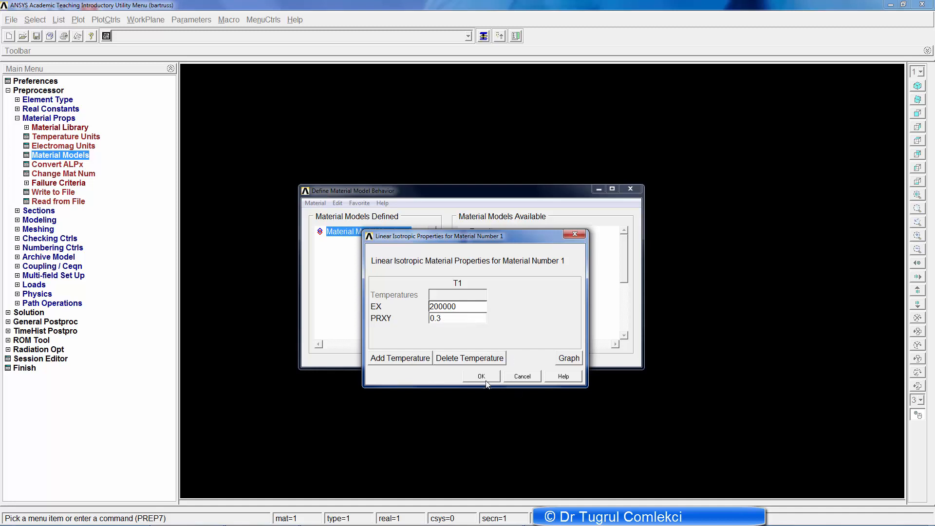
left_click(481, 376)
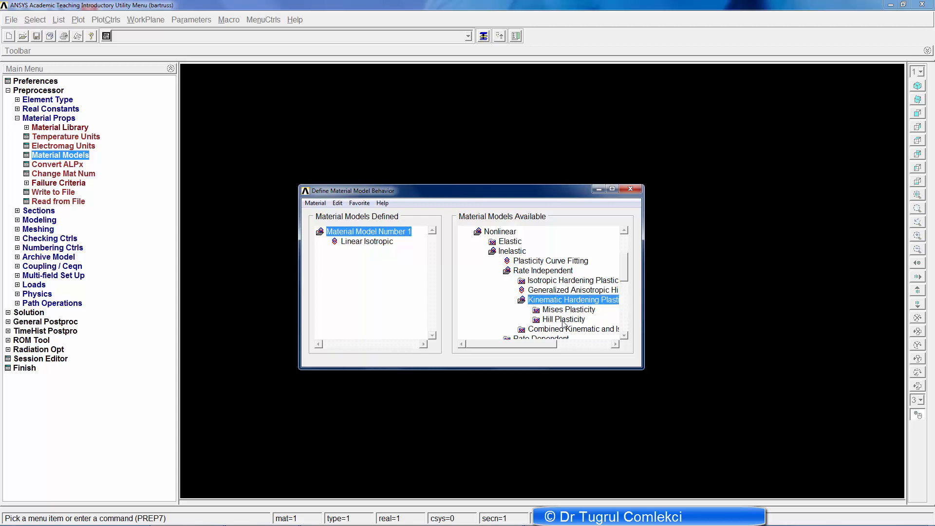
Step: Enter yield stress 300 and tangent modulus 10 for Mises bilinear kinematic hardening, then close Material Models
double_click(569, 319)
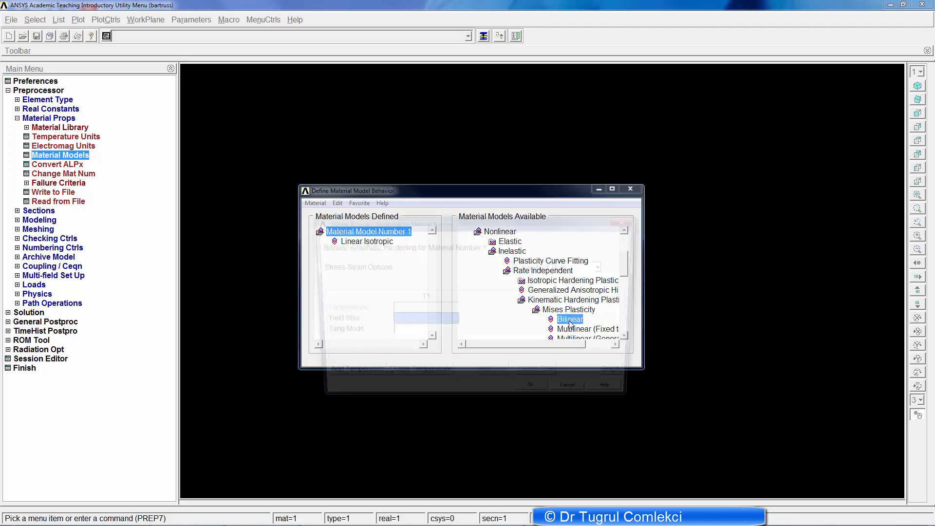
double_click(569, 319)
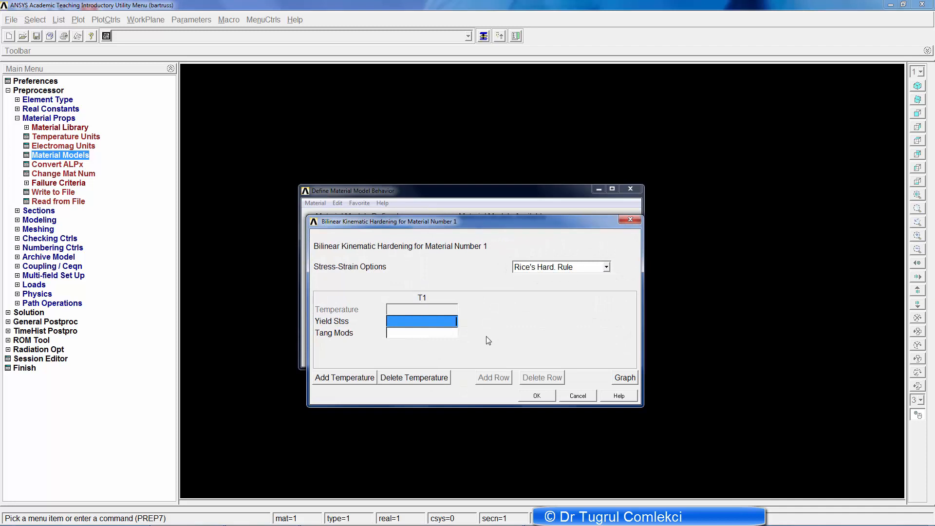
type("3")
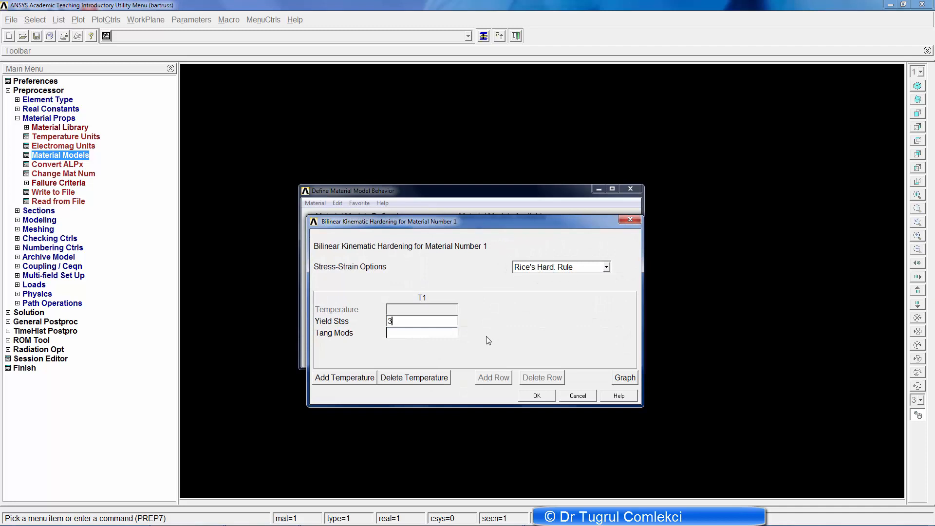
type("00")
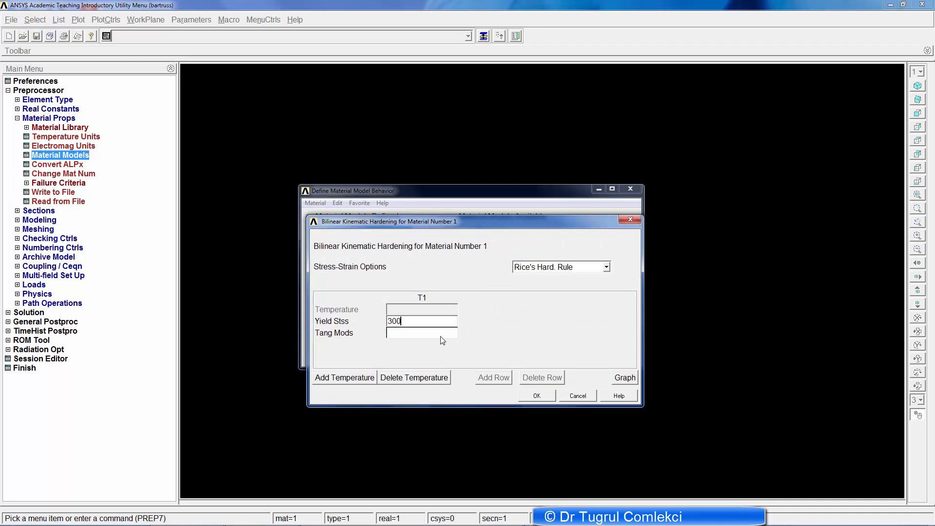
type("10")
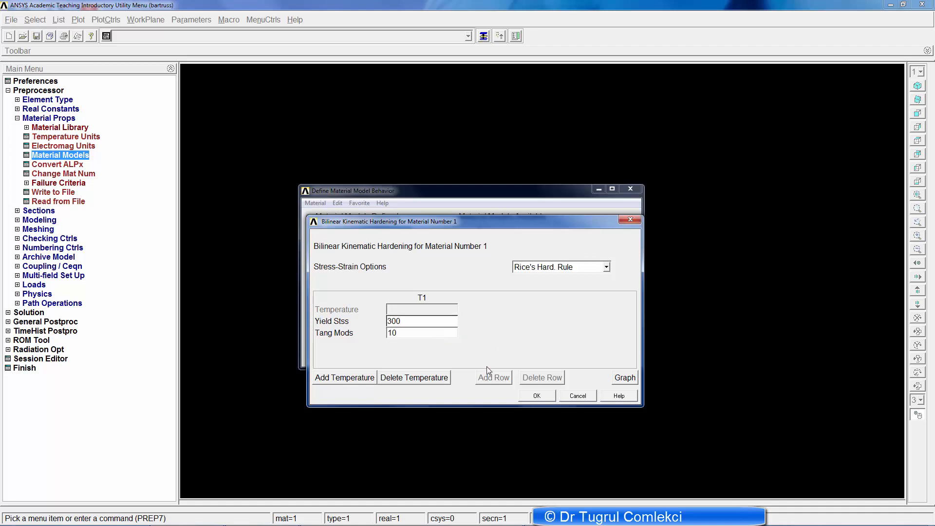
left_click(535, 396)
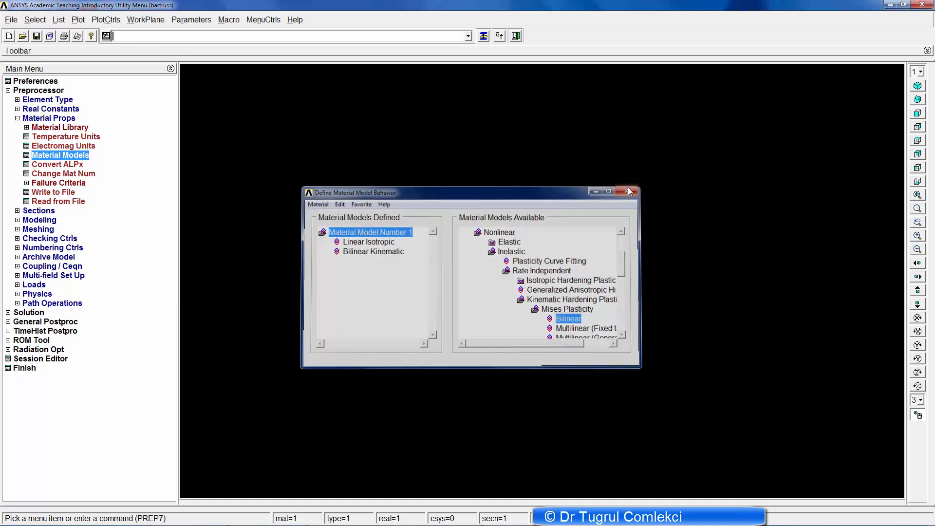
left_click(628, 191)
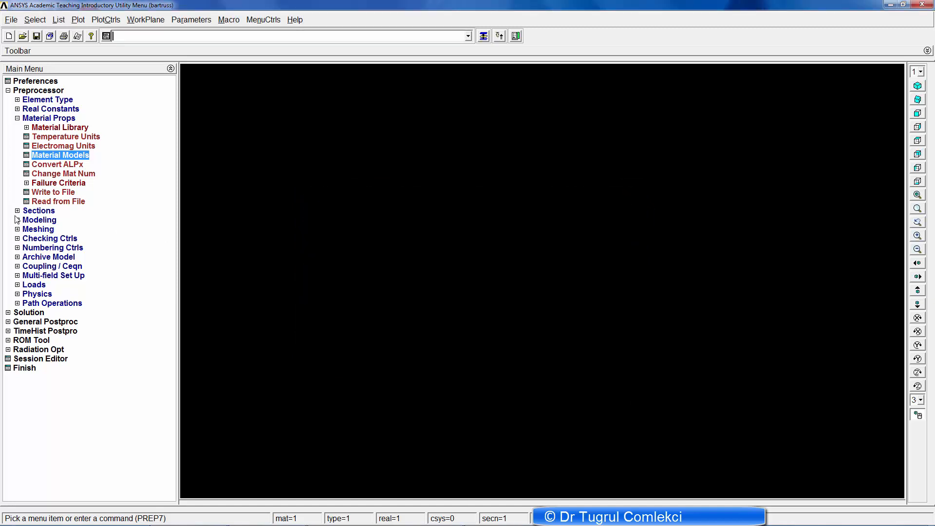
Step: Create keypoint 1 at the origin, then keypoints along X up to keypoint 3 at X 200
left_click(39, 220)
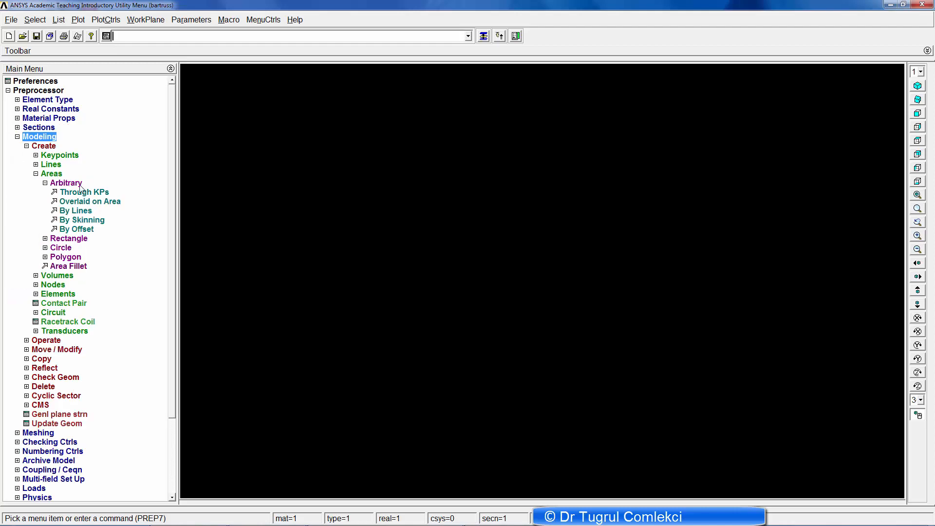
mouse_move(82, 189)
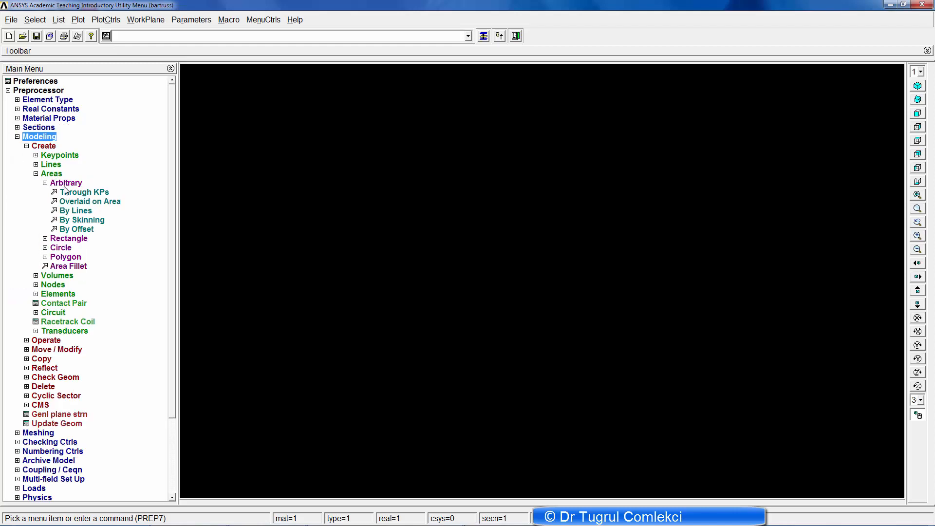
left_click(60, 155)
type("1")
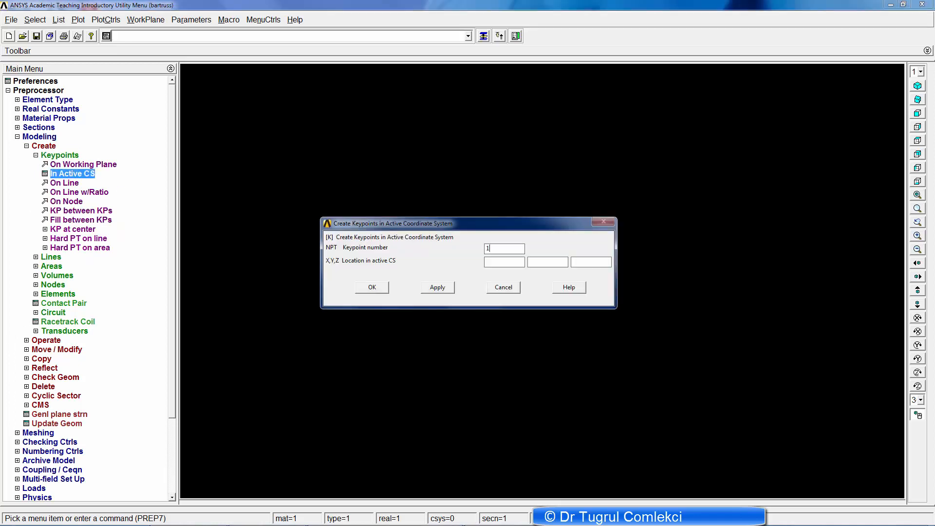
left_click(438, 287)
type("1")
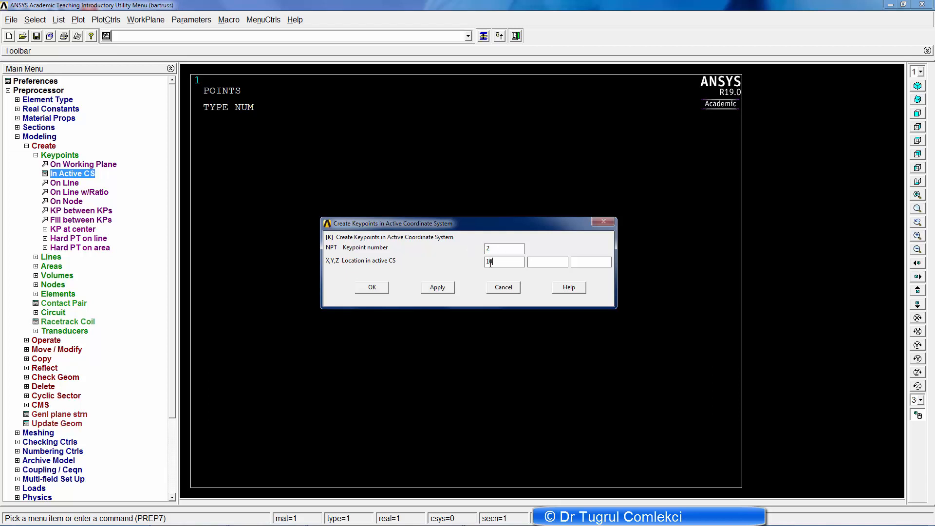
type("00")
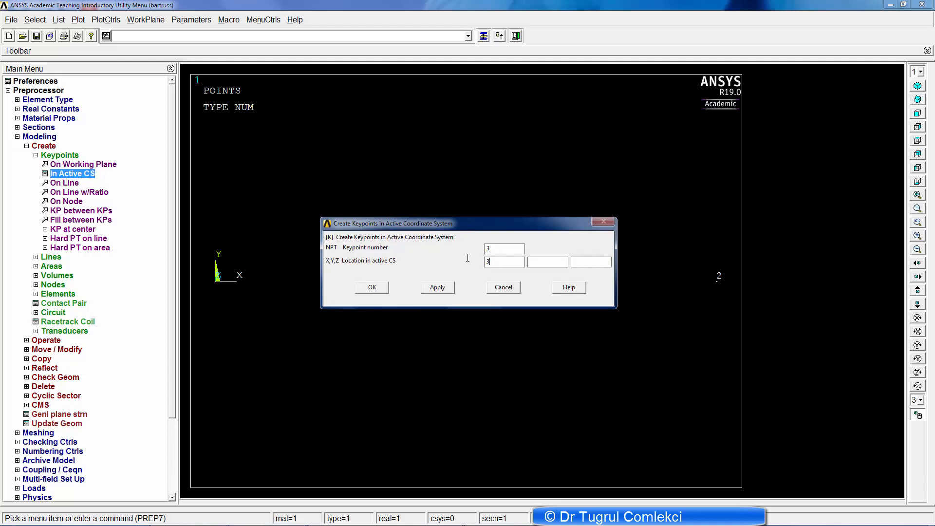
type("200")
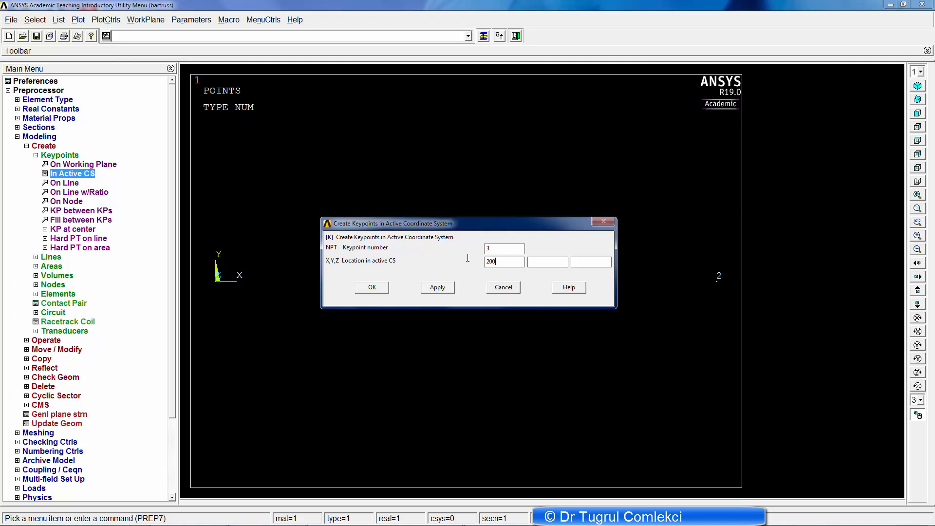
left_click(437, 286)
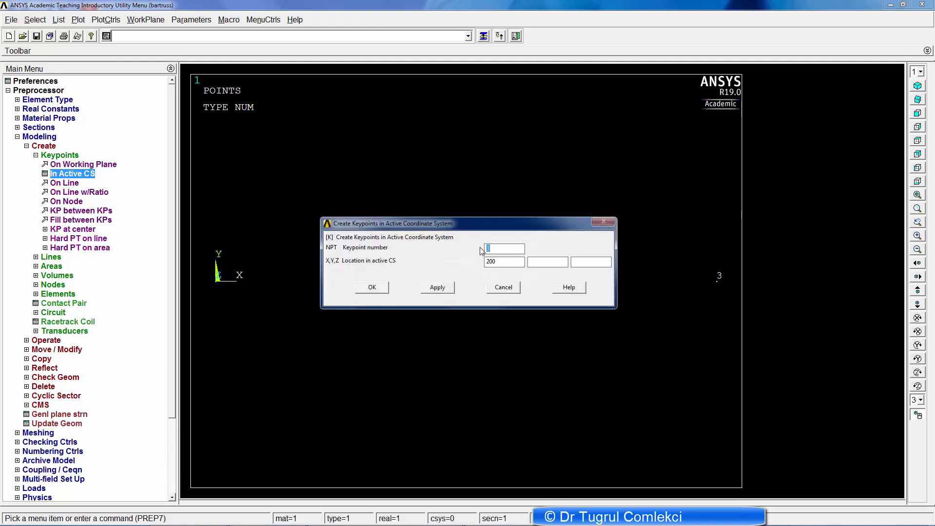
Step: Create keypoint 4 at Y 200 and keypoint 5 at Y 100
left_click(505, 261)
type("0")
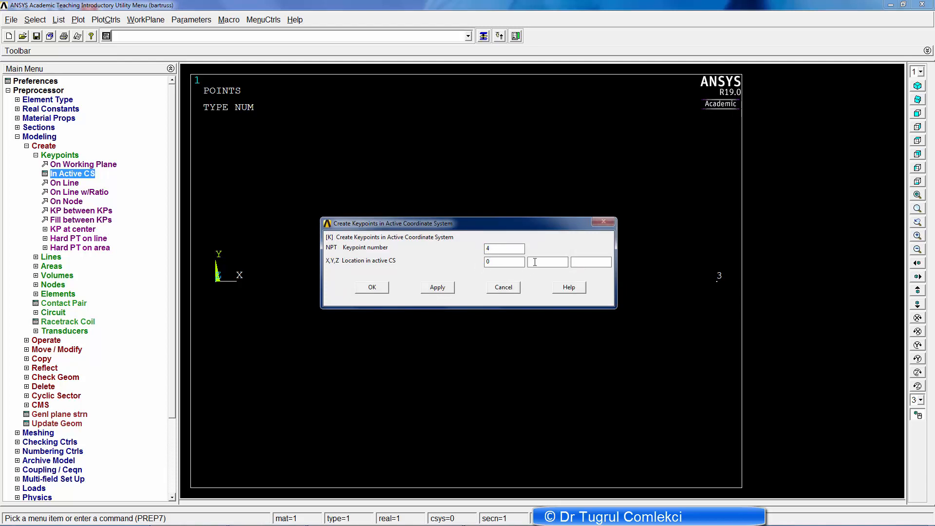
type("200")
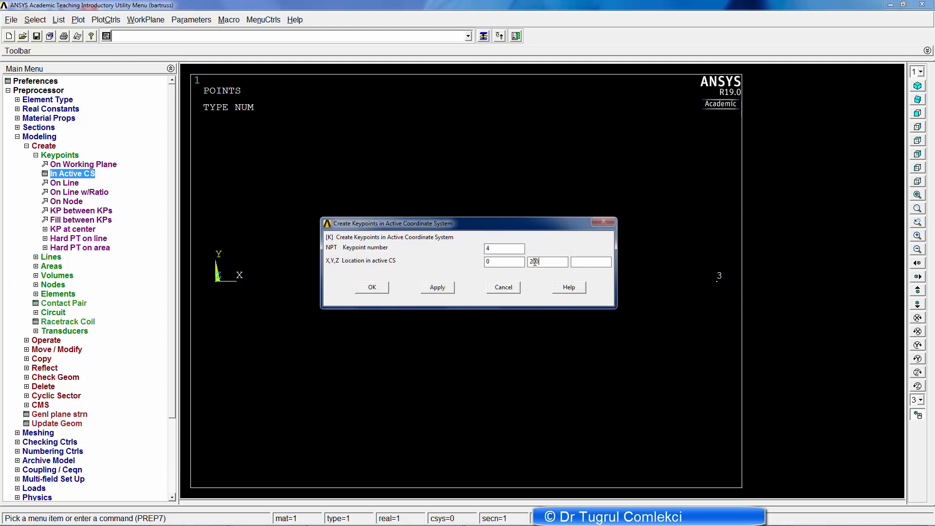
left_click(438, 287)
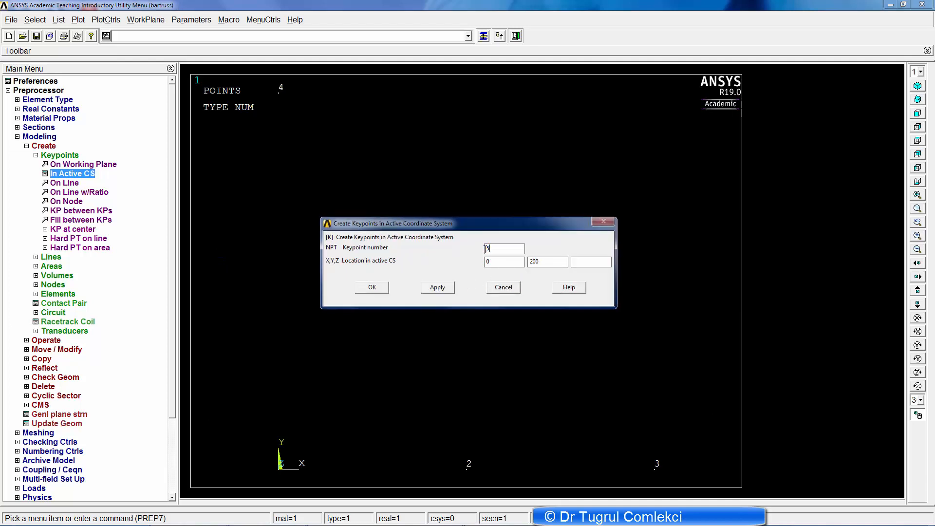
triple_click(547, 262)
type("100")
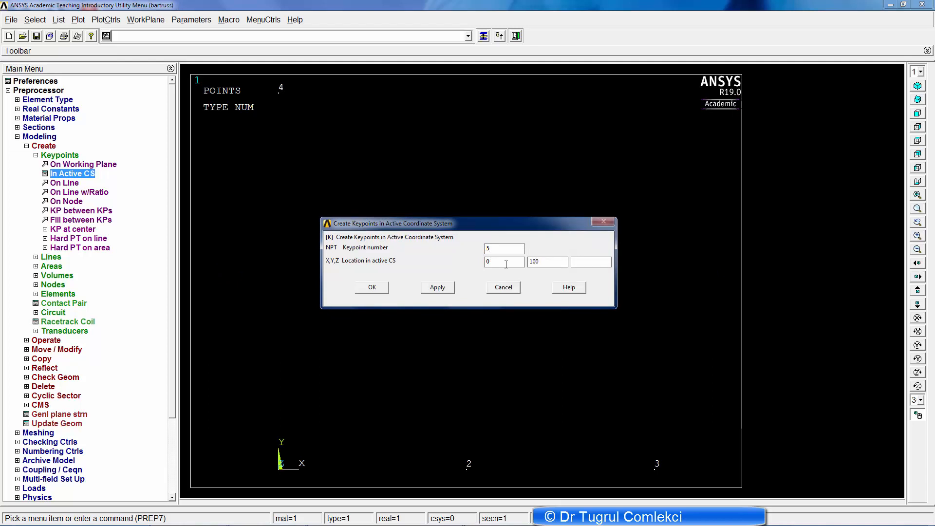
left_click(371, 287)
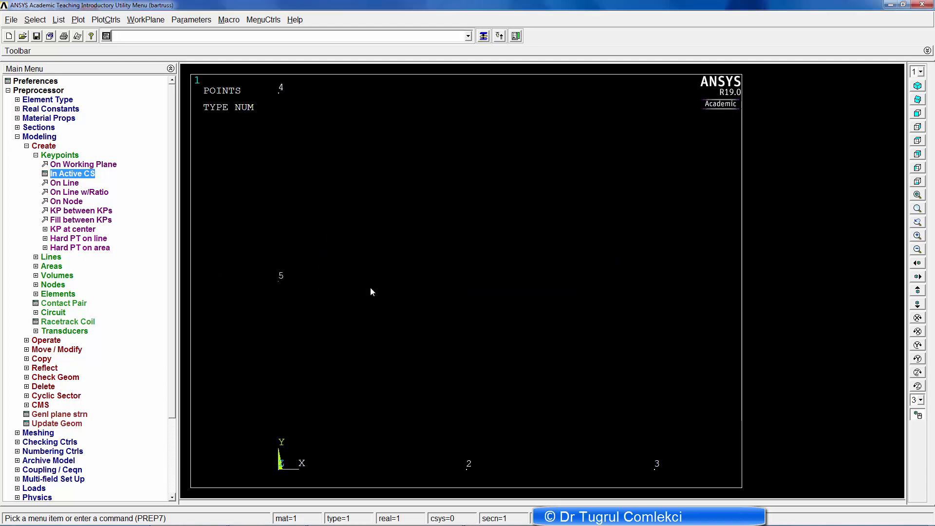
mouse_move(620, 418)
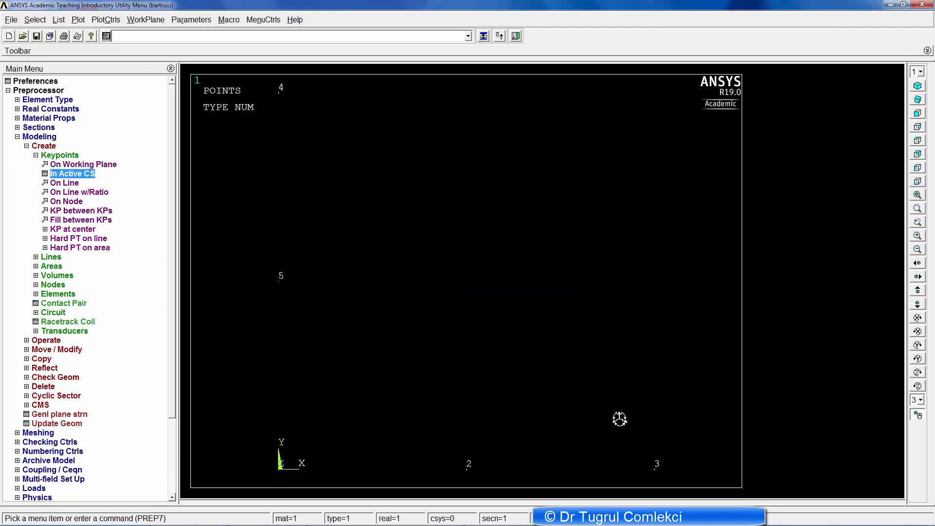
mouse_move(82, 207)
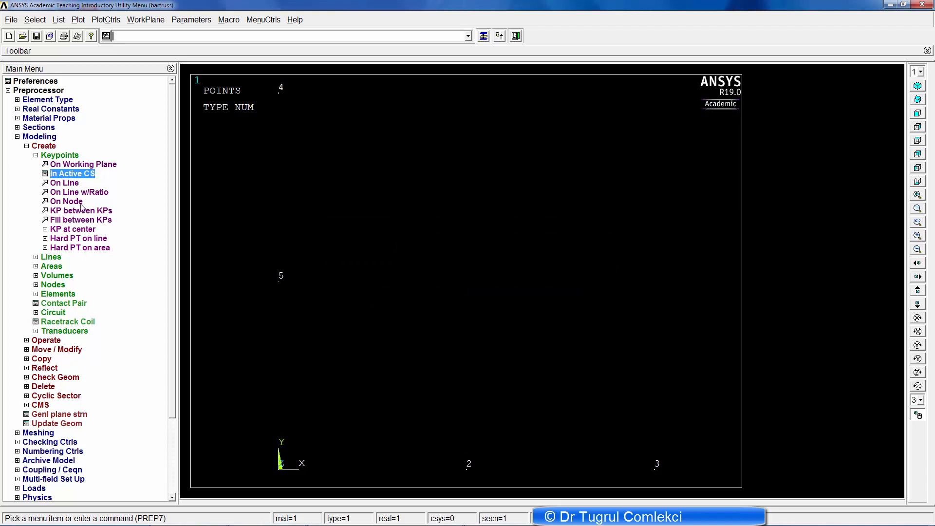
mouse_move(61, 260)
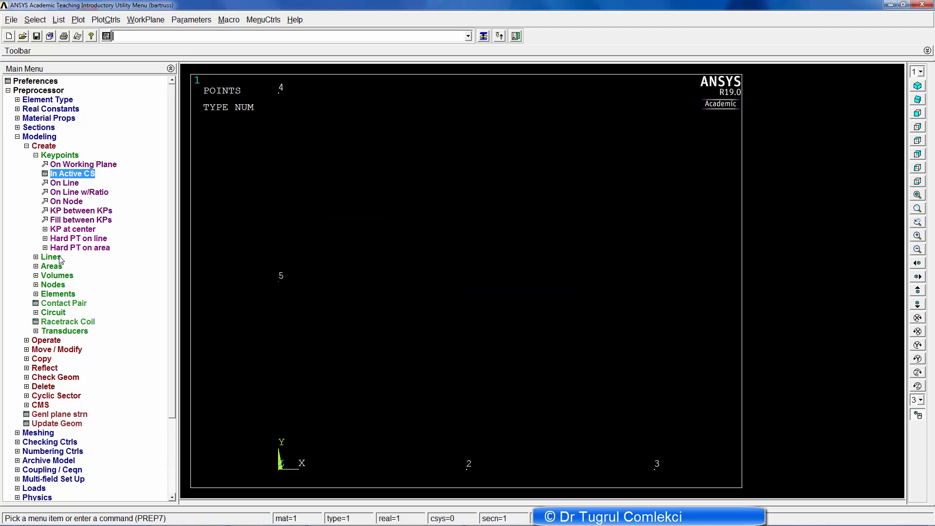
Step: Expand Modeling > Create > Lines to show the arc methods
left_click(51, 257)
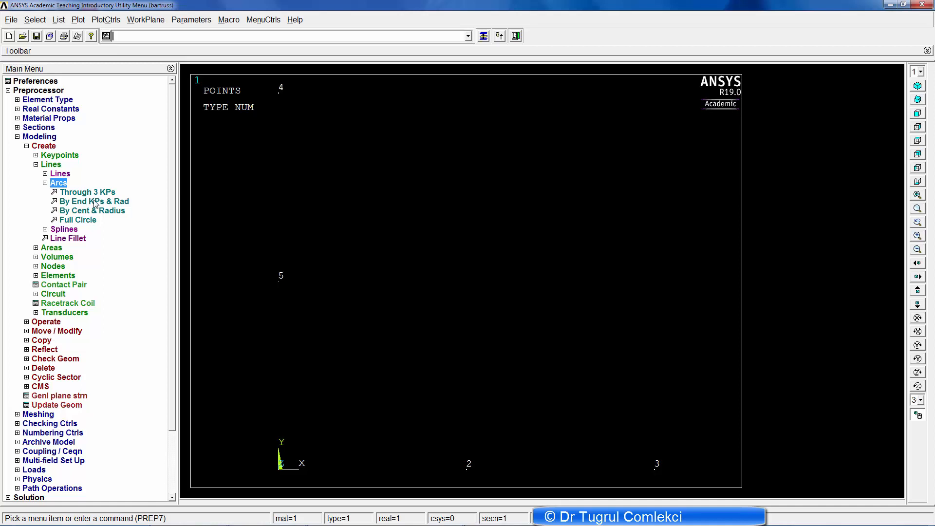
Step: Create a radius-100 arc from keypoint 2 to keypoint 5 using End KPs & Rad
left_click(94, 201)
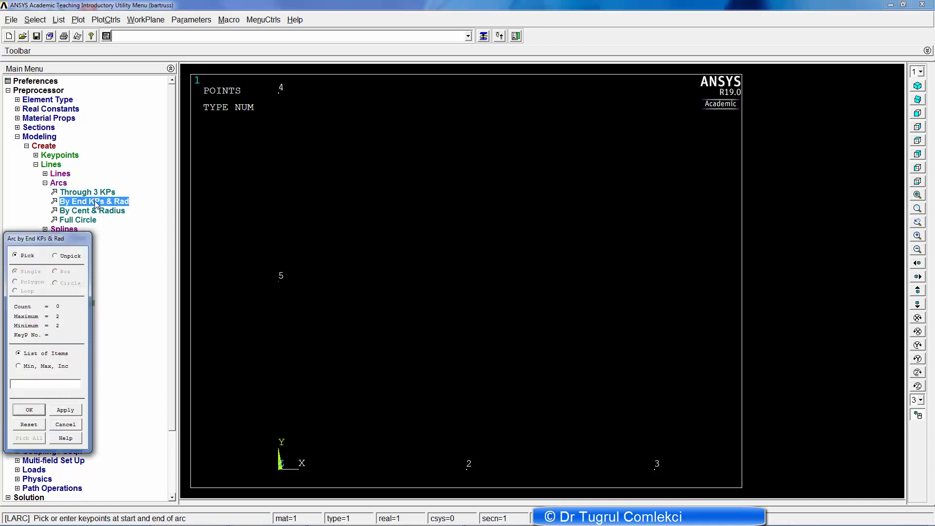
mouse_move(379, 290)
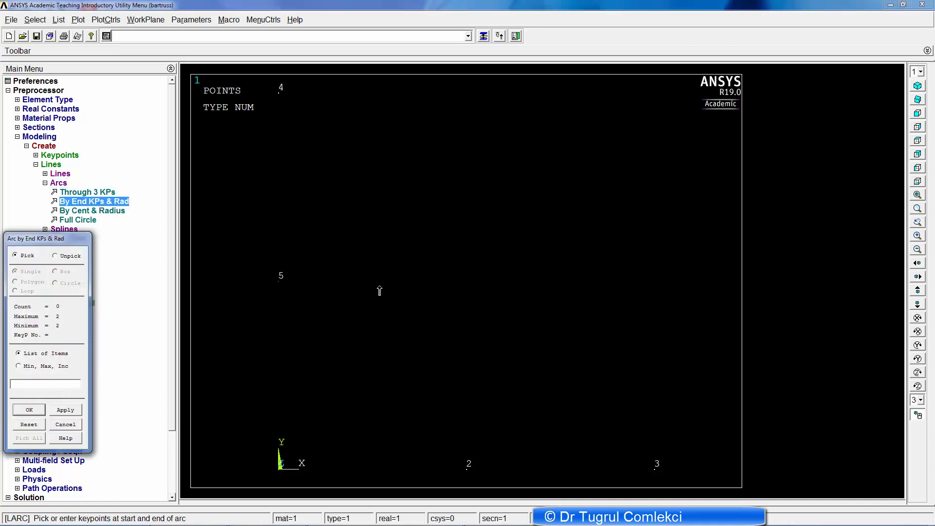
left_click(468, 466)
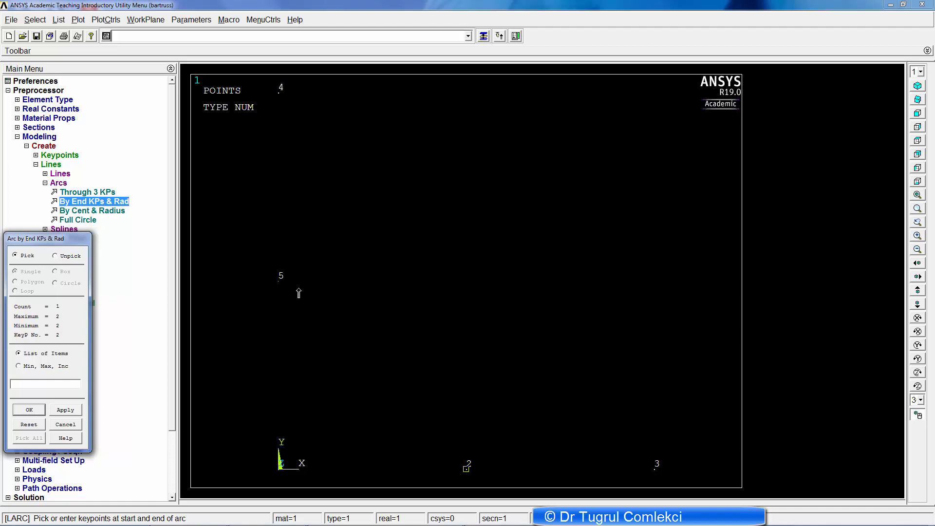
left_click(281, 277)
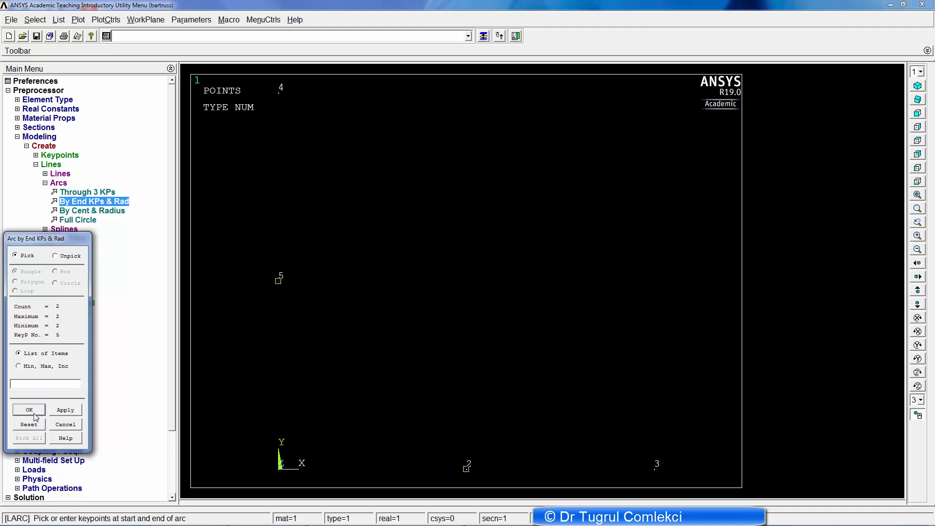
left_click(29, 410)
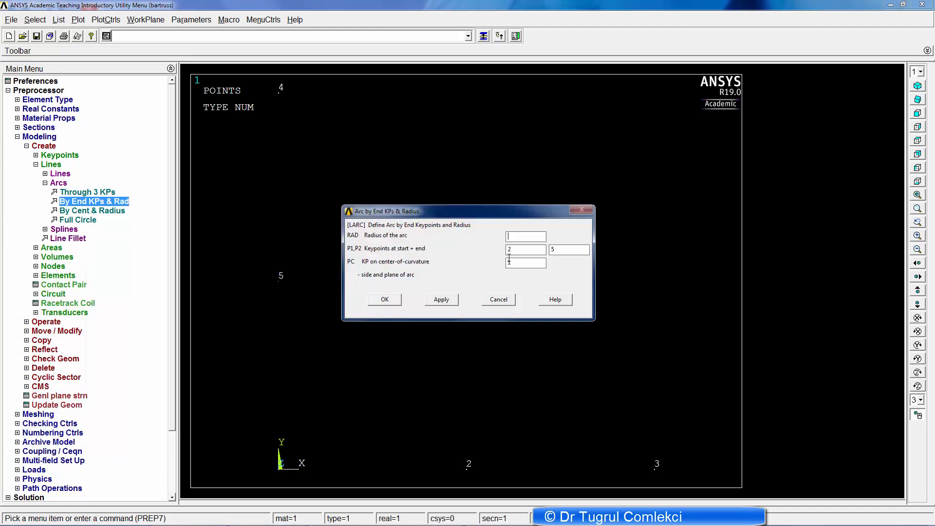
type("100")
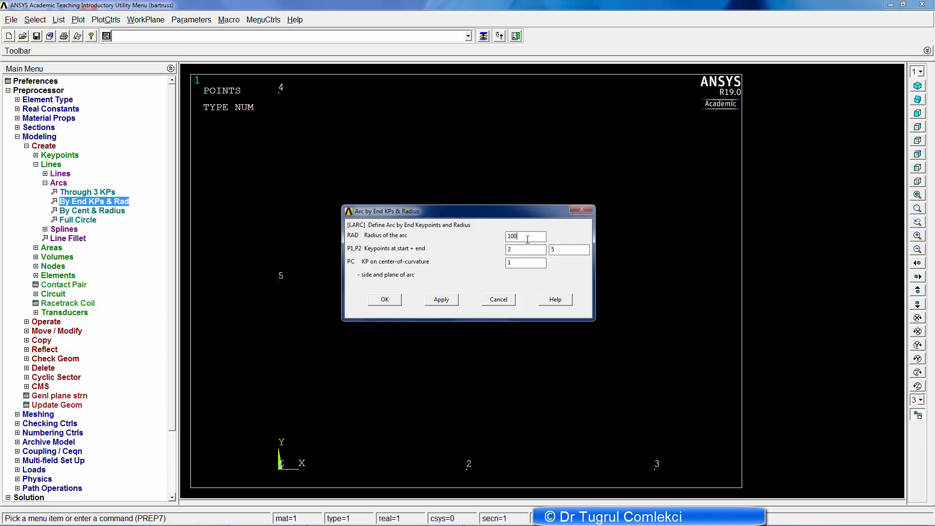
left_click(385, 299)
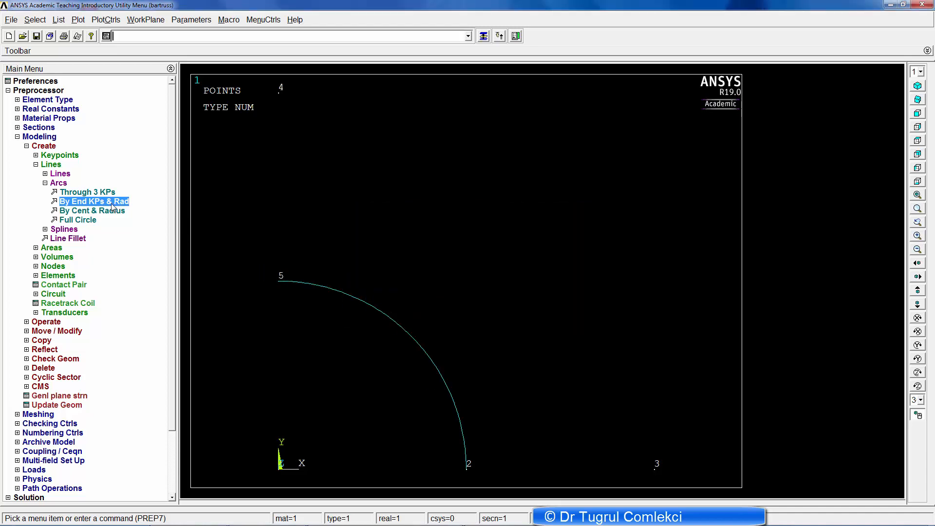
Step: Create a radius-200 arc from keypoint 3 to keypoint 4 using End KPs & Rad
left_click(92, 201)
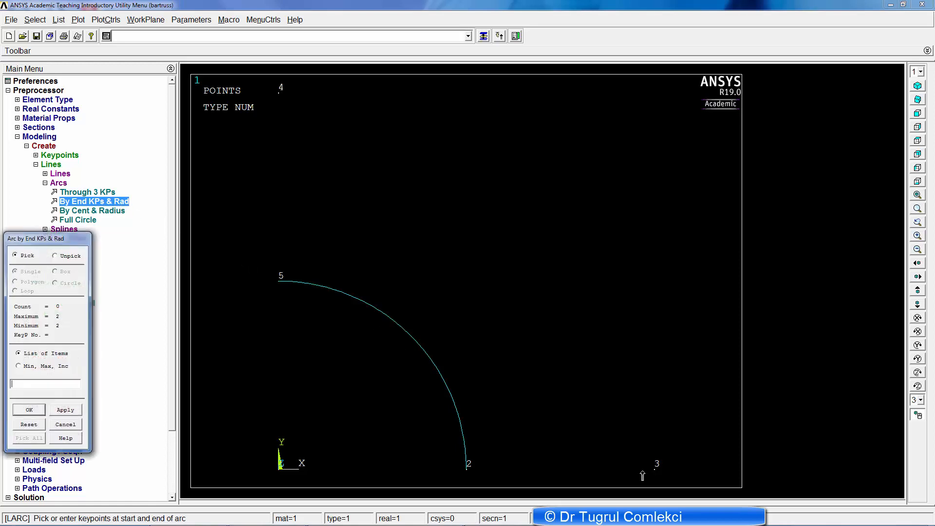
left_click(279, 89)
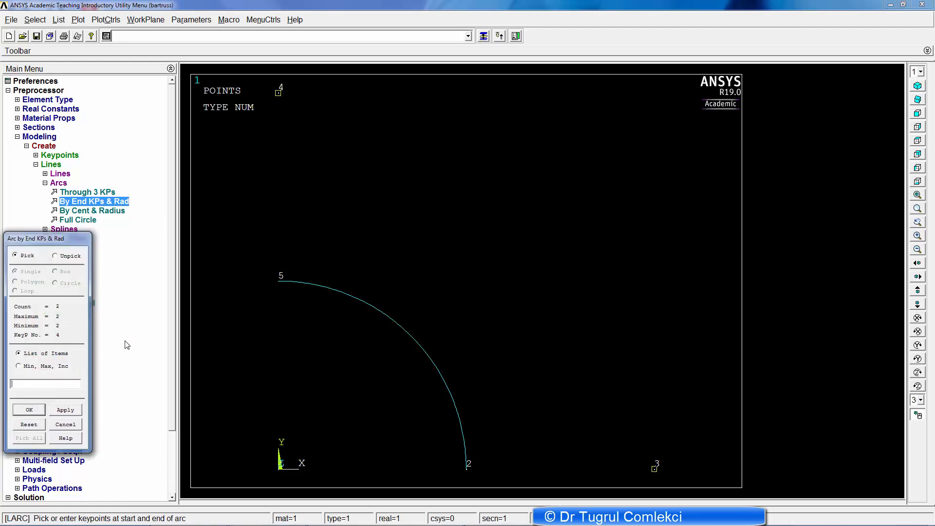
left_click(28, 409)
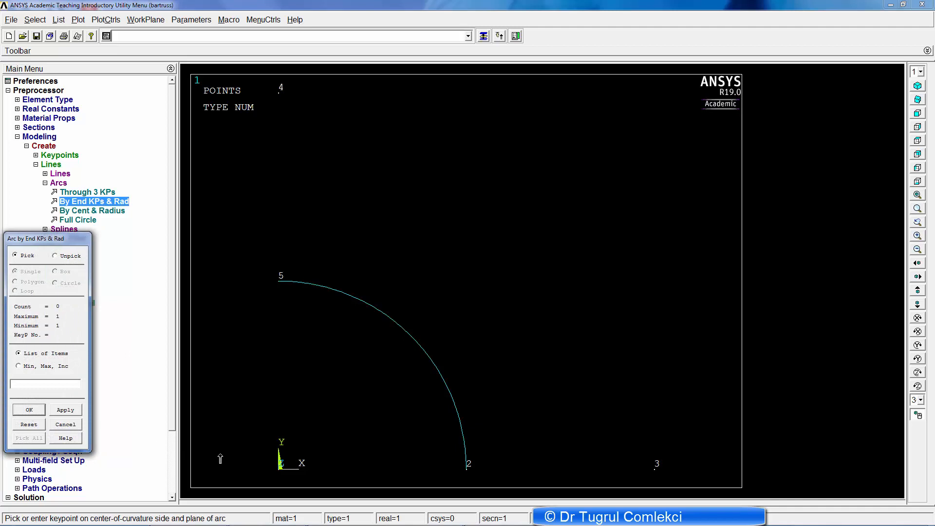
left_click(28, 410)
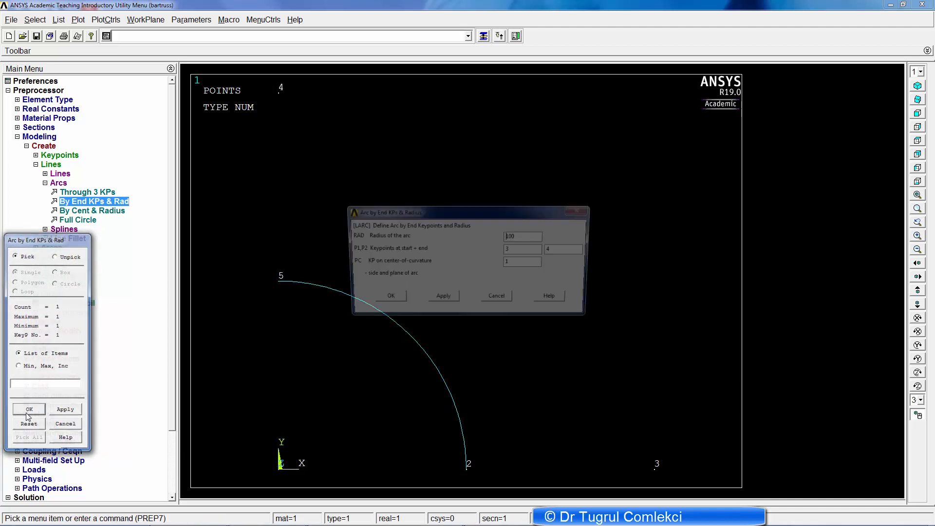
left_click(28, 409)
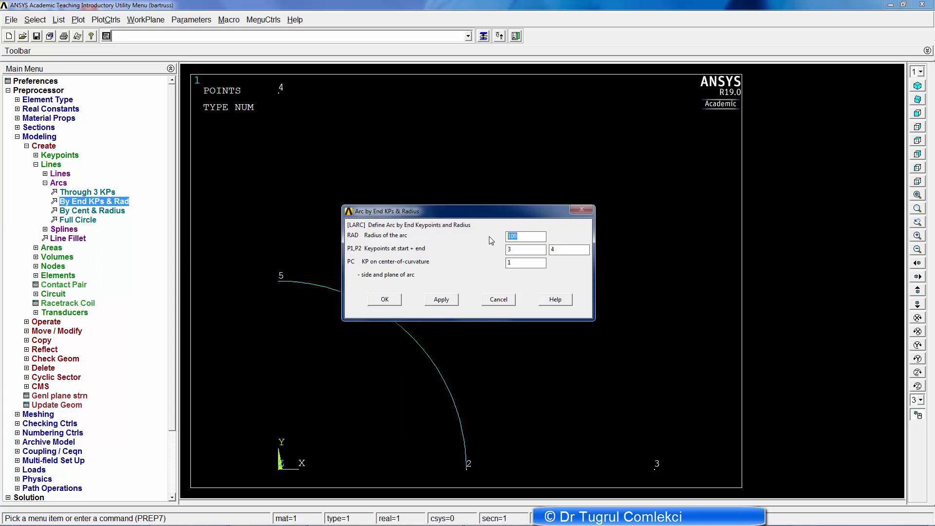
type("200")
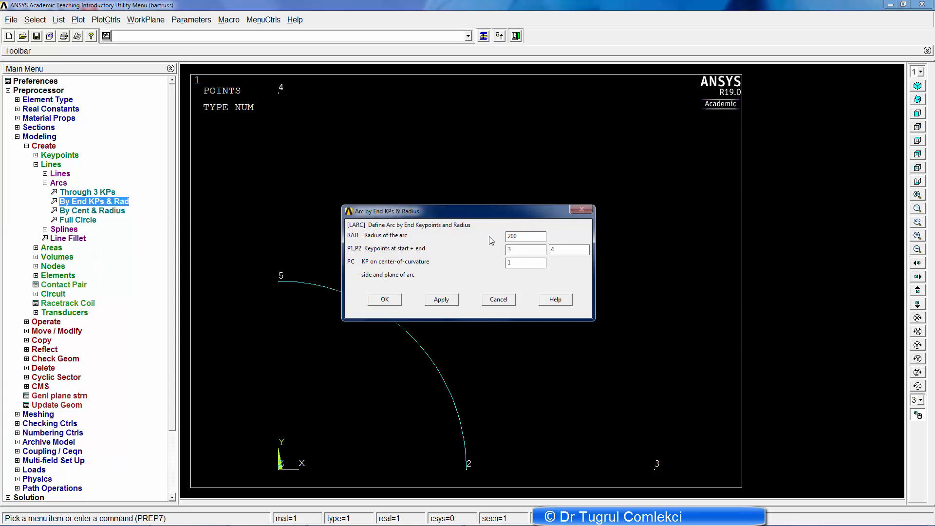
left_click(384, 298)
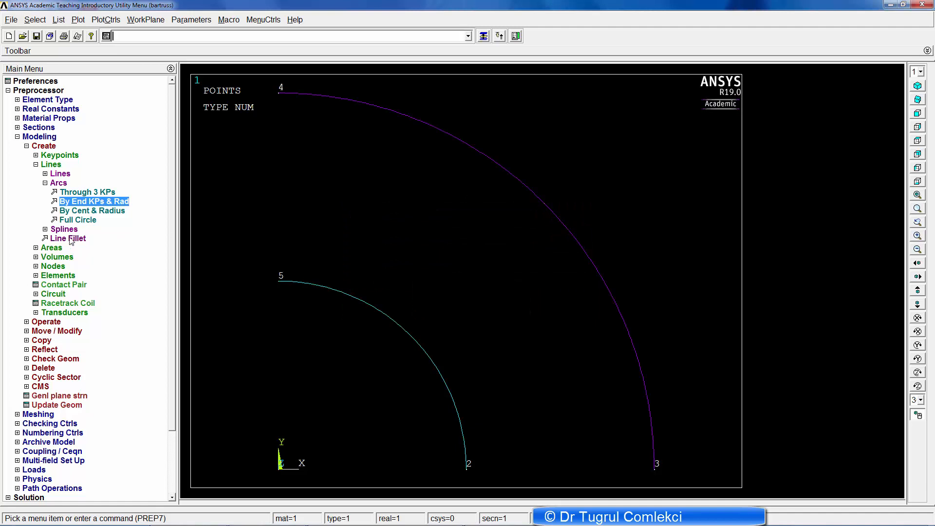
mouse_move(58, 178)
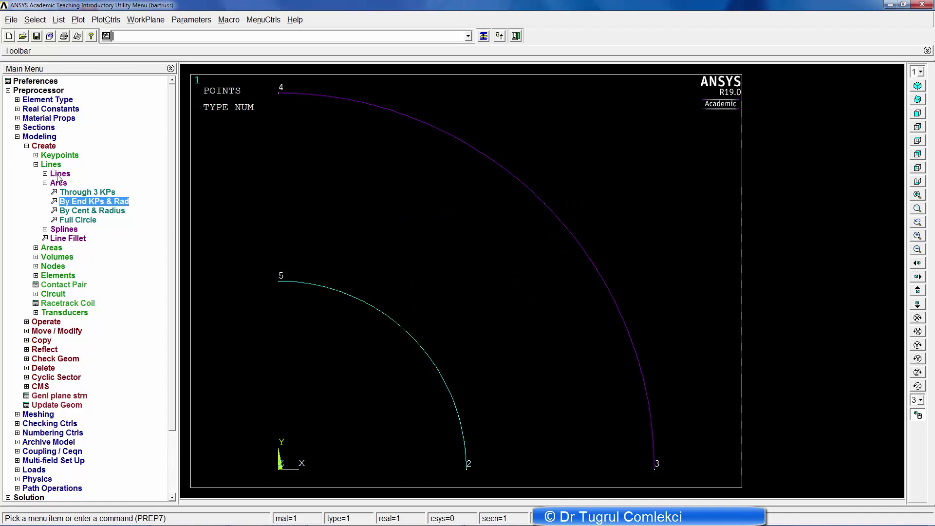
Step: Create the straight line joining keypoints 4 and 5
left_click(59, 173)
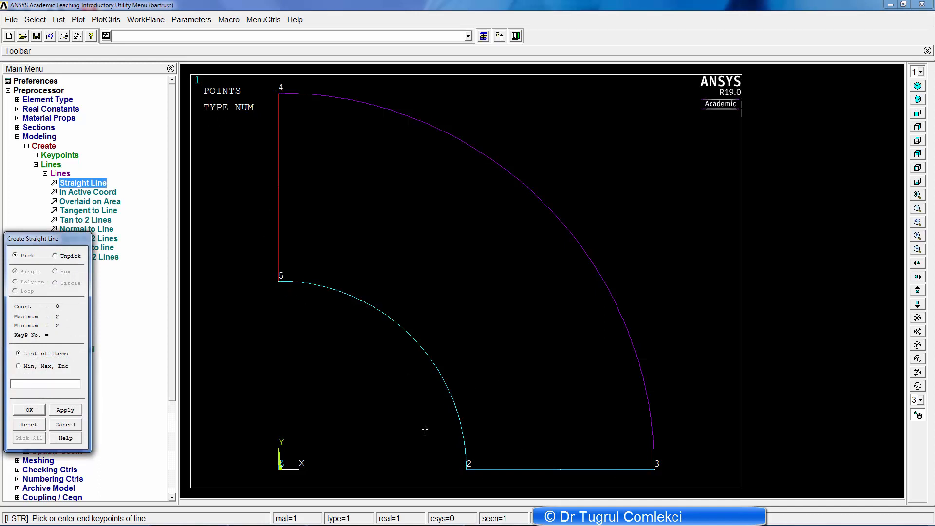
left_click(65, 424)
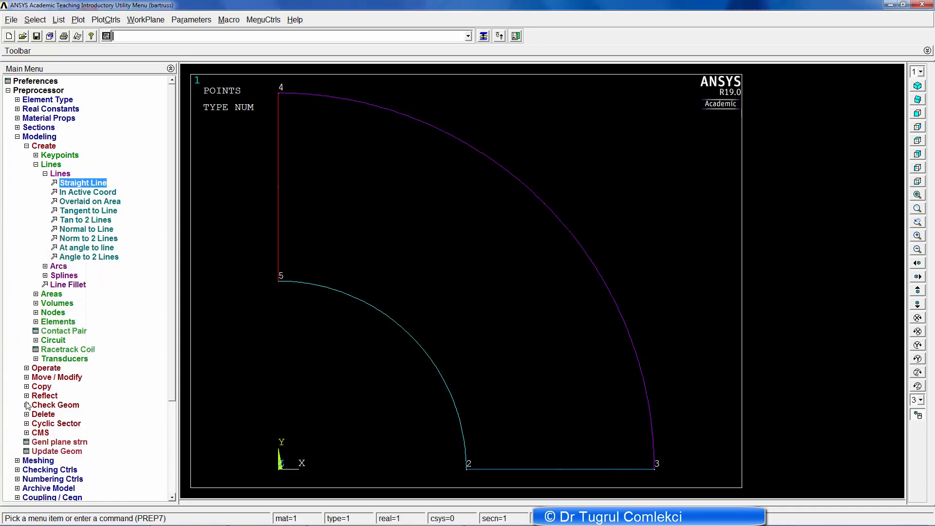
Step: Create an arbitrary area by lines from the four boundary lines
left_click(51, 173)
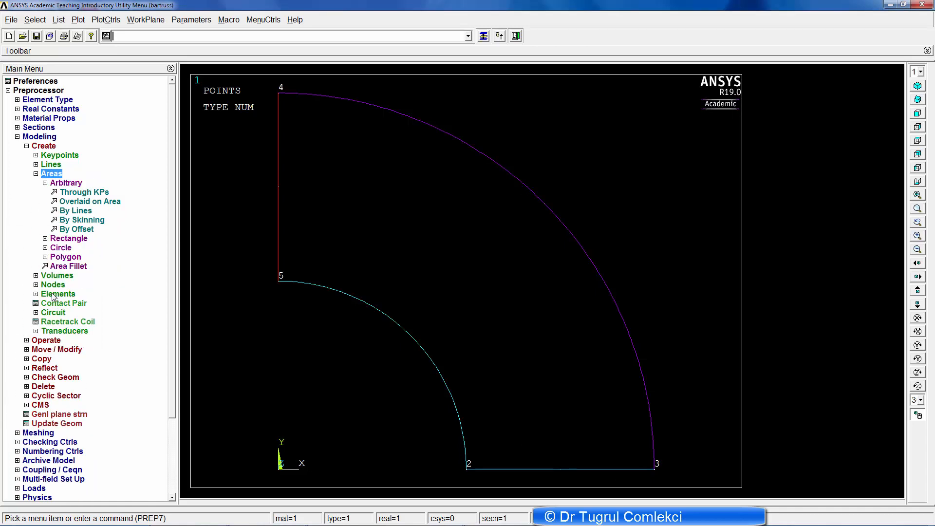
mouse_move(80, 205)
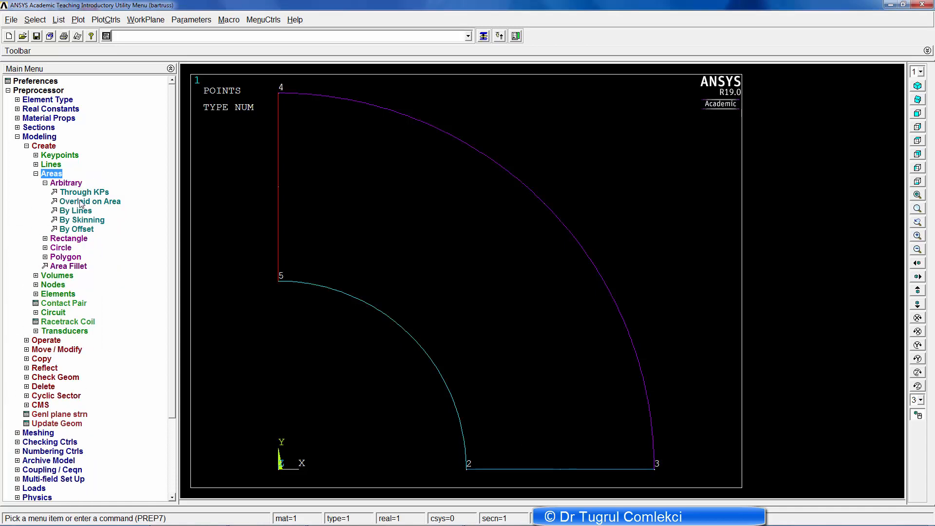
left_click(75, 210)
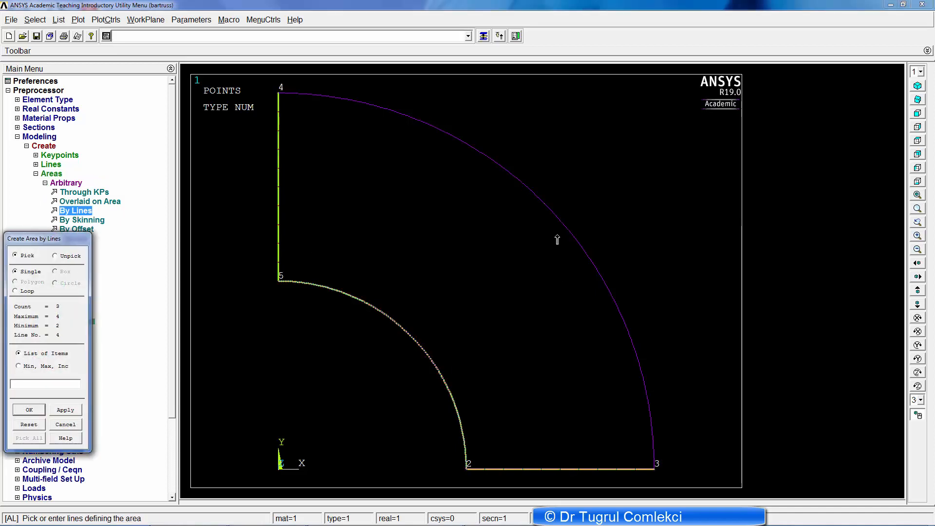
left_click(29, 409)
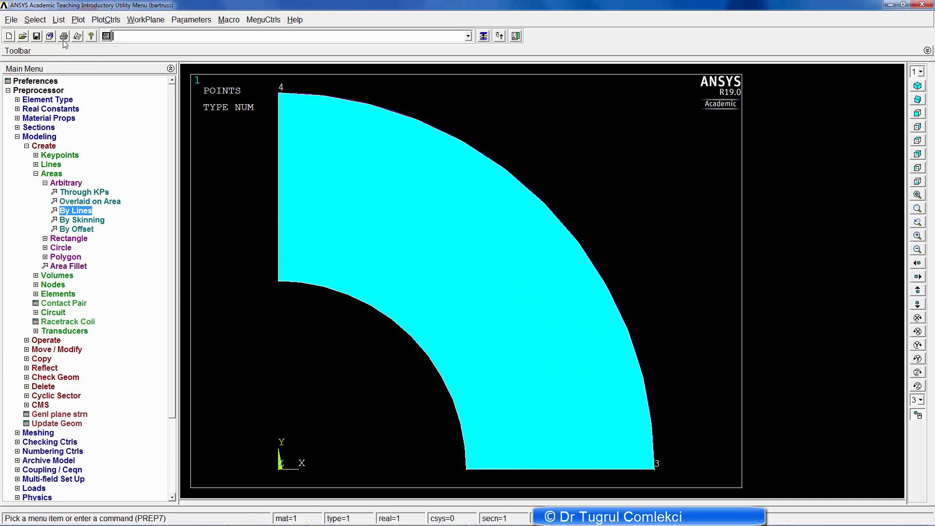
mouse_move(127, 296)
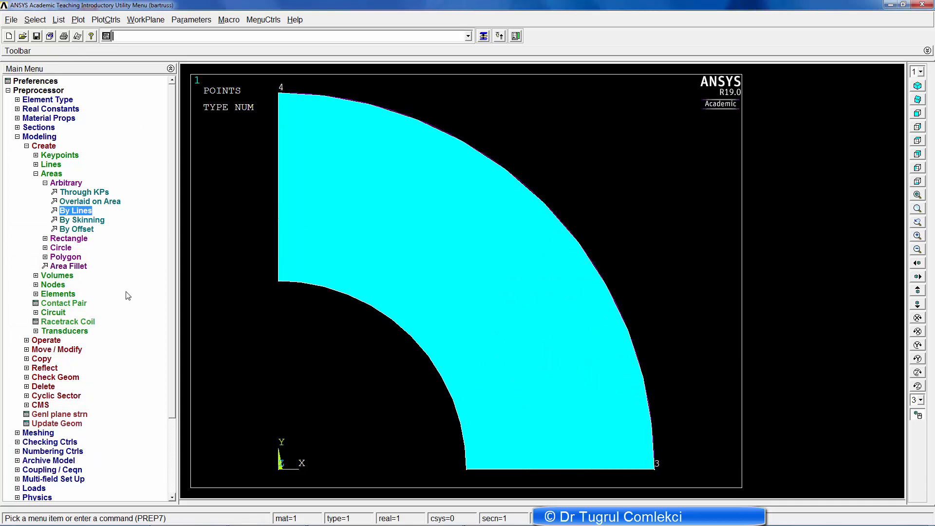
Step: Collapse Modeling, expand Preprocessor > Meshing, and open MeshTool for the quarter-ring area
left_click(18, 136)
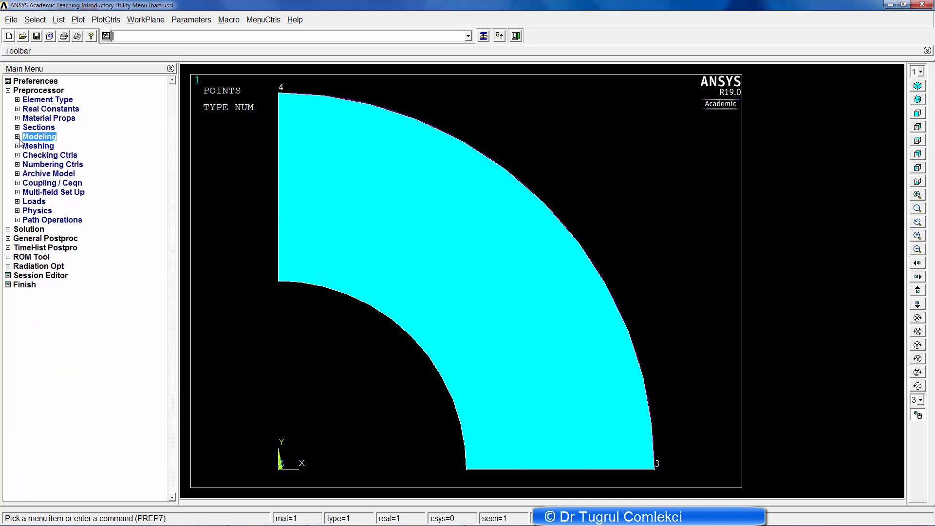
left_click(18, 145)
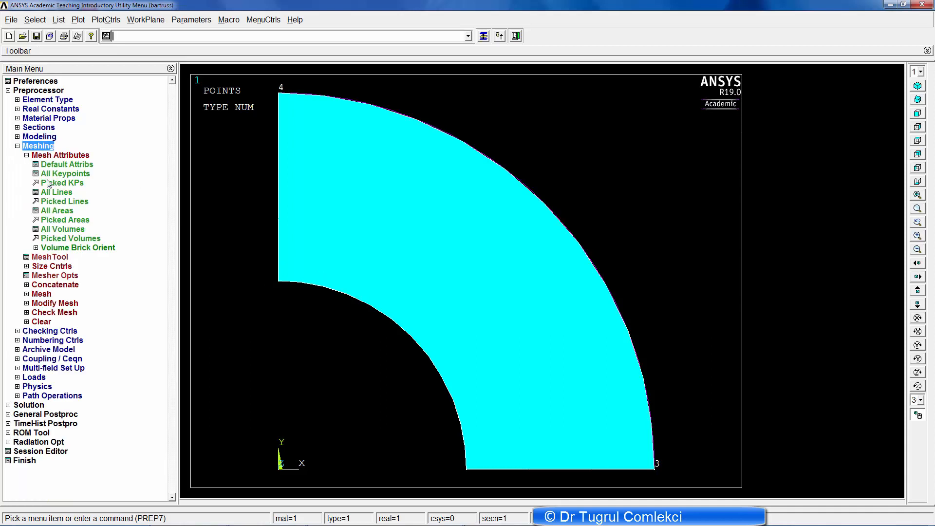
left_click(51, 256)
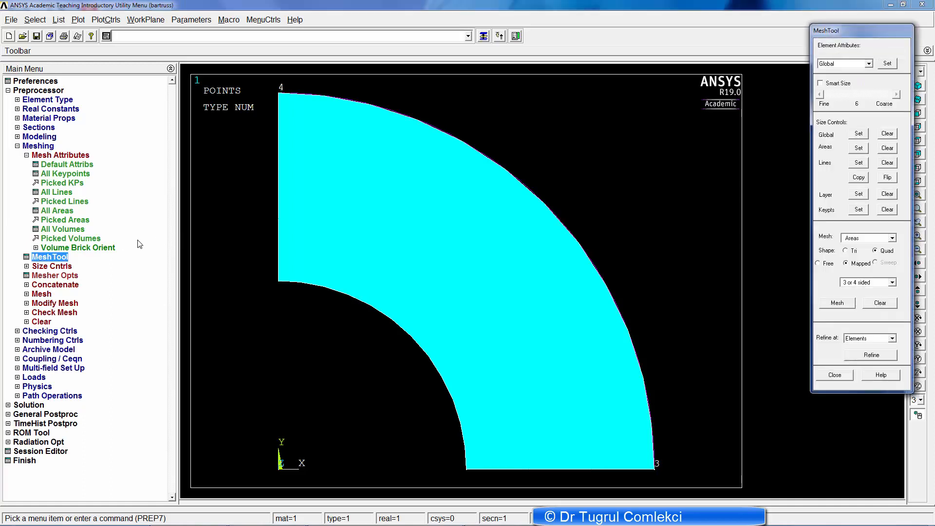
mouse_move(810, 203)
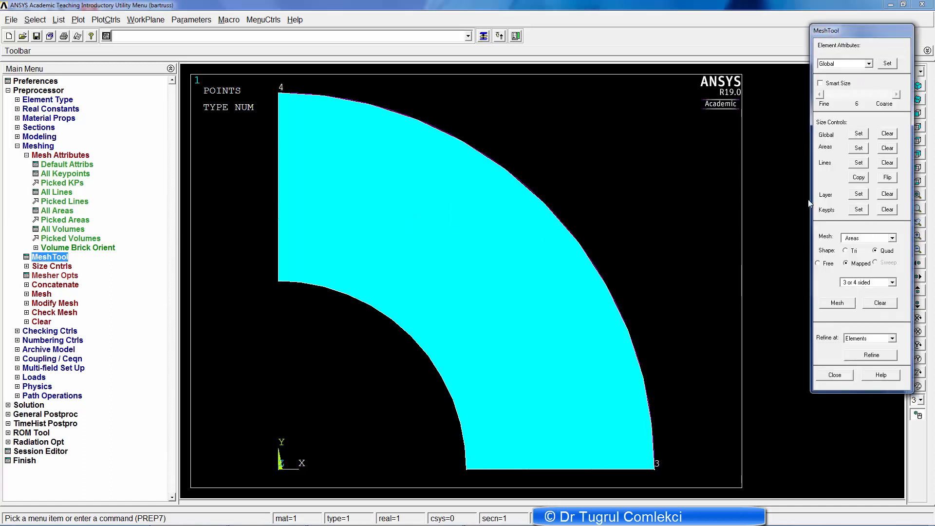
mouse_move(868, 146)
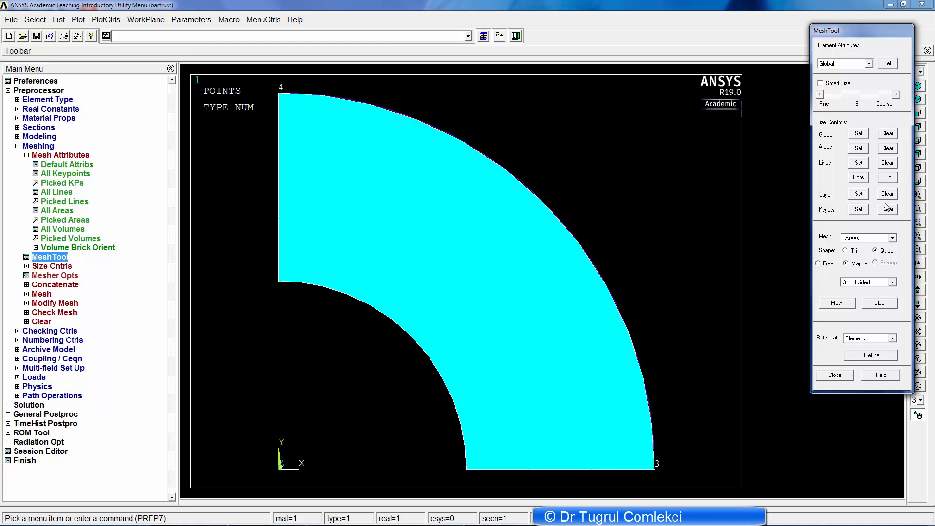
mouse_move(866, 258)
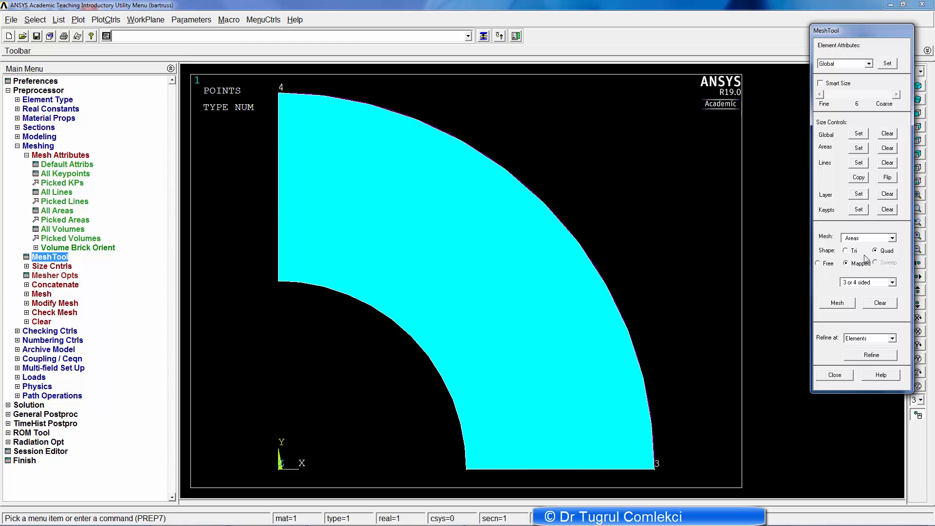
mouse_move(855, 272)
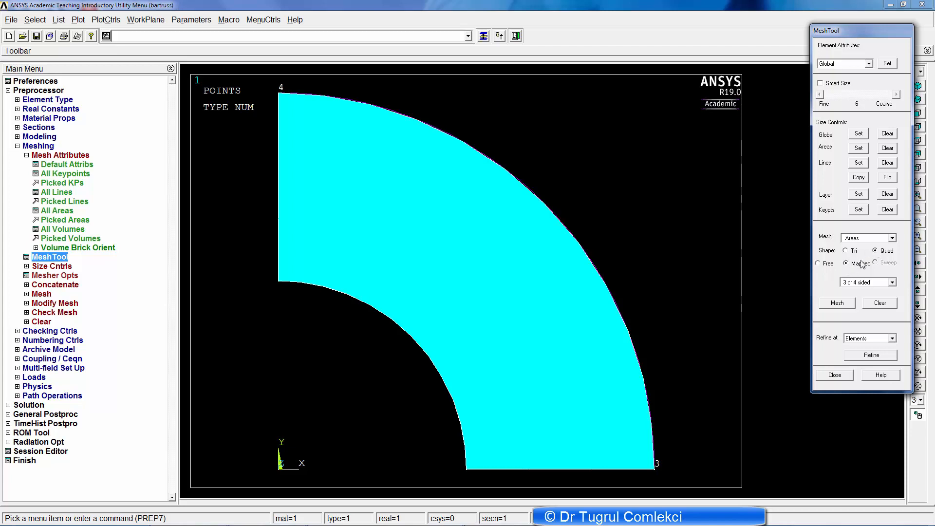
mouse_move(844, 250)
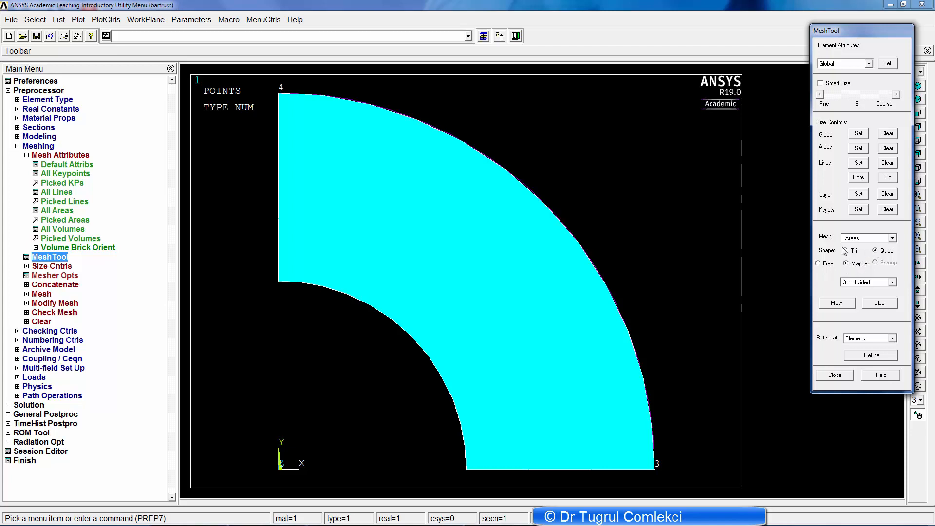
Step: Set MeshTool's global element edge length to 10
left_click(858, 134)
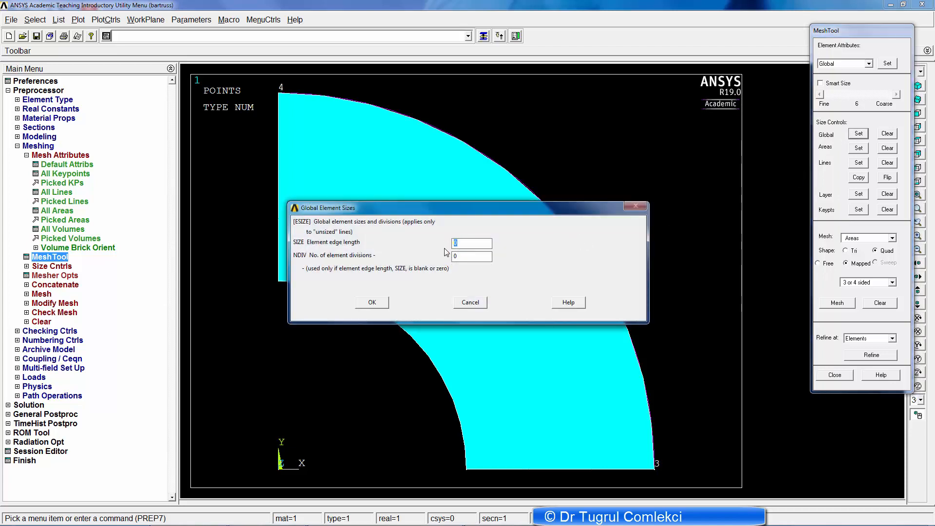
type("10")
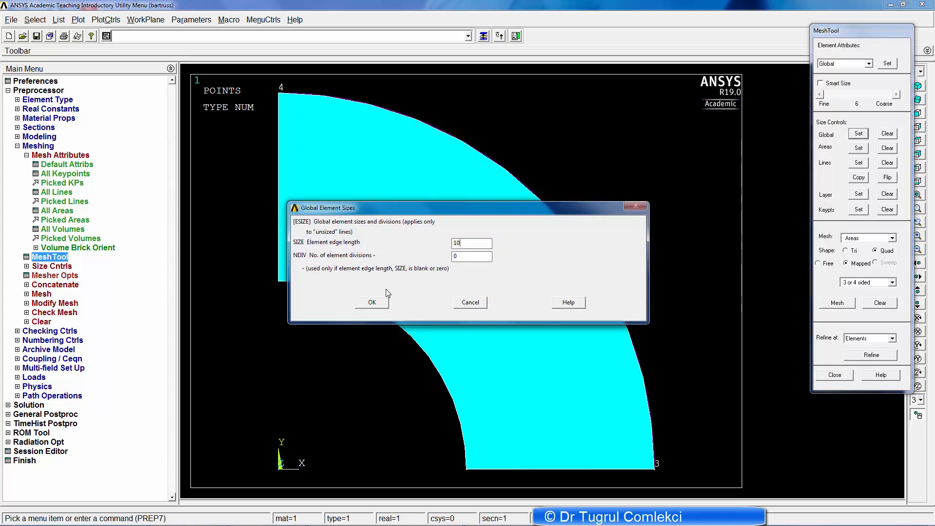
left_click(371, 302)
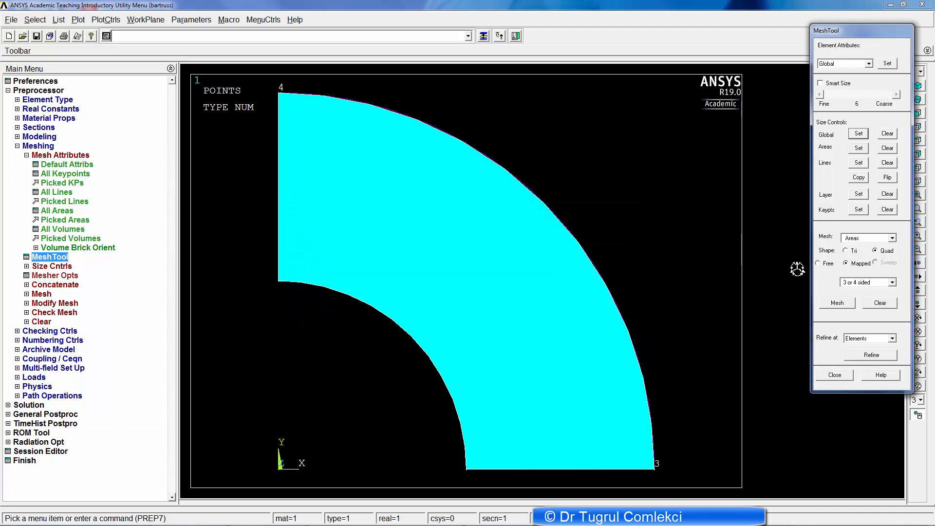
Step: Mesh the picked quarter-ring area from MeshTool, producing a mapped quadrilateral grid
left_click(836, 303)
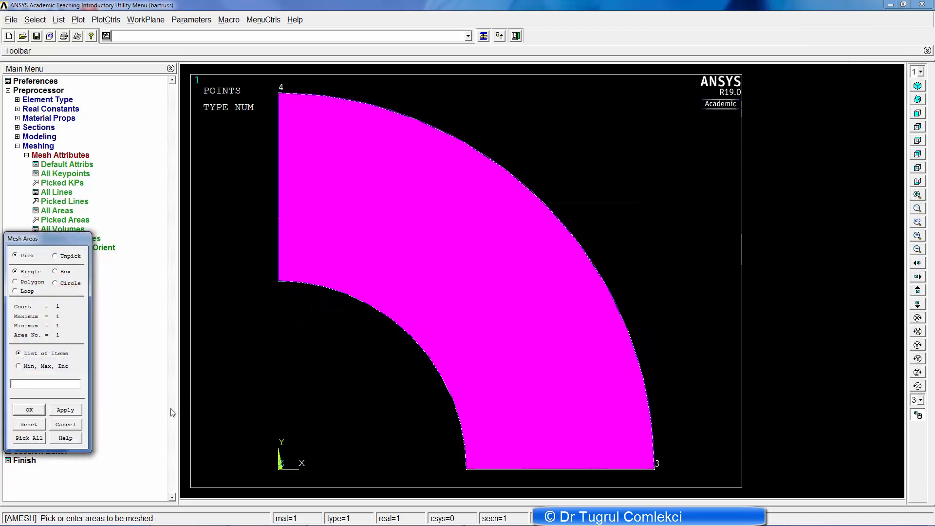
left_click(28, 410)
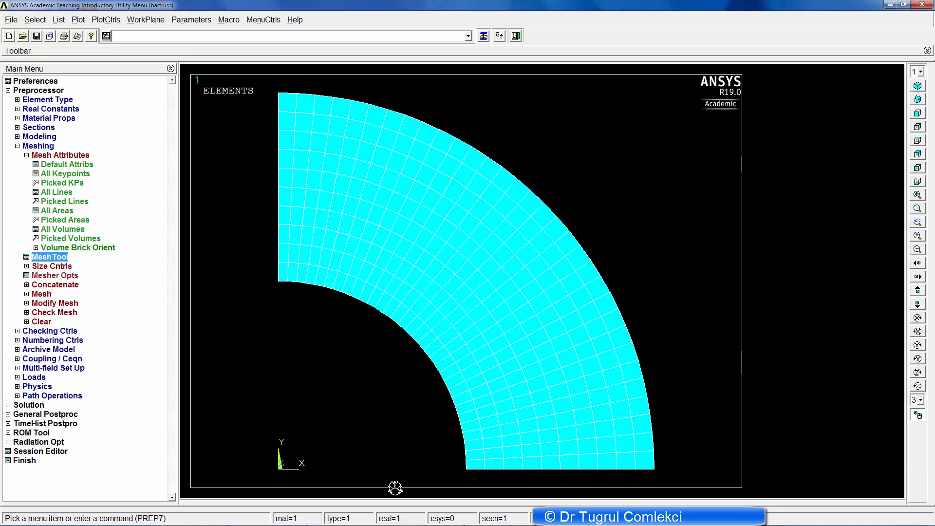
mouse_move(287, 284)
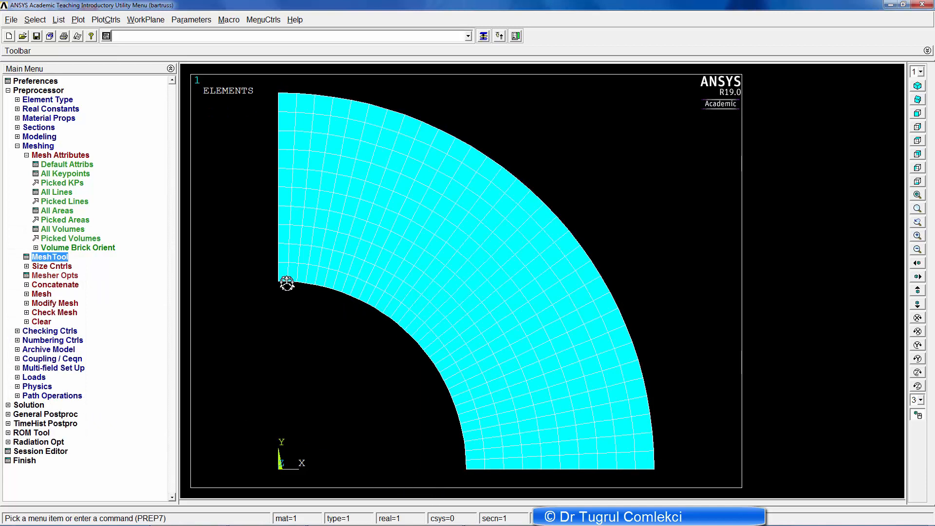
mouse_move(294, 328)
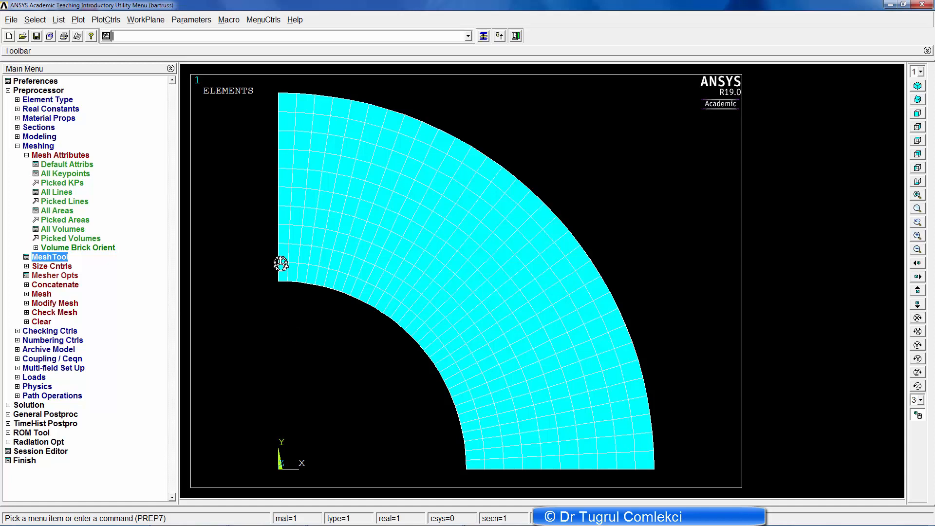
mouse_move(337, 285)
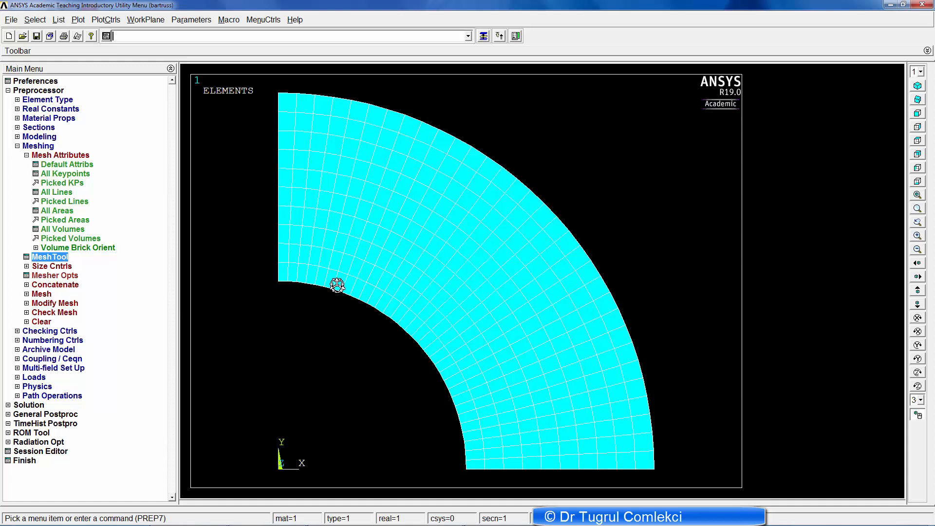
mouse_move(285, 275)
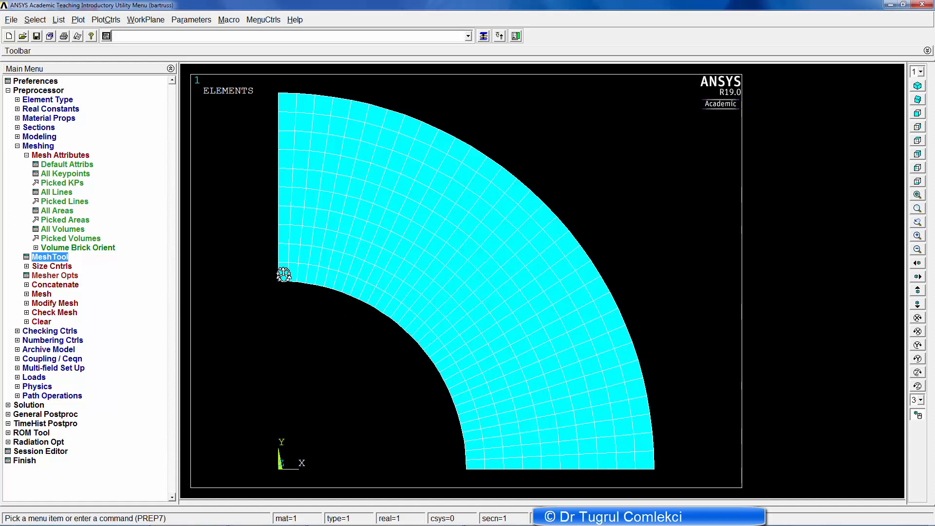
mouse_move(287, 199)
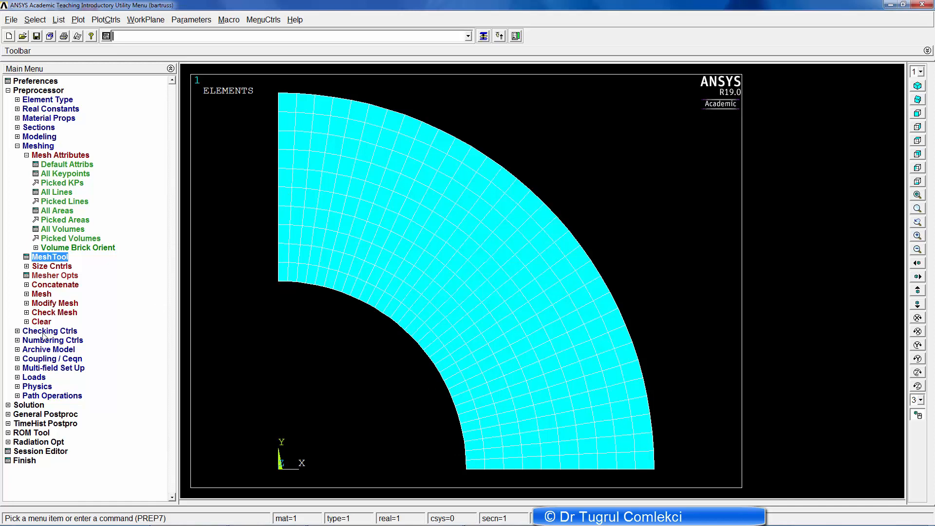
Step: Collapse the Preprocessor menus and expand the Solution structural load options
left_click(25, 154)
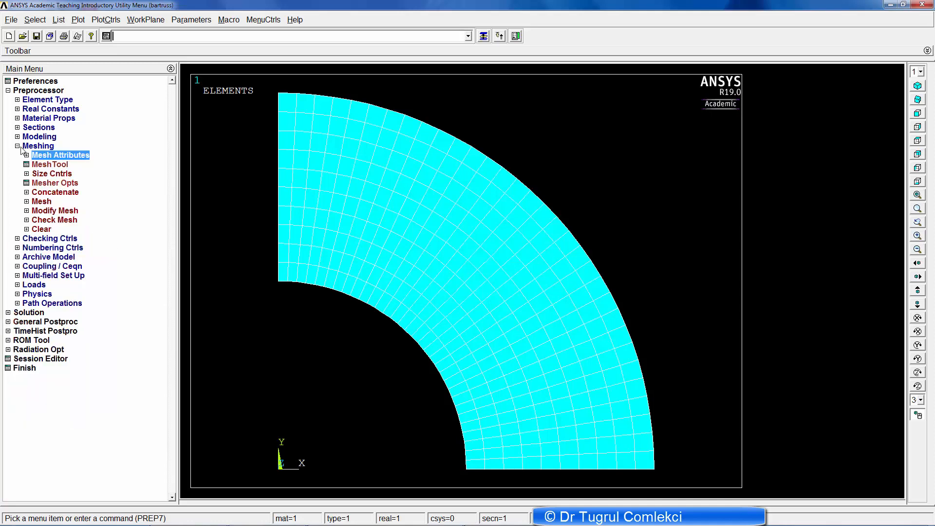
left_click(17, 145)
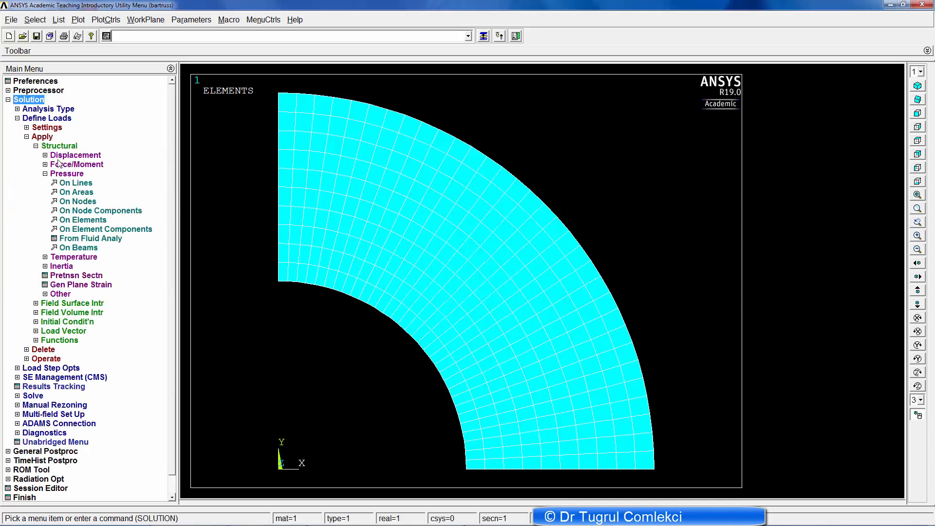
Step: Constrain the bottom edge line of the quarter ring in UY
left_click(75, 155)
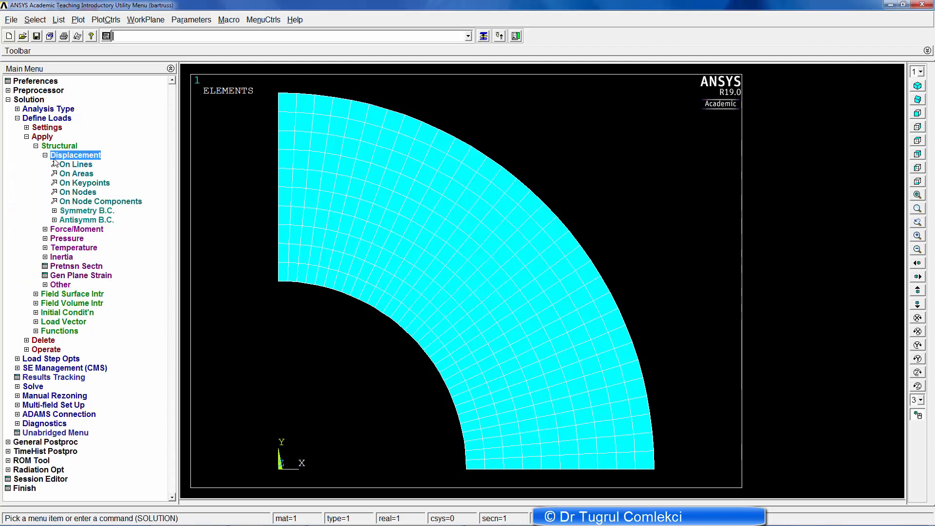
left_click(77, 165)
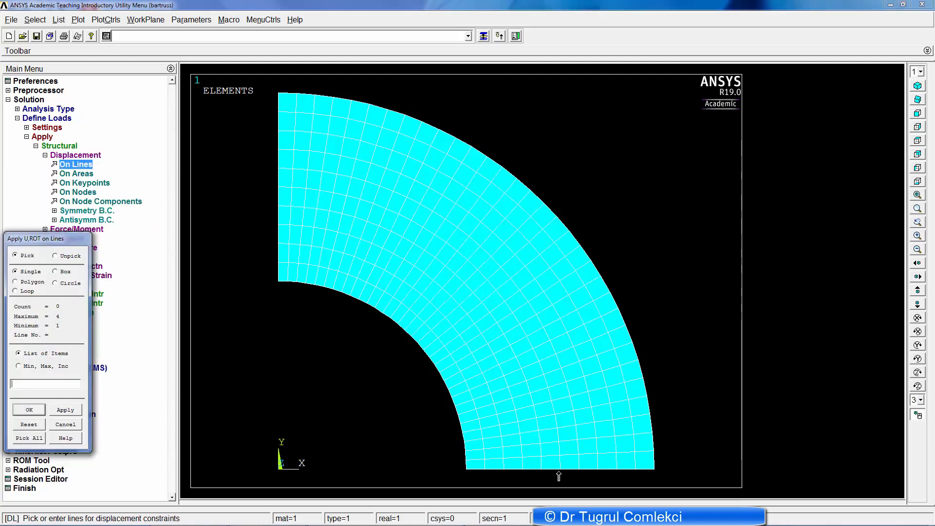
left_click(559, 468)
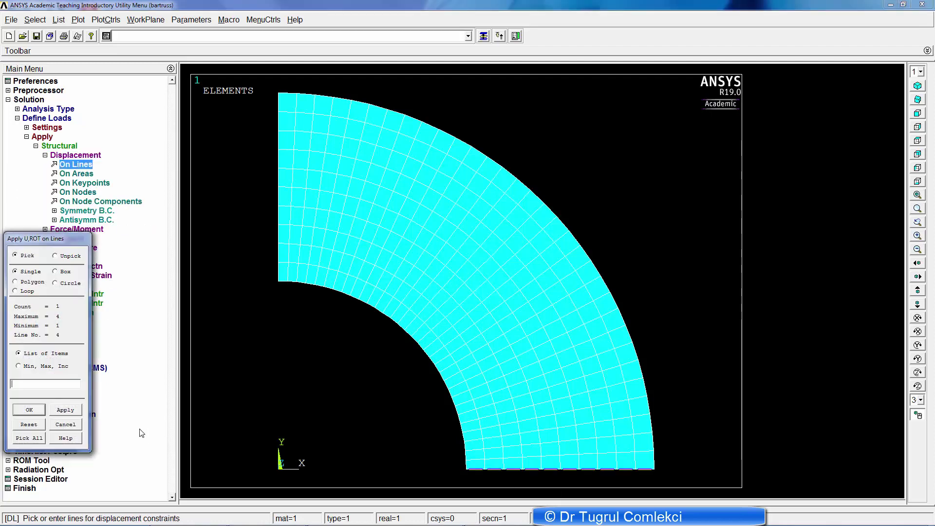
left_click(29, 410)
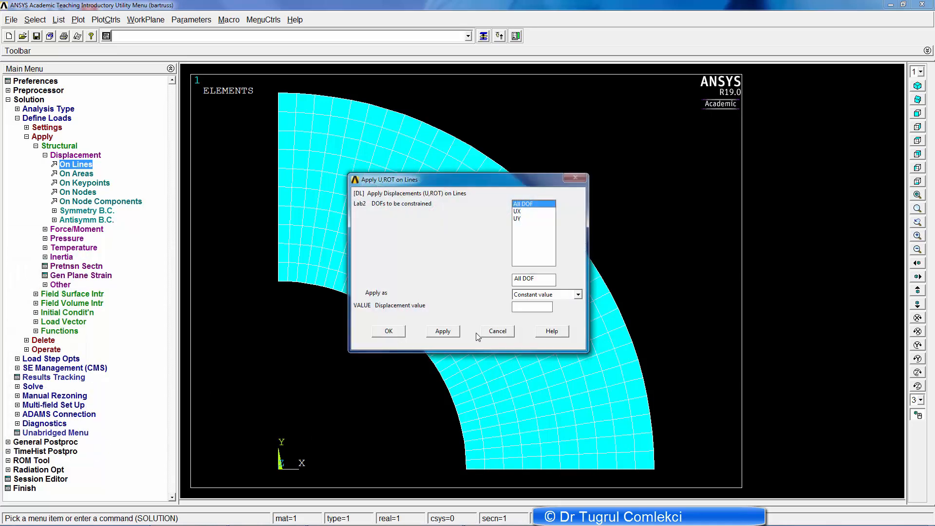
left_click(518, 218)
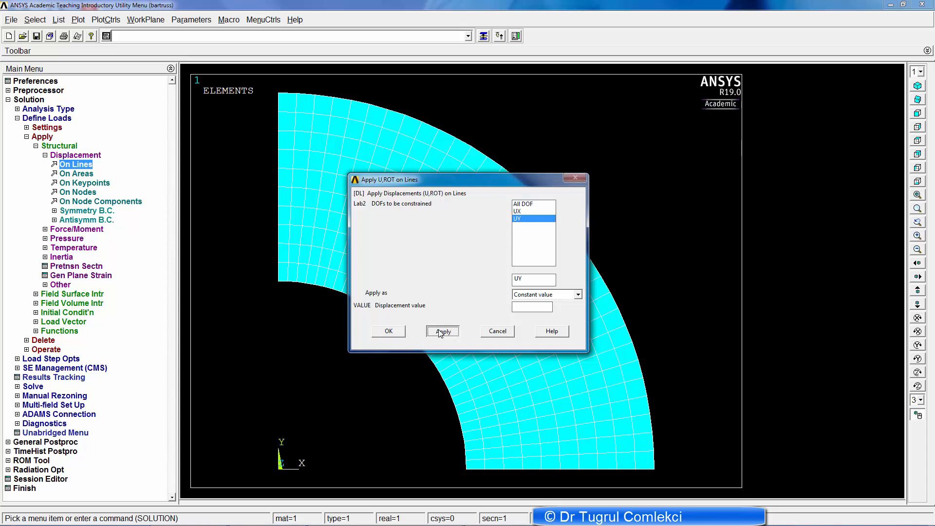
left_click(442, 331)
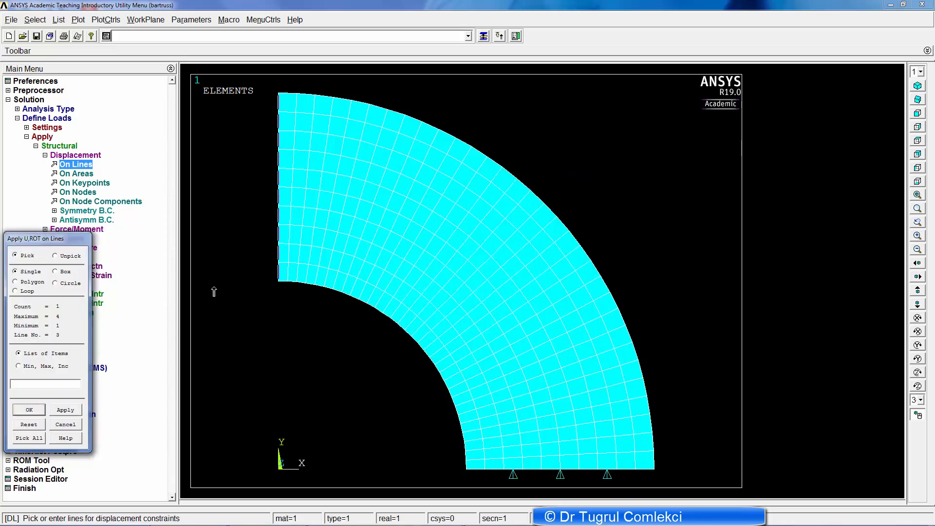
Step: Constrain the left vertical edge line in UX
left_click(28, 410)
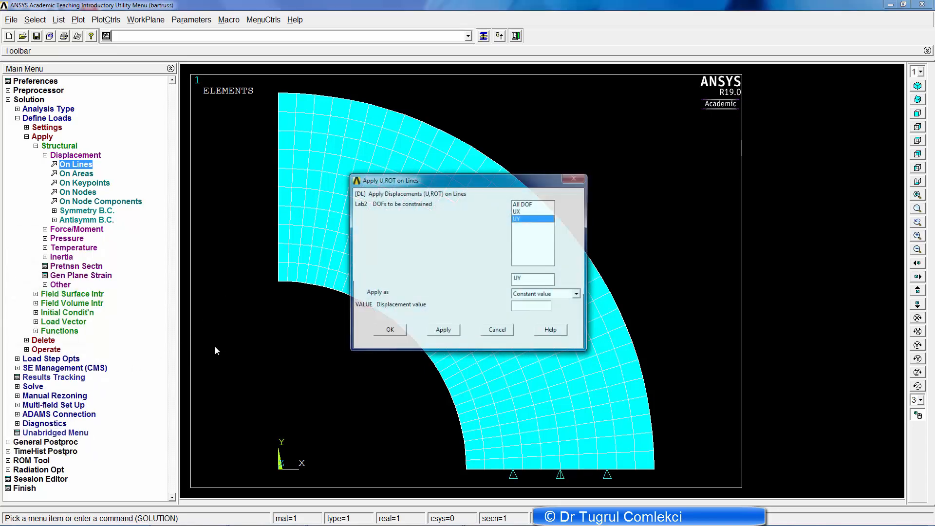
left_click(529, 211)
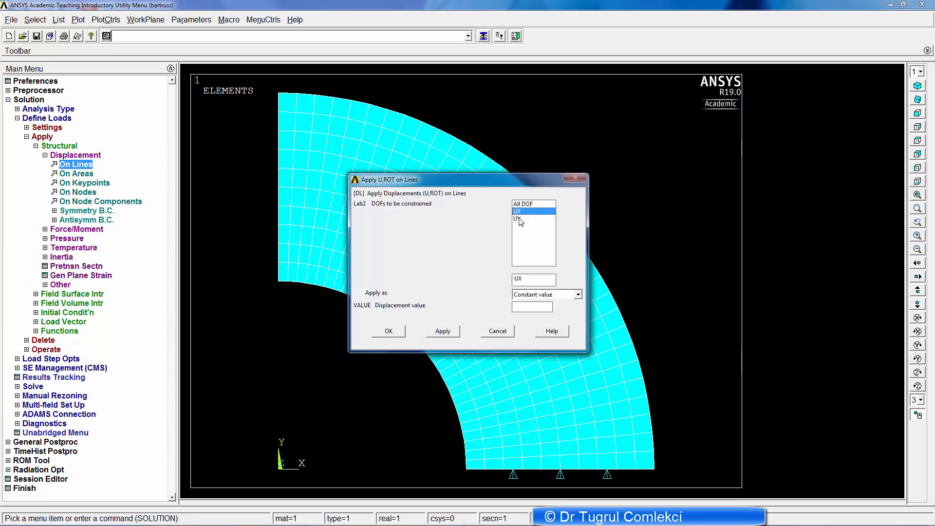
left_click(387, 331)
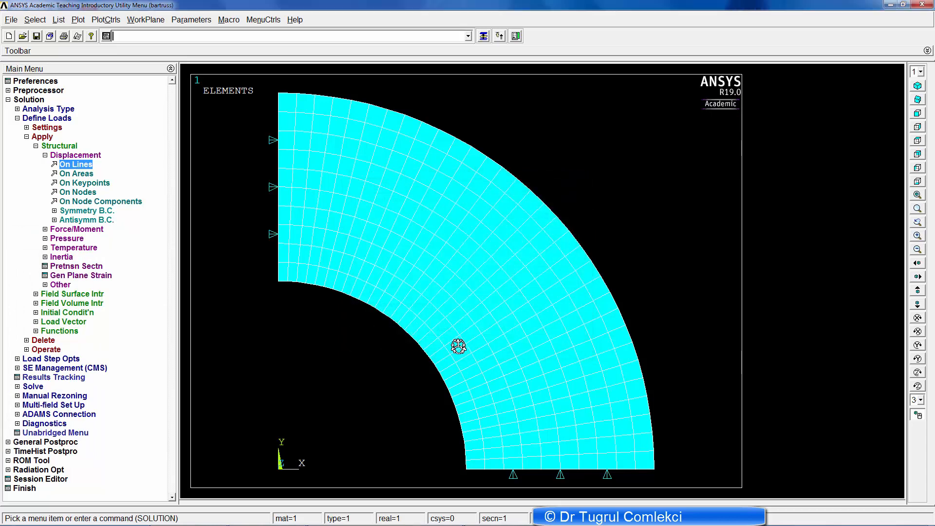
mouse_move(295, 339)
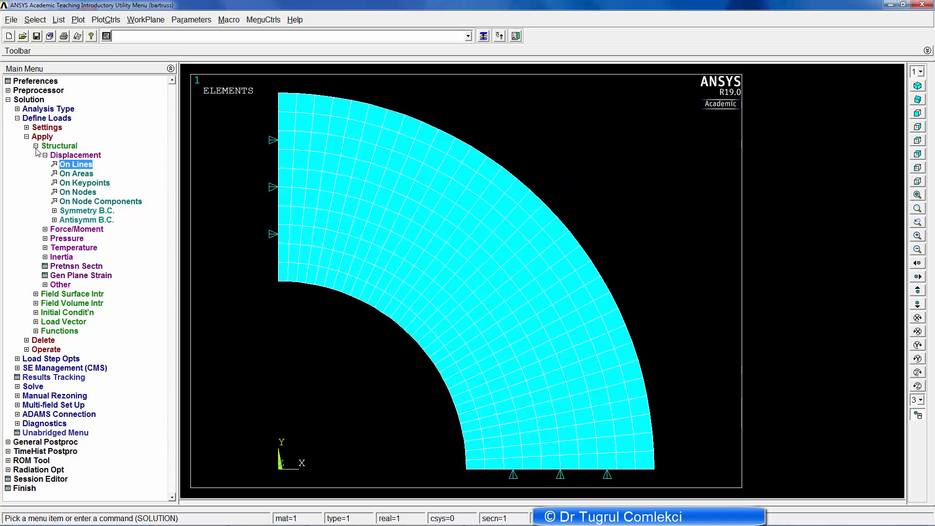
Step: Apply a constant pressure of 1 to the inner arc line
left_click(44, 154)
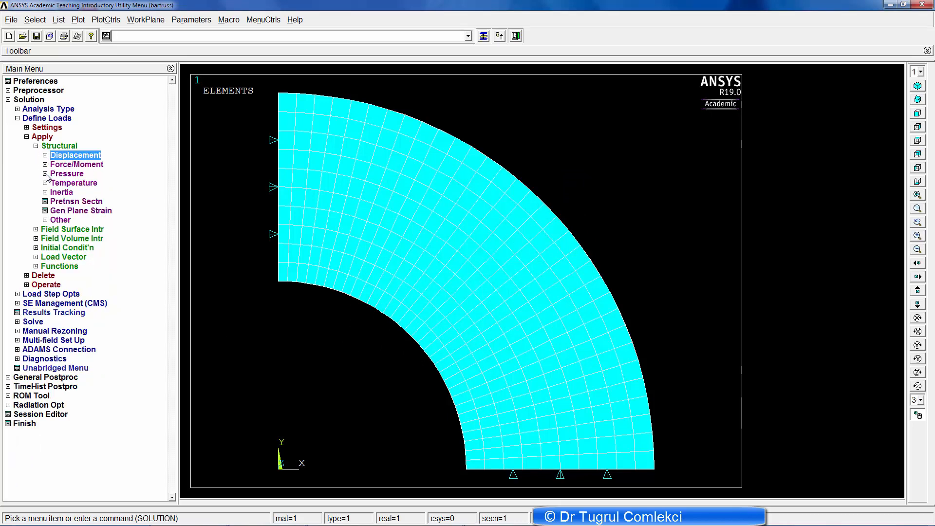
left_click(76, 182)
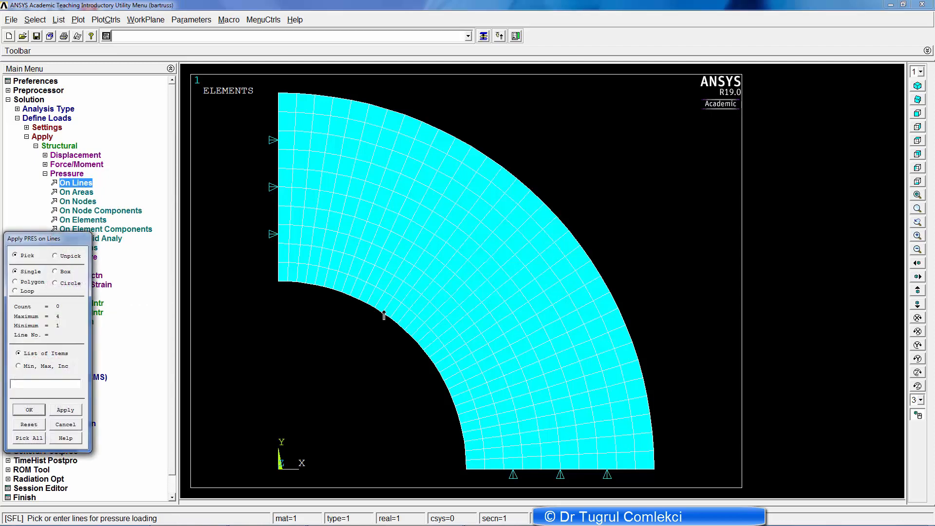
left_click(28, 409)
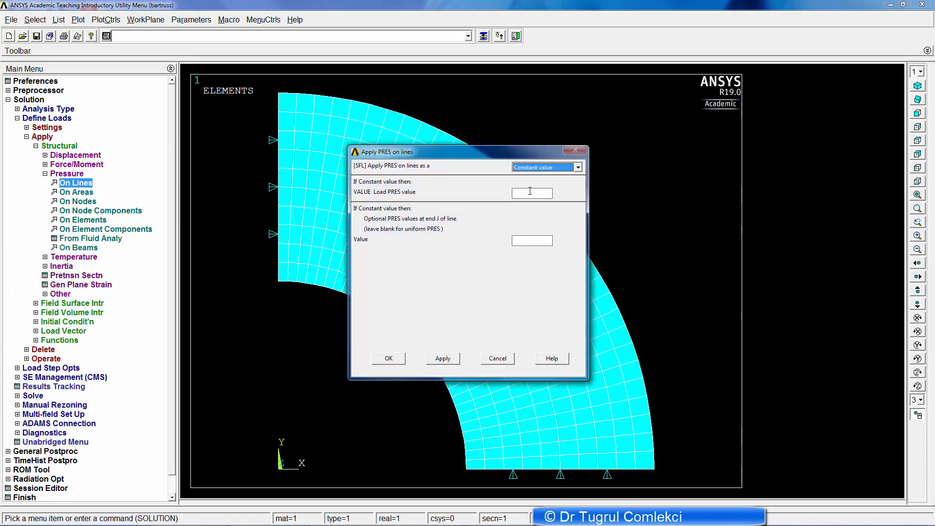
type("1")
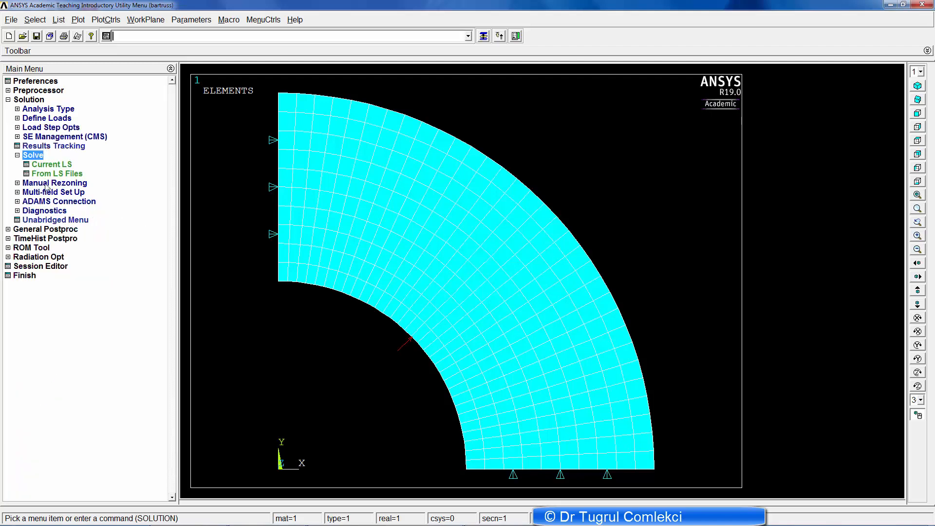
Step: Solve the current load step past the warning, then expand General Postproc results
left_click(52, 164)
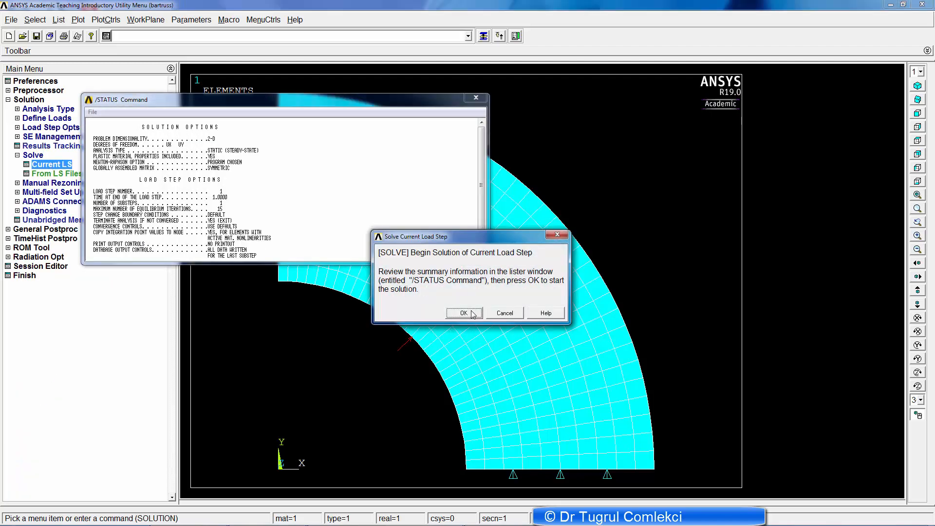
left_click(465, 313)
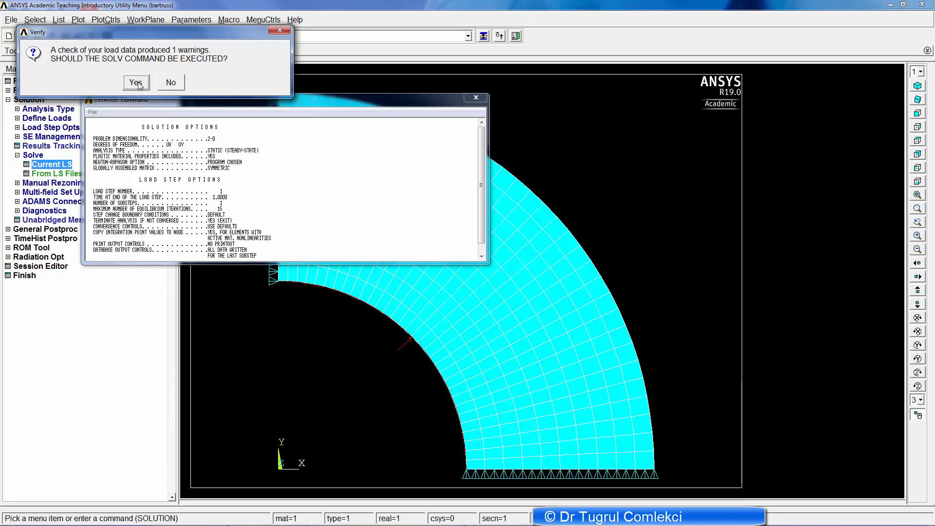
left_click(136, 82)
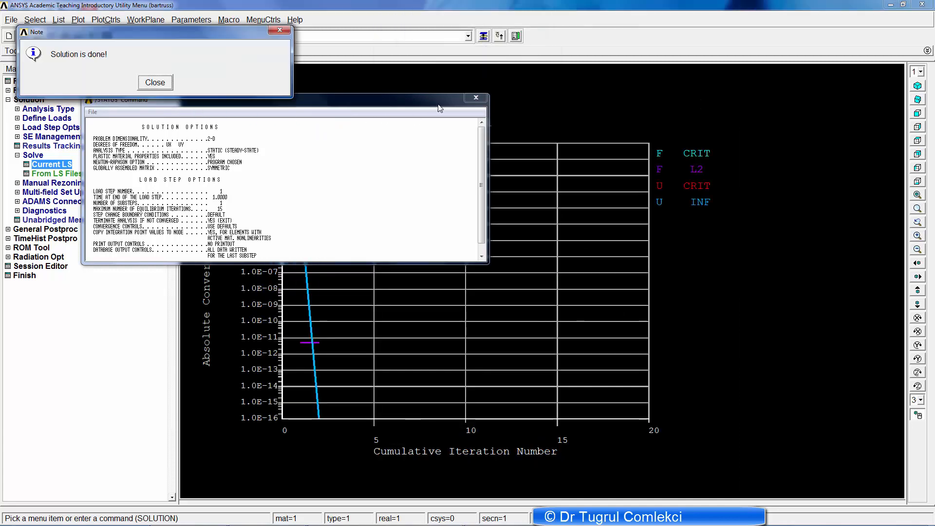
left_click(476, 97)
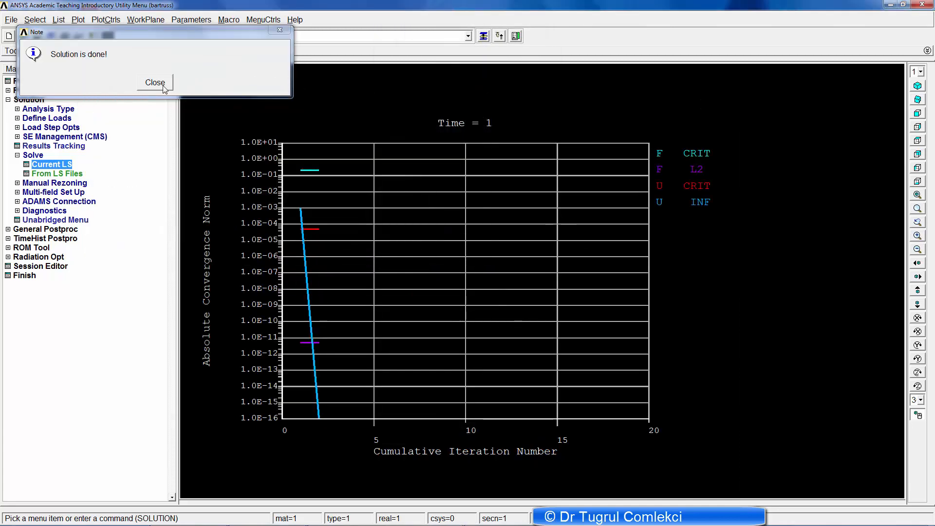
left_click(153, 82)
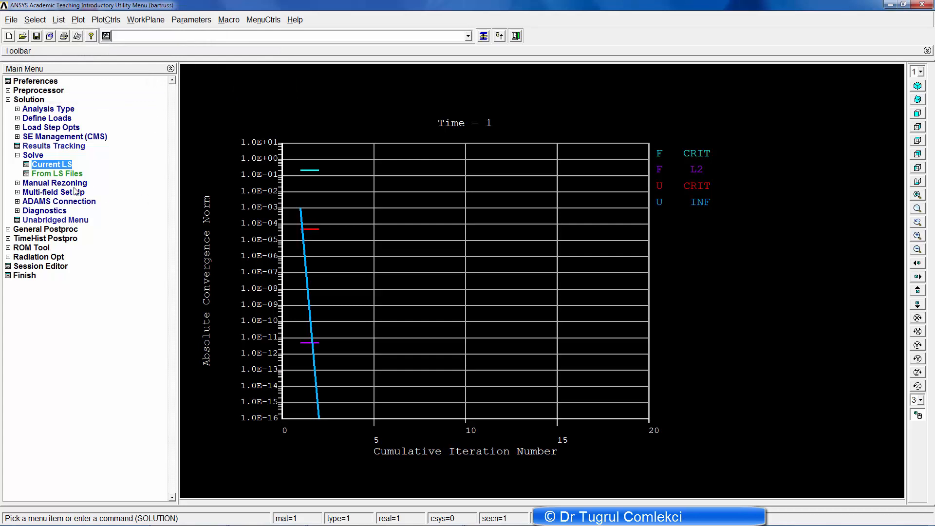
mouse_move(43, 222)
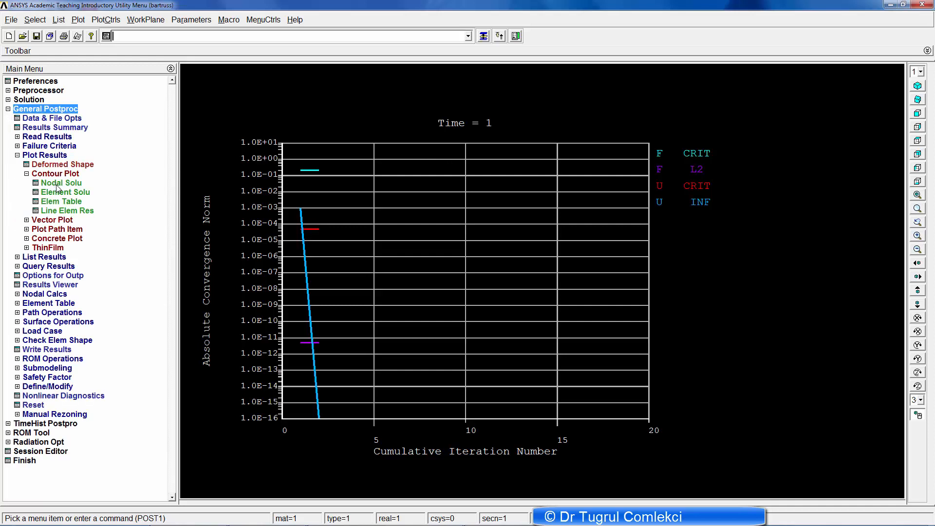
left_click(47, 137)
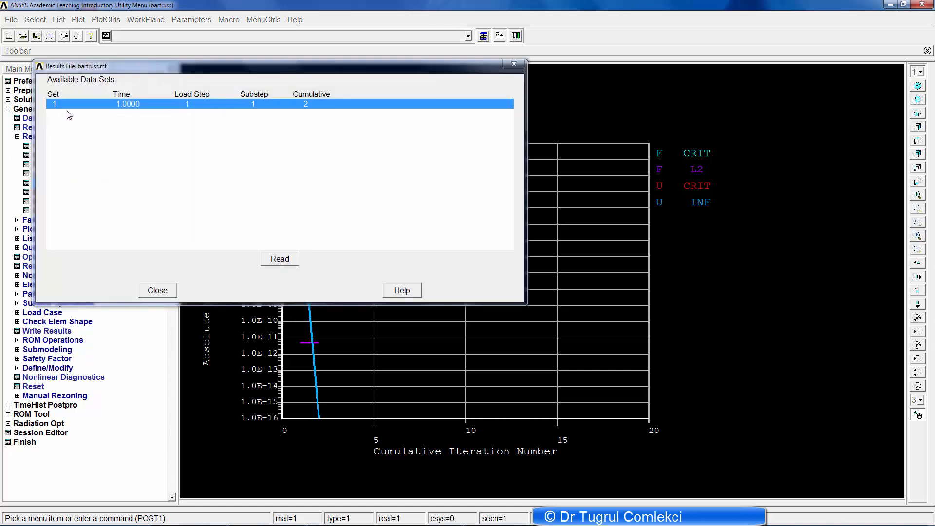
mouse_move(135, 111)
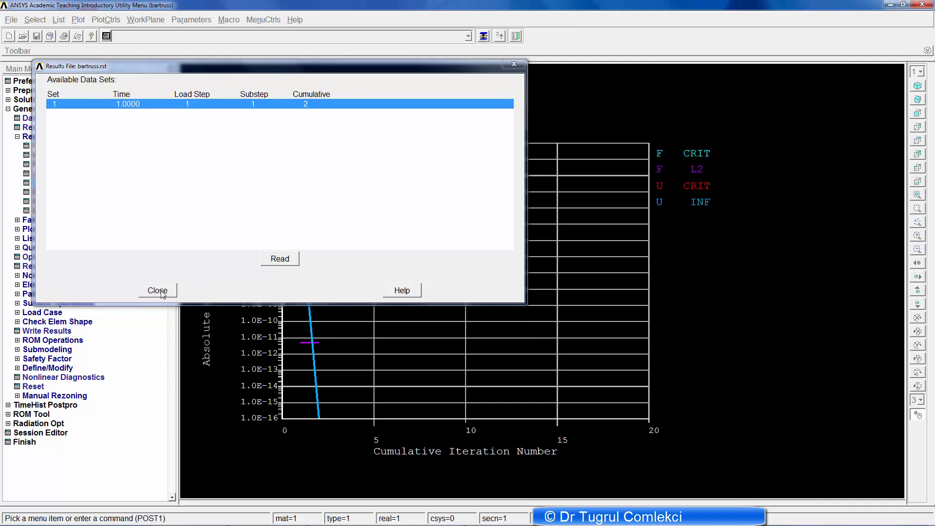
left_click(157, 290)
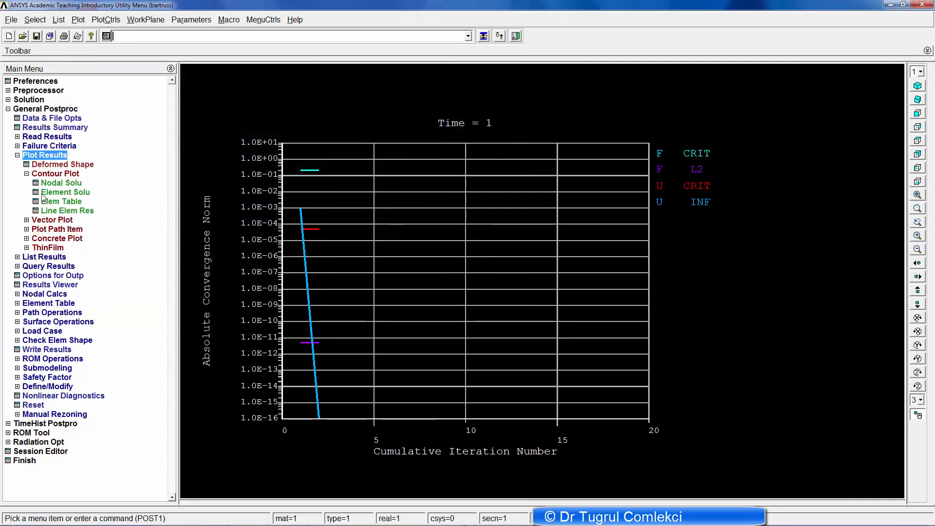
Step: Plot nodal von Mises stress contours, ranging about 0.592 to 2.305
left_click(61, 182)
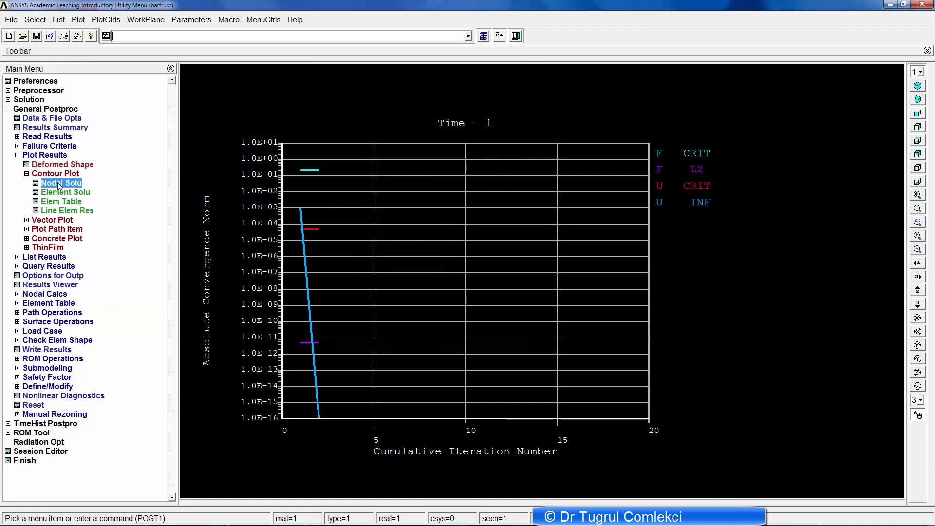
left_click(61, 183)
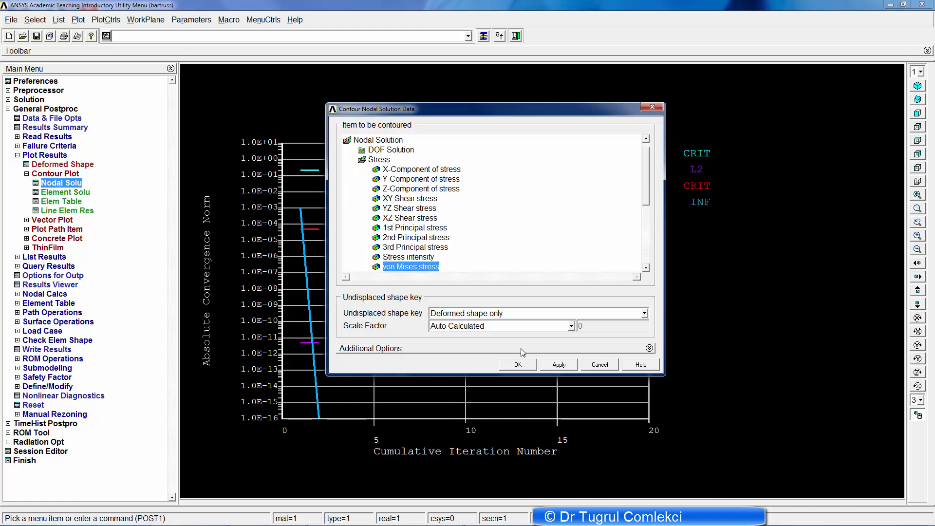
left_click(517, 365)
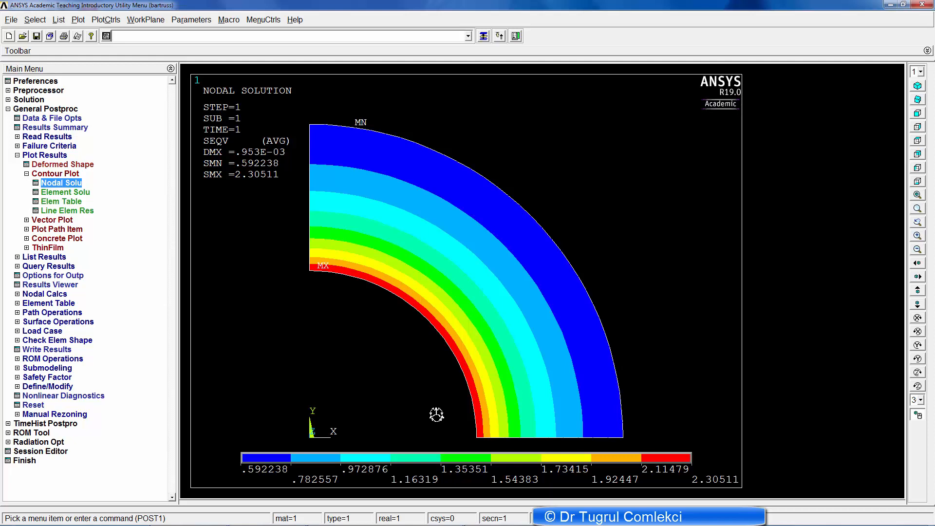
mouse_move(321, 275)
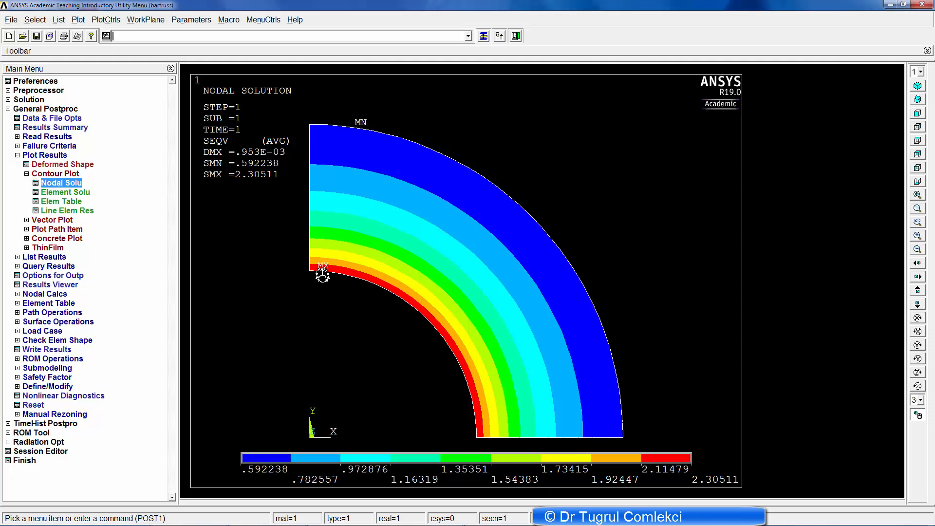
mouse_move(432, 315)
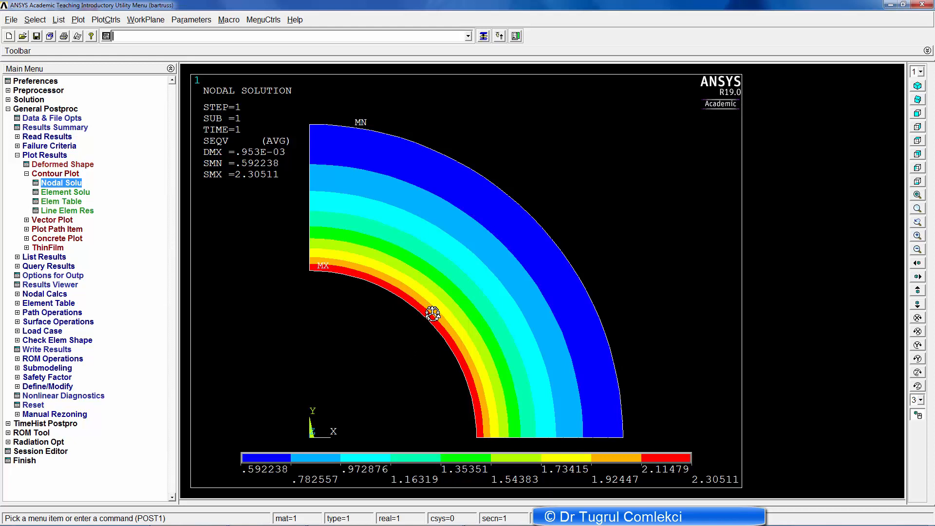
mouse_move(419, 276)
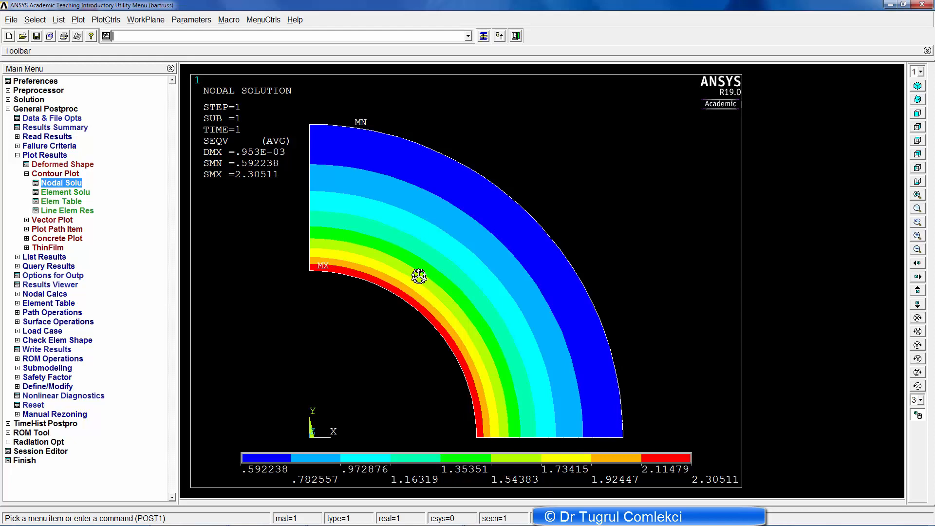
mouse_move(701, 479)
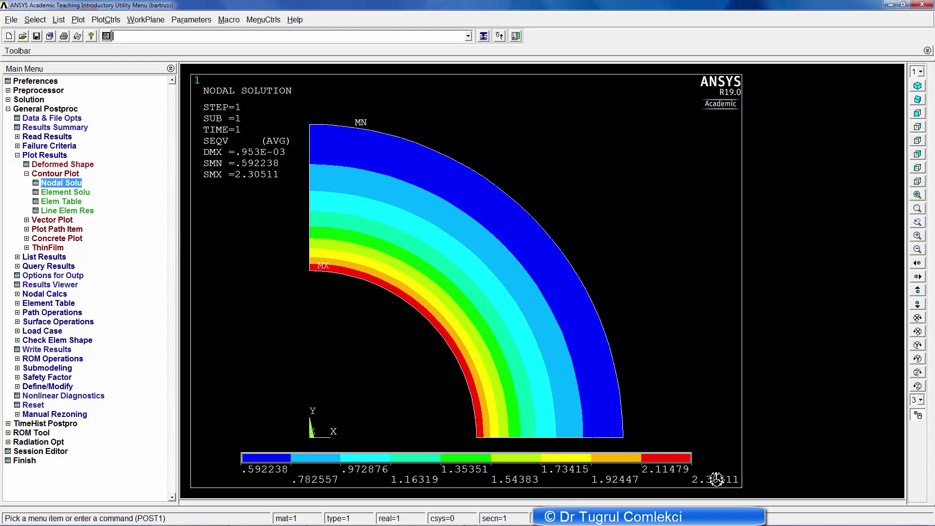
mouse_move(650, 400)
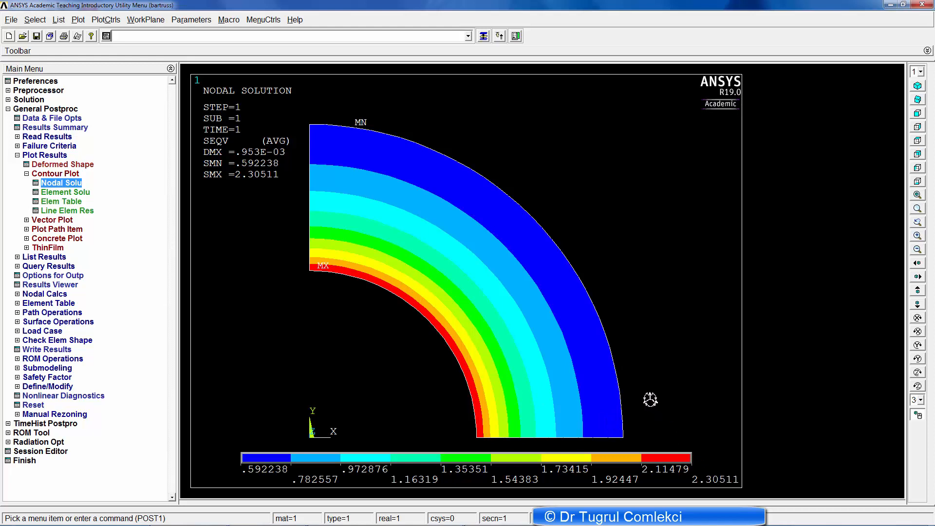
mouse_move(644, 399)
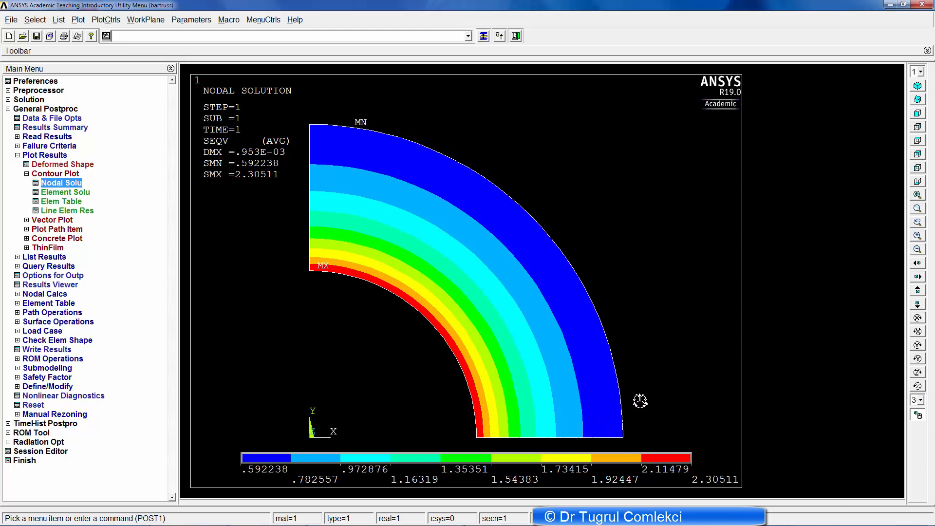
mouse_move(452, 332)
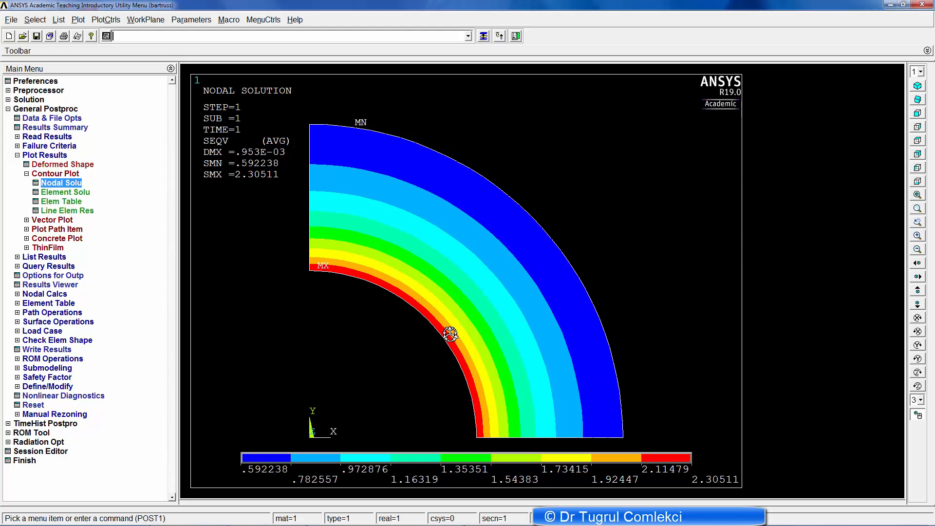
mouse_move(579, 444)
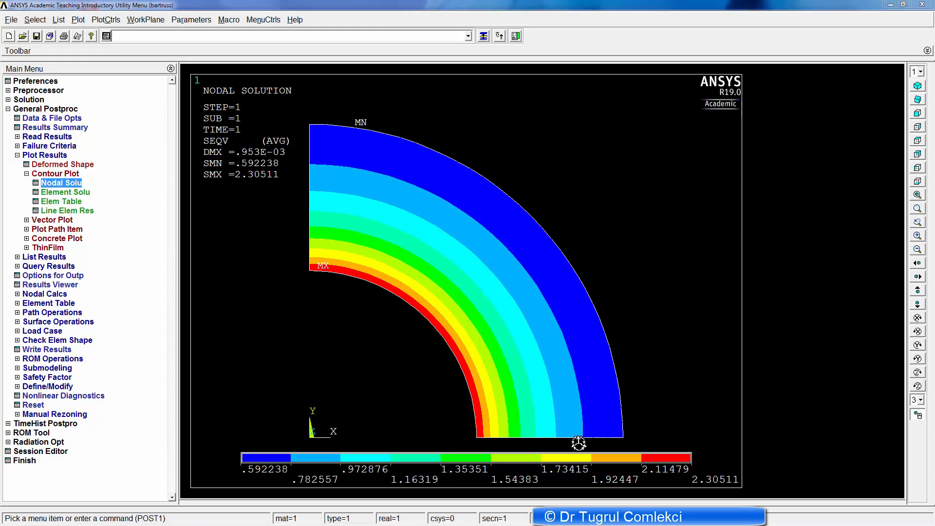
mouse_move(577, 443)
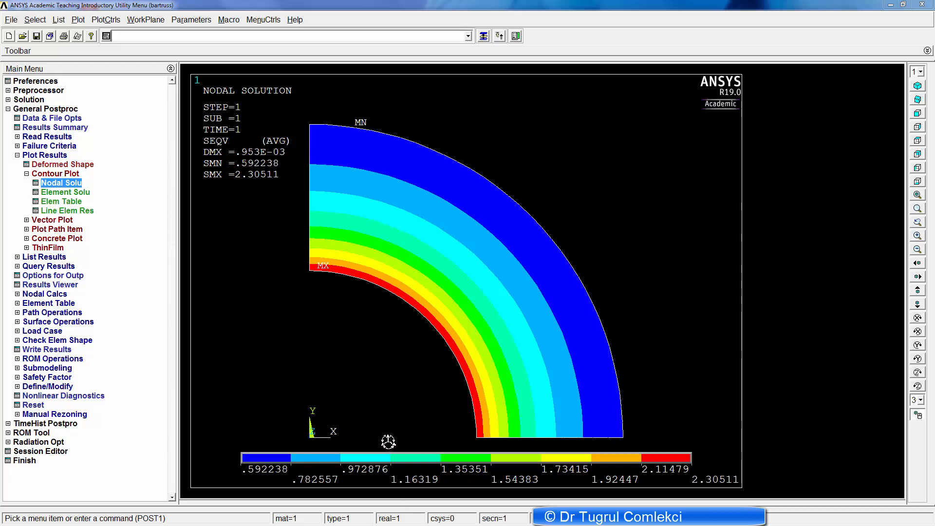
mouse_move(668, 414)
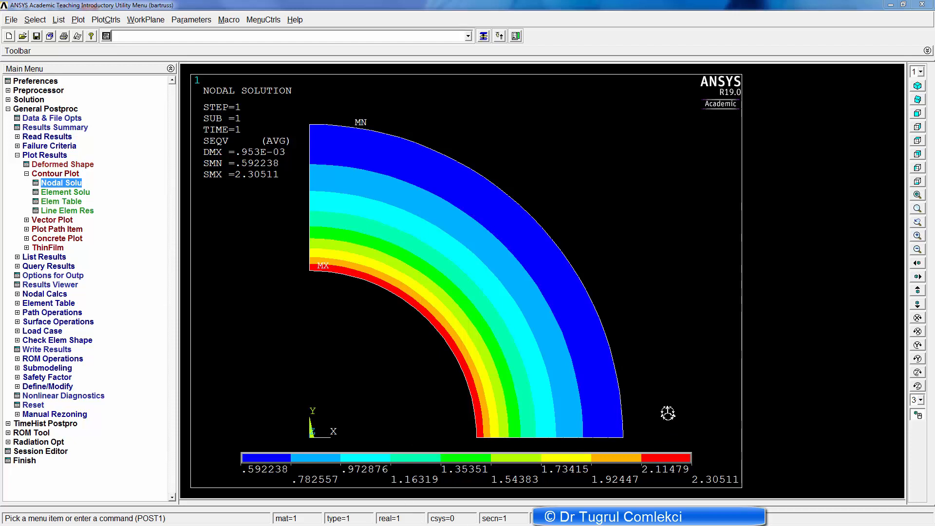
mouse_move(696, 445)
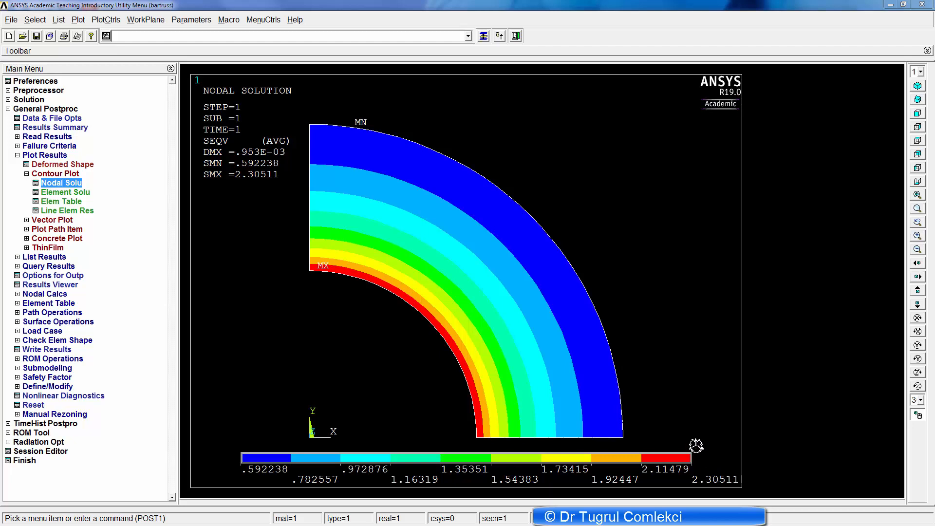
mouse_move(479, 369)
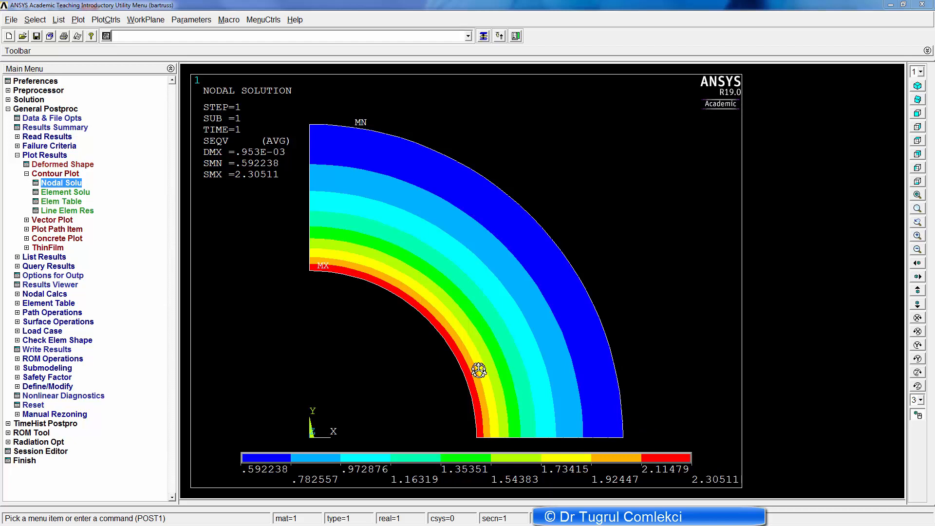
mouse_move(231, 292)
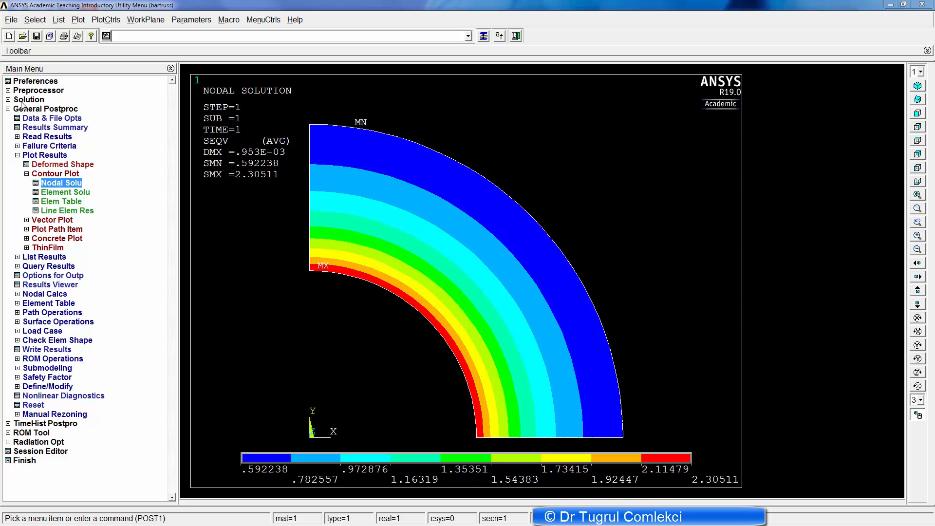
Step: Reapply pressure on the inner arc line with value 130, replacing the unit load
left_click(29, 99)
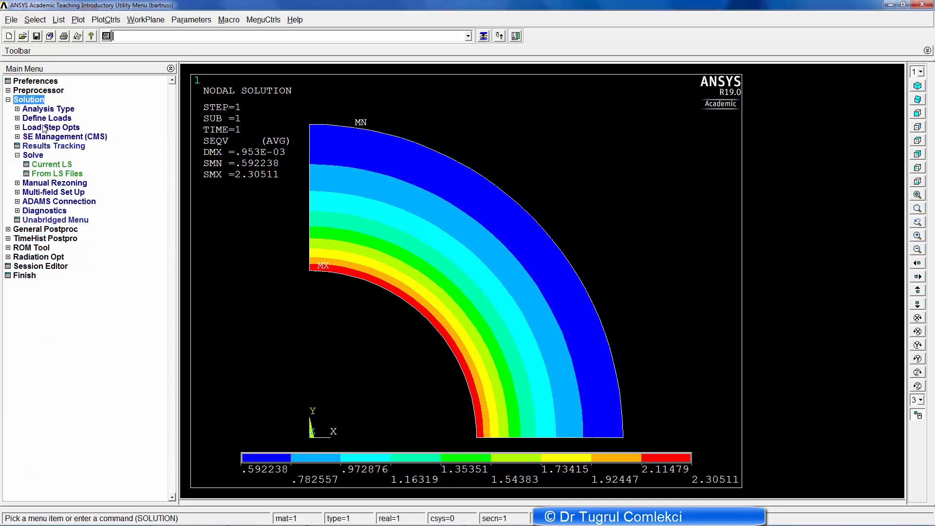
left_click(47, 117)
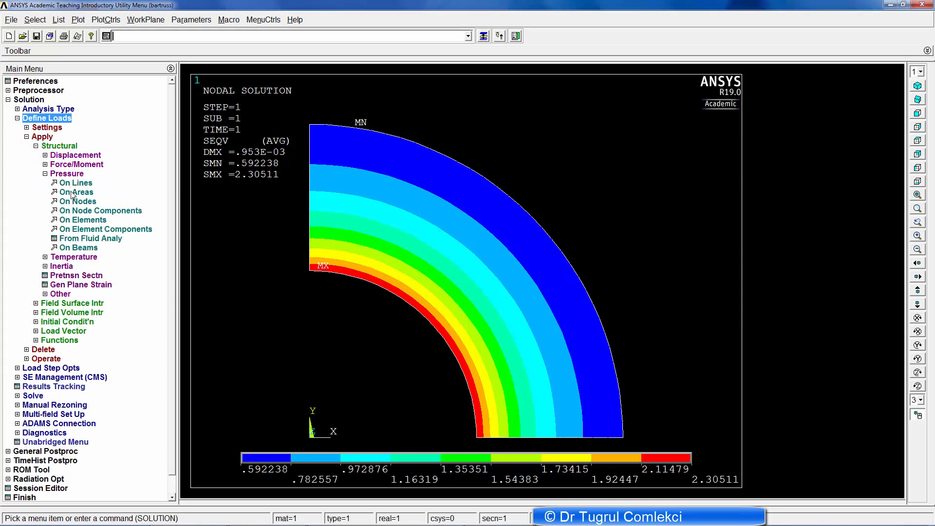
left_click(77, 182)
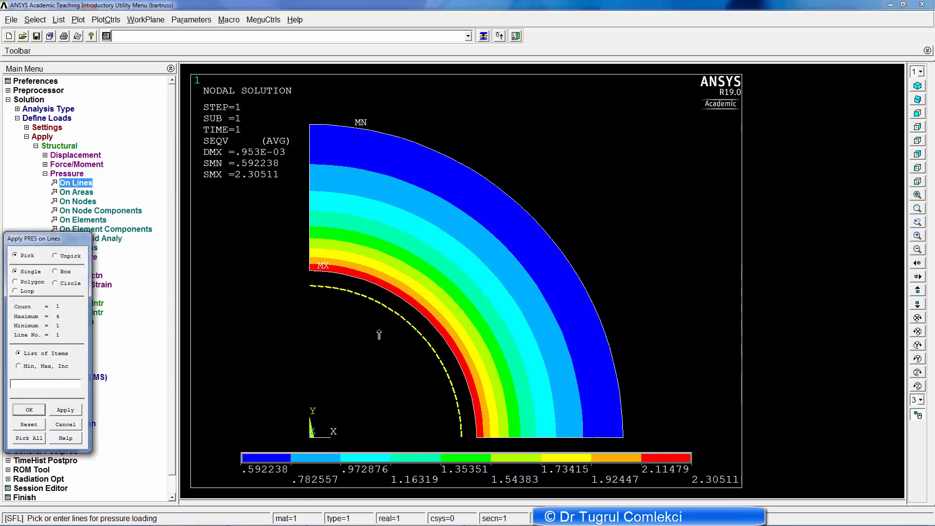
left_click(28, 410)
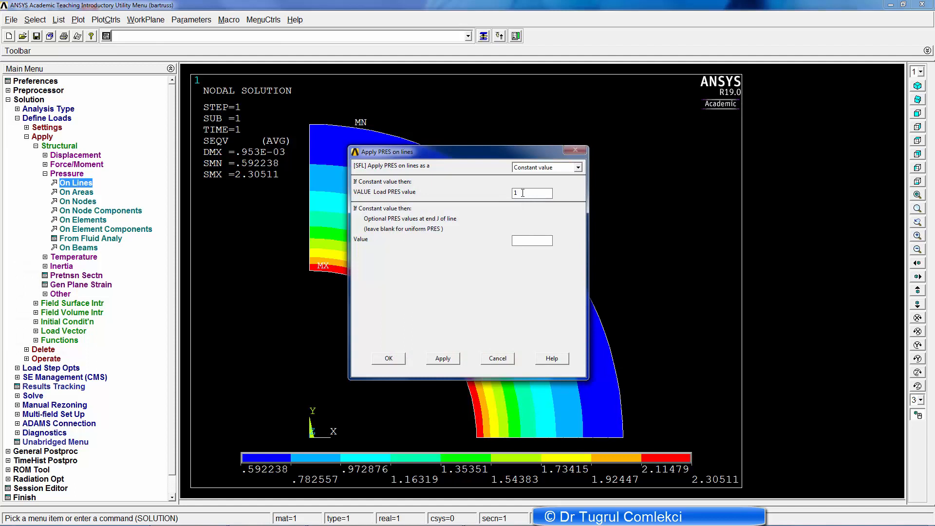
type("130")
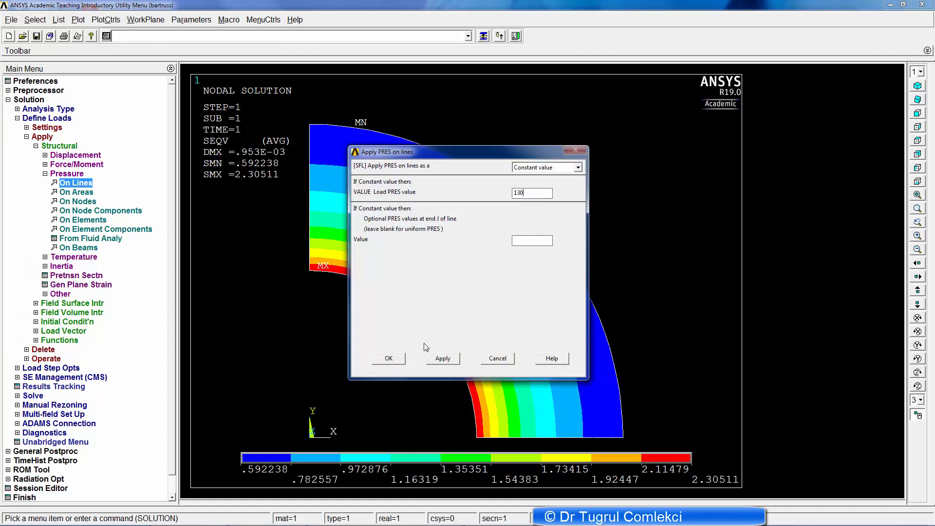
left_click(388, 358)
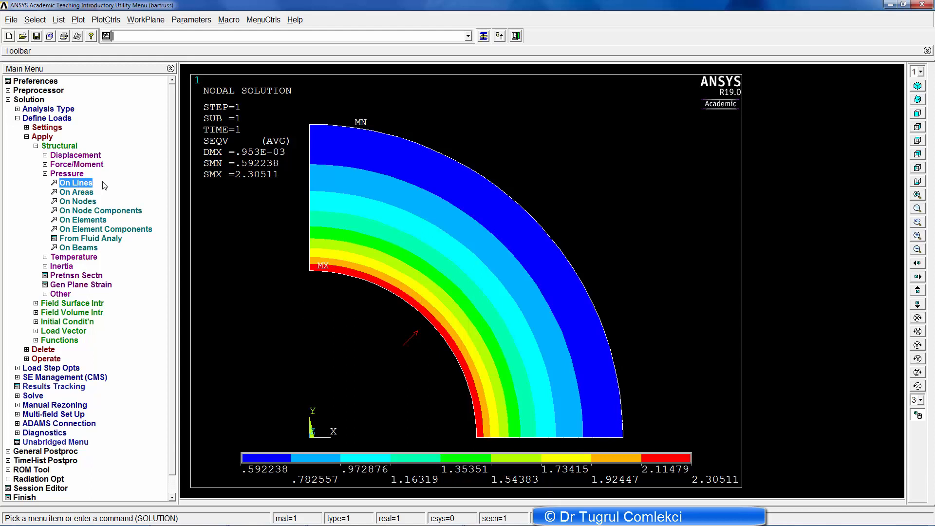
mouse_move(97, 188)
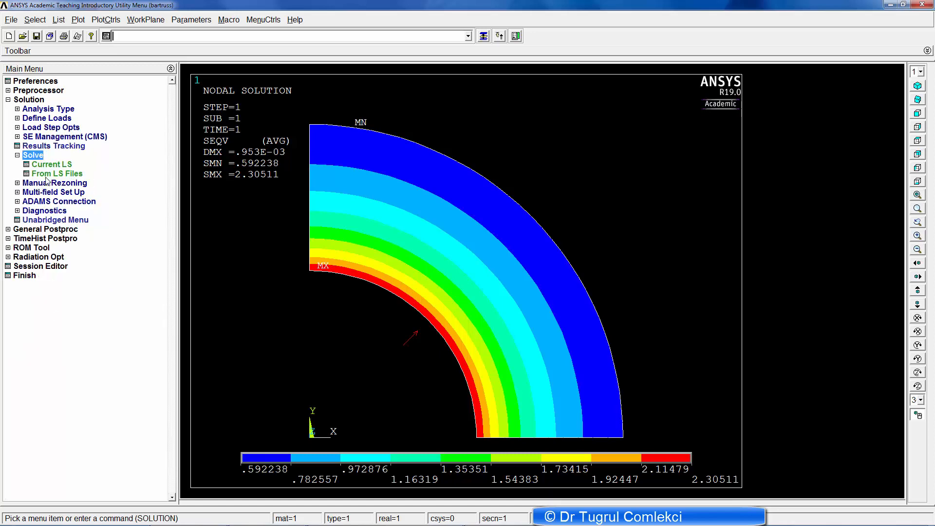
Step: Re-solve under pressure 130 and contour nodal von Mises stress, about 77.0 to 299.7
left_click(52, 164)
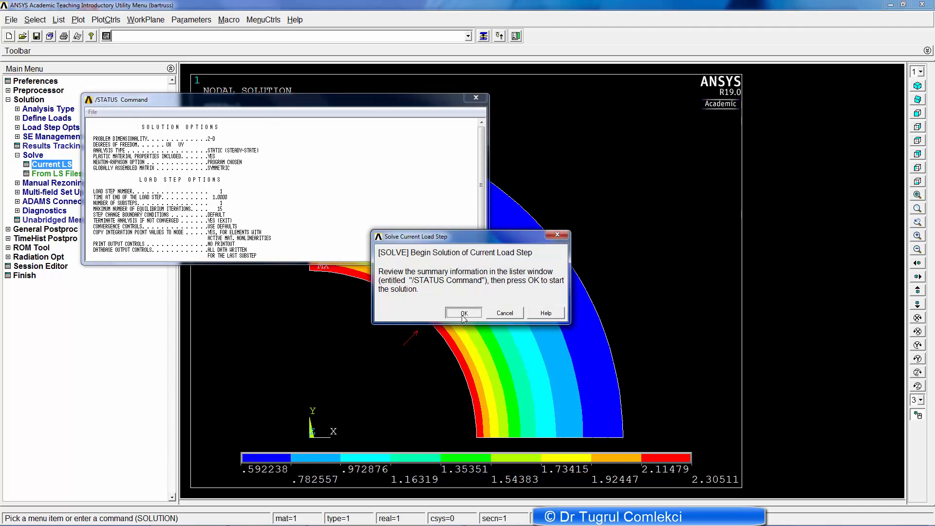
left_click(463, 313)
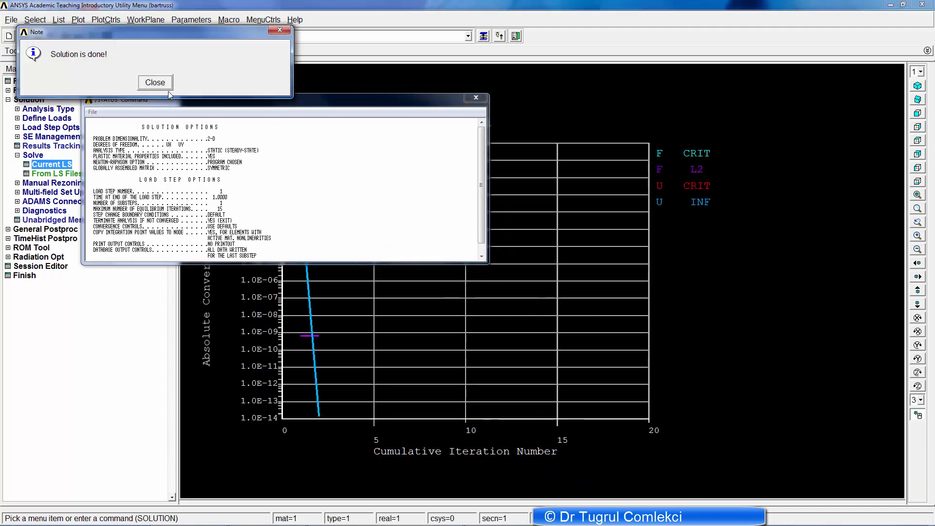
left_click(154, 83)
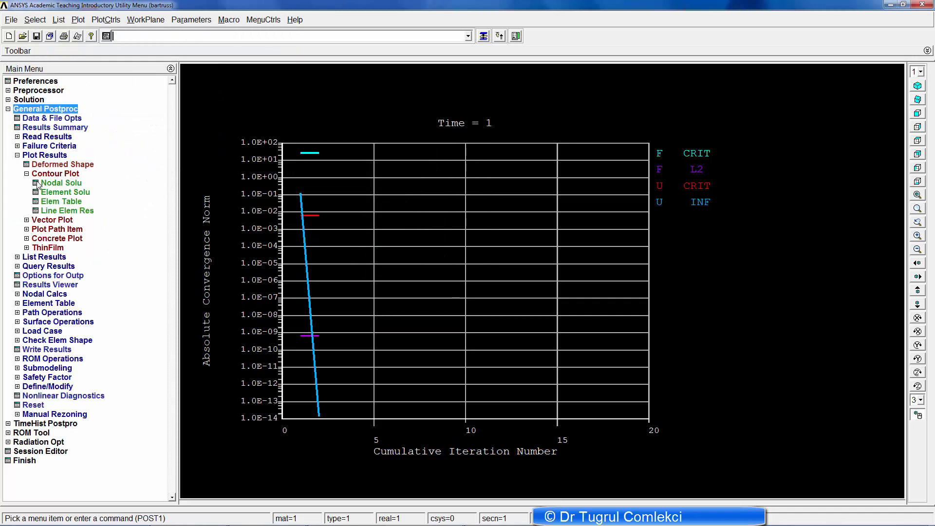
left_click(61, 182)
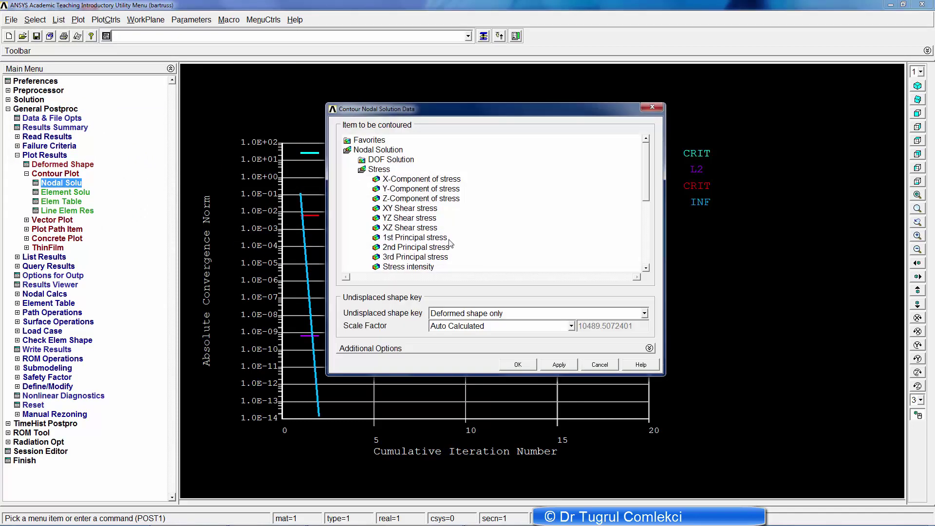
left_click(517, 364)
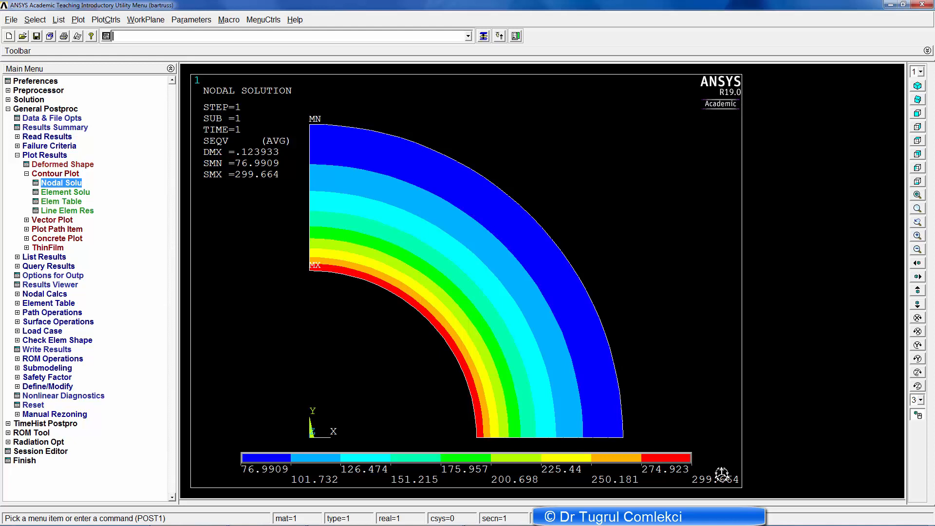
mouse_move(704, 441)
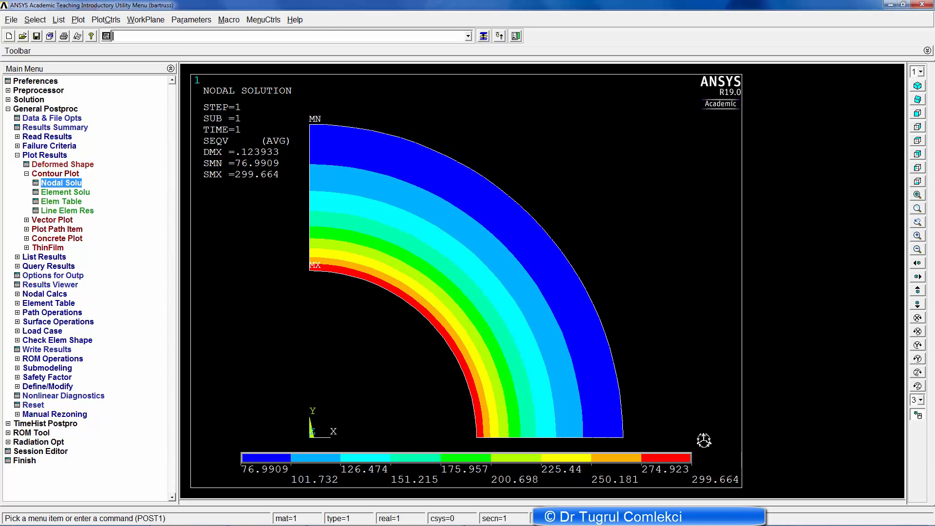
mouse_move(321, 295)
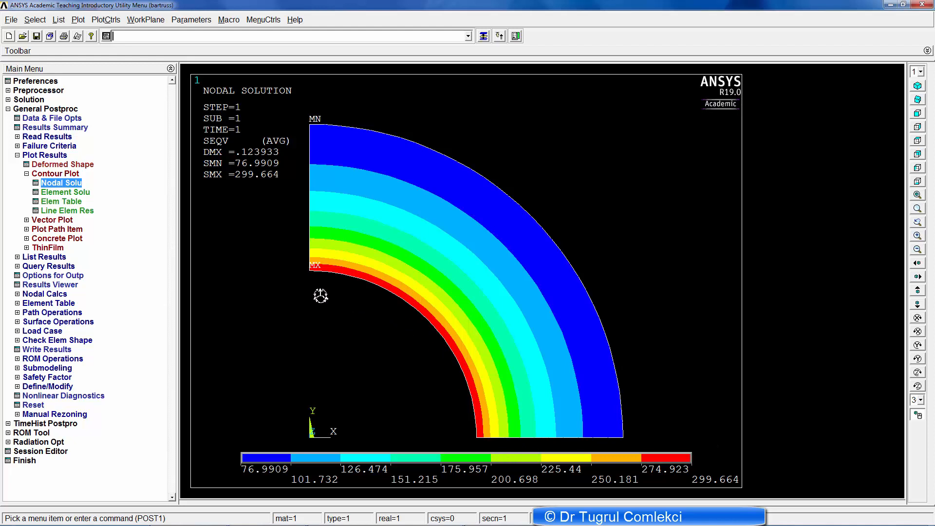
mouse_move(337, 262)
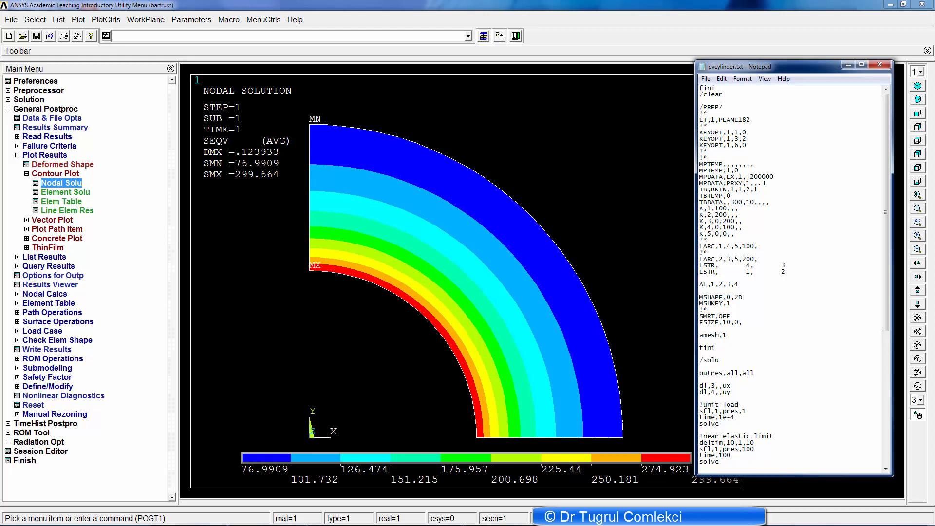
Step: Scroll through the pvcylinder.txt script in Notepad to review its load steps
scroll("down", 3)
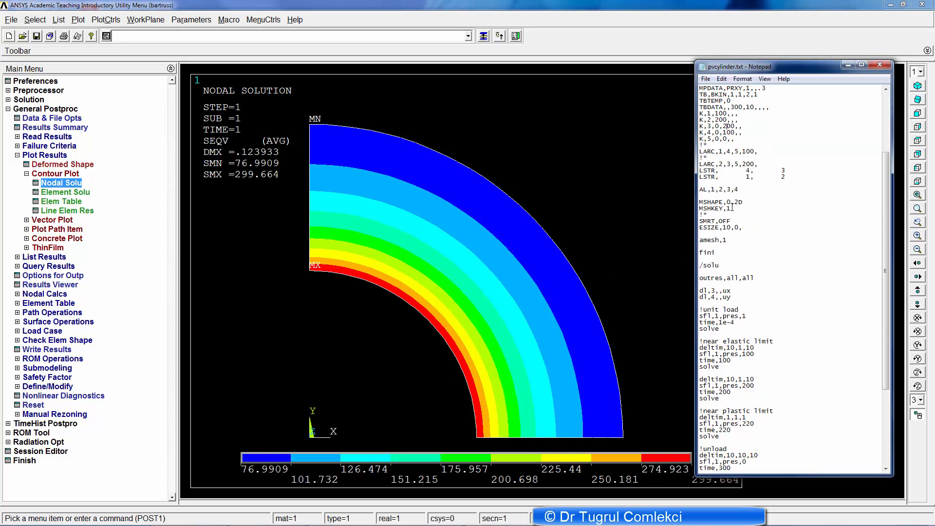
scroll("down", 3)
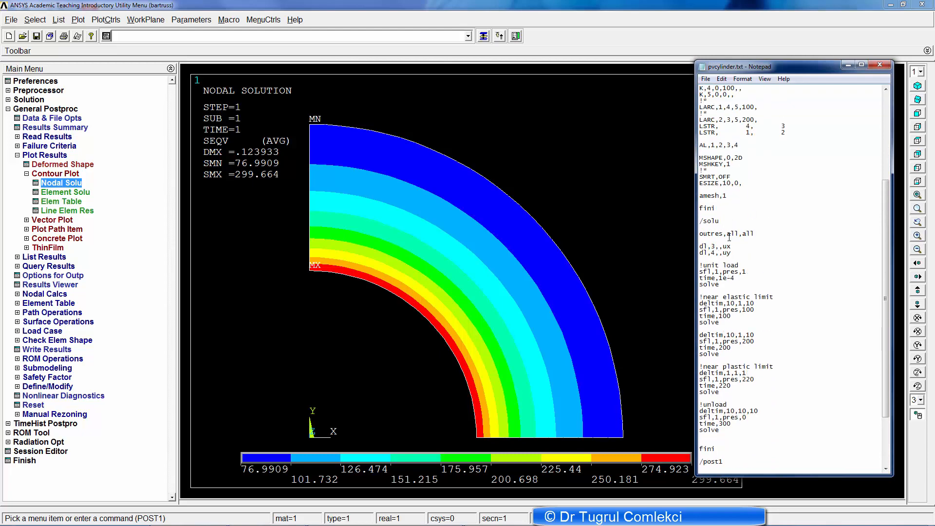
scroll("up", 3)
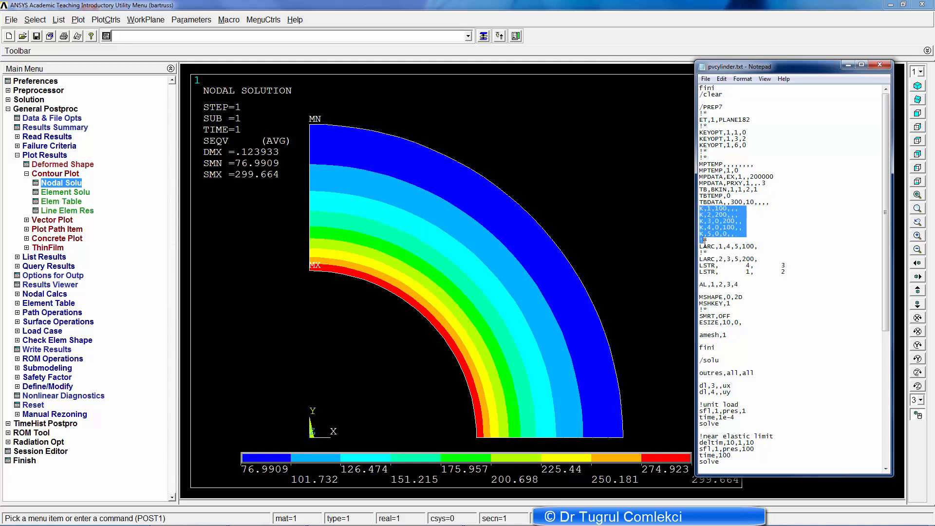
scroll("down", 3)
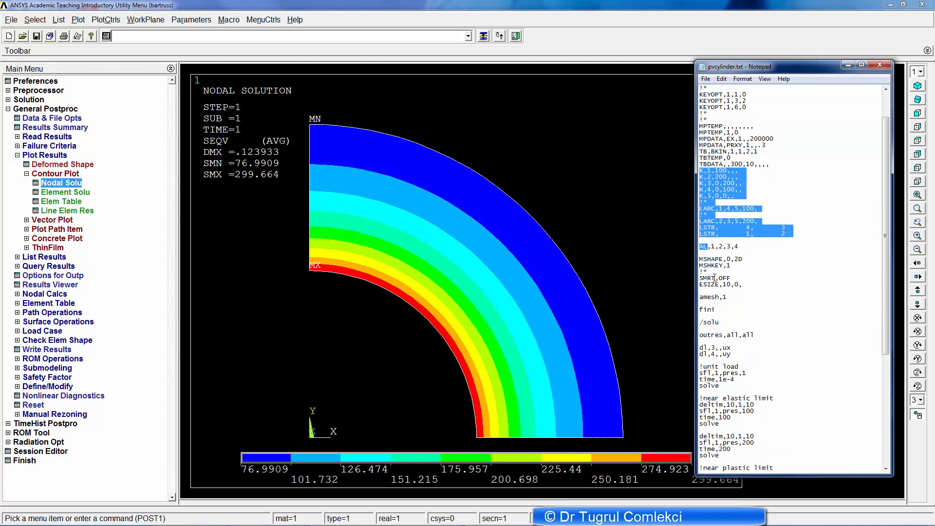
scroll("down", 3)
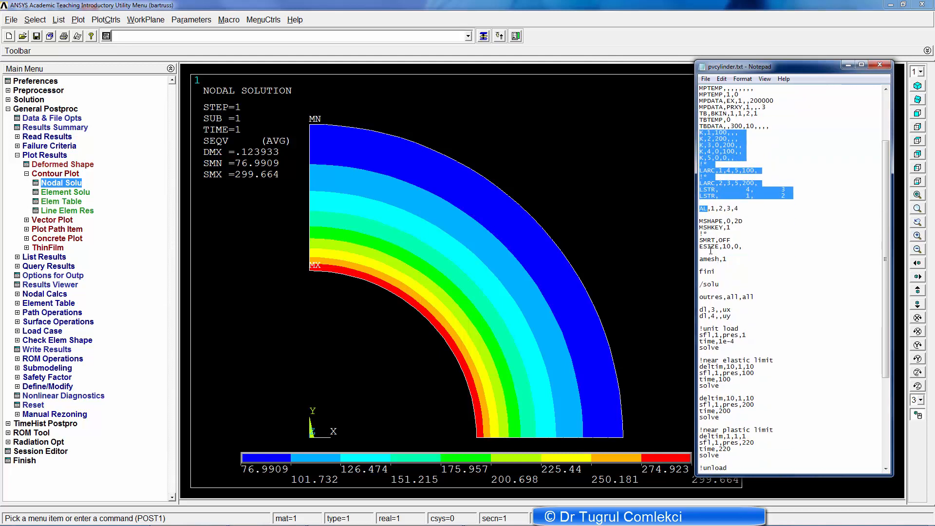
scroll("down", 3)
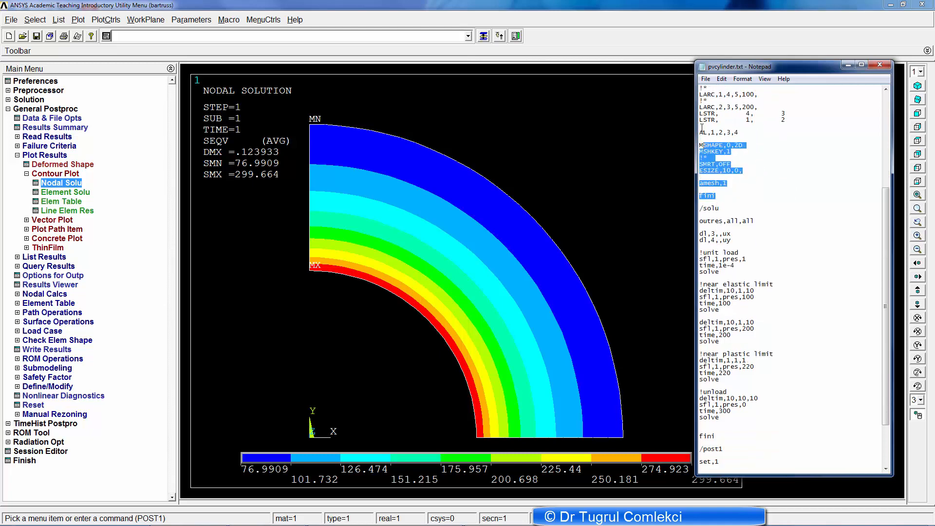
scroll("up", 3)
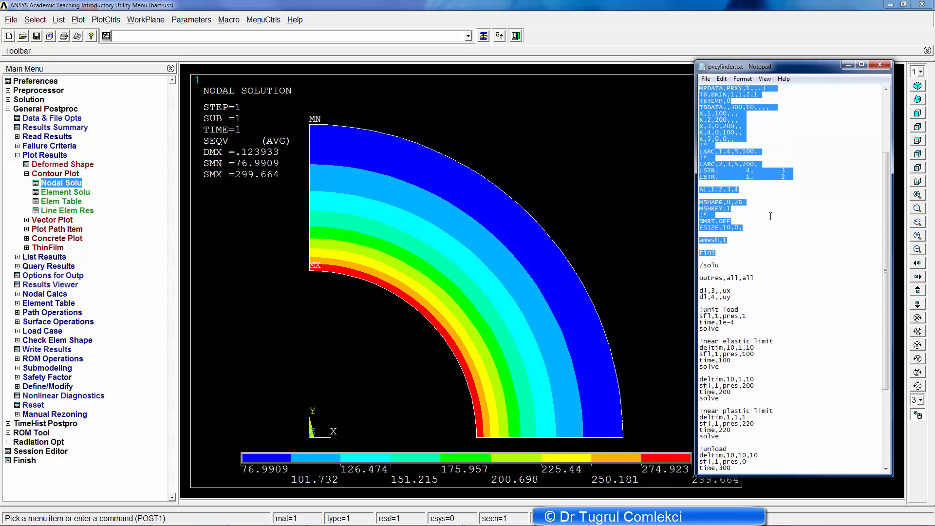
scroll("down", 3)
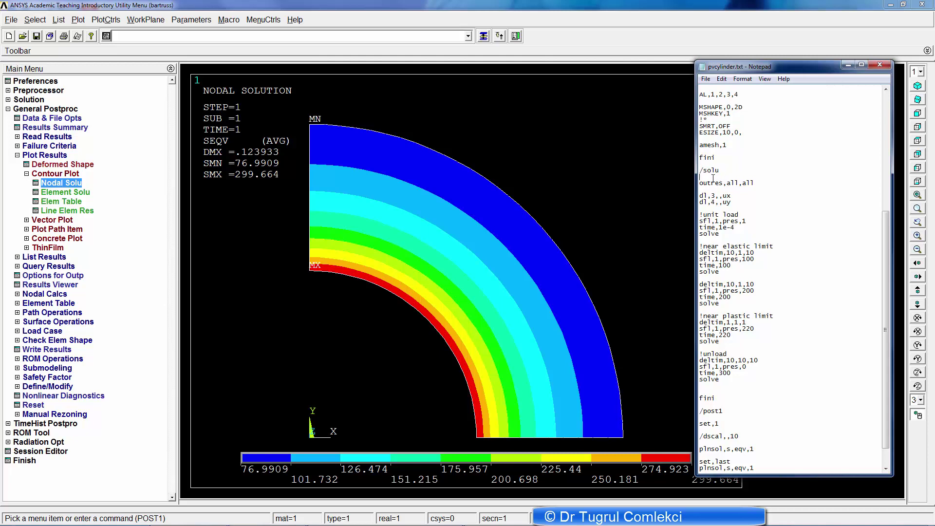
Step: Select text in the script, then clear the partial selection
double_click(727, 183)
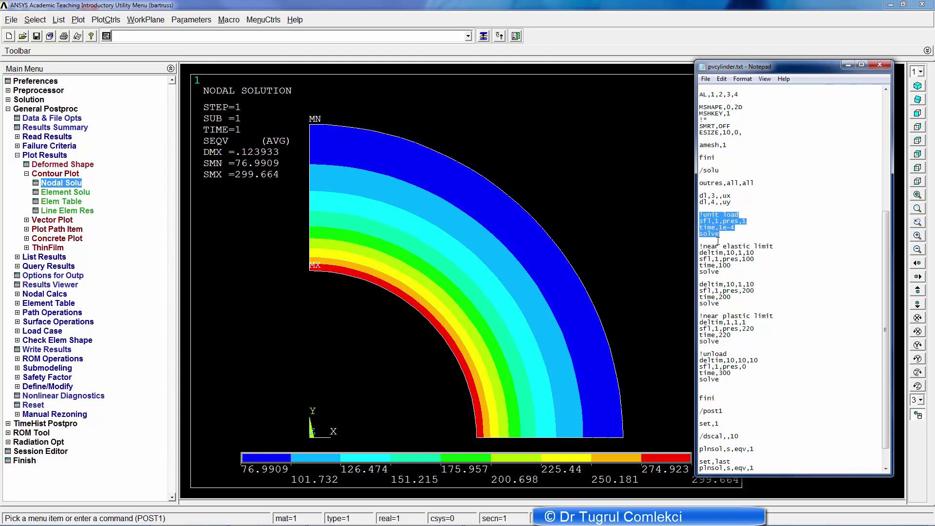
left_click(740, 253)
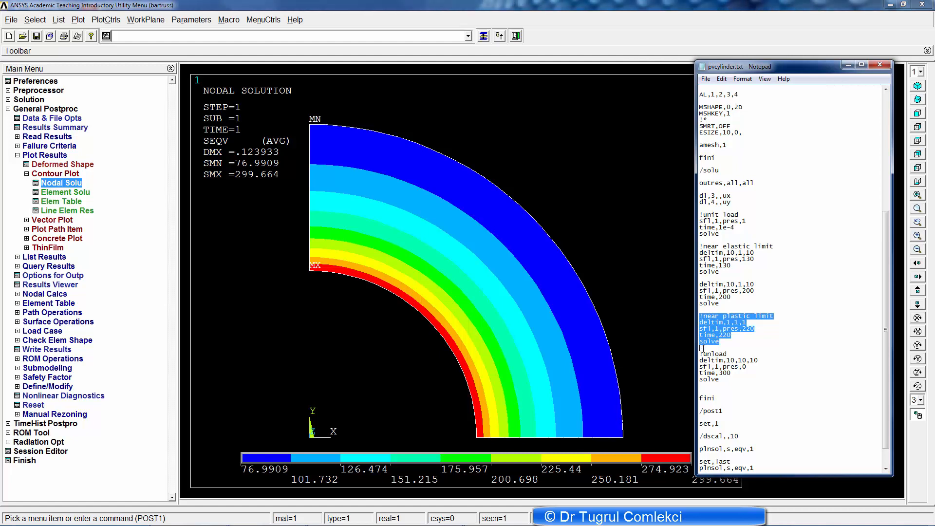
left_click(701, 348)
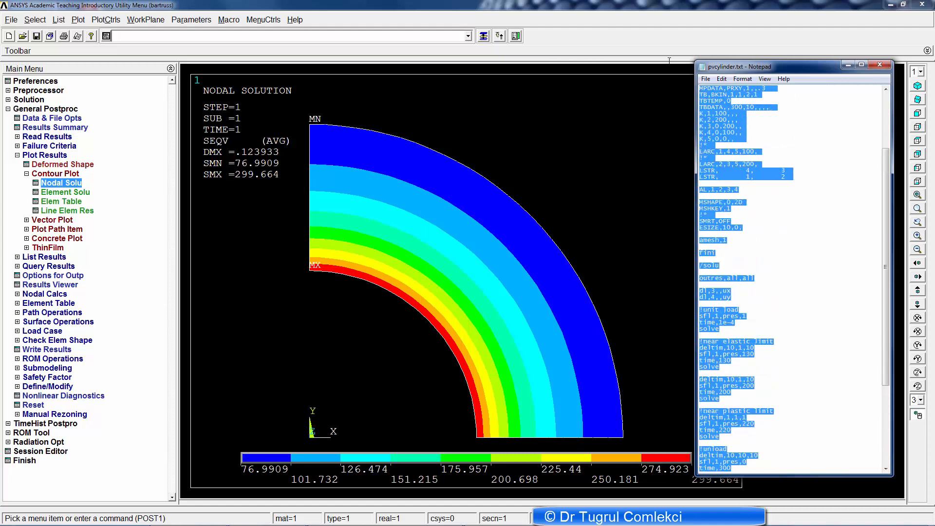
Step: Paste and run the pvcylinder script, confirm /CLEAR, and dismiss 'Solution is done!'
scroll("up", 3)
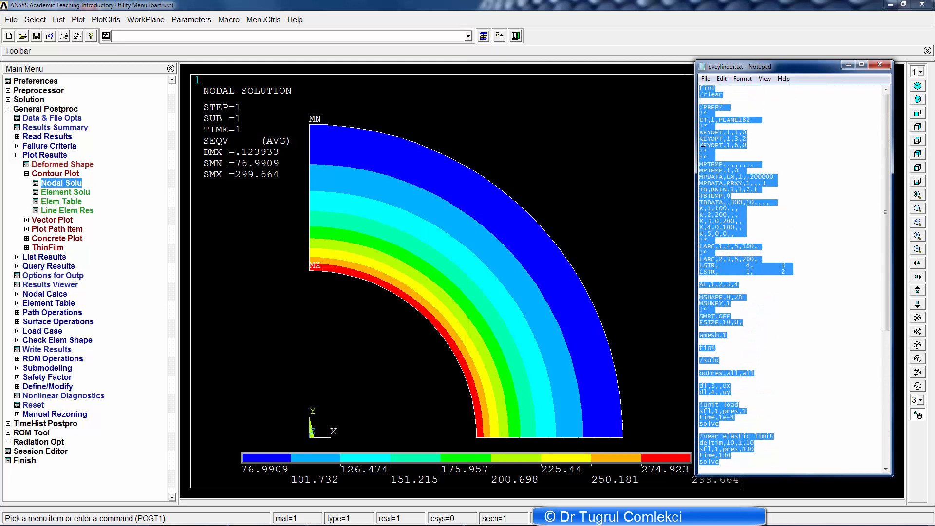
left_click(880, 64)
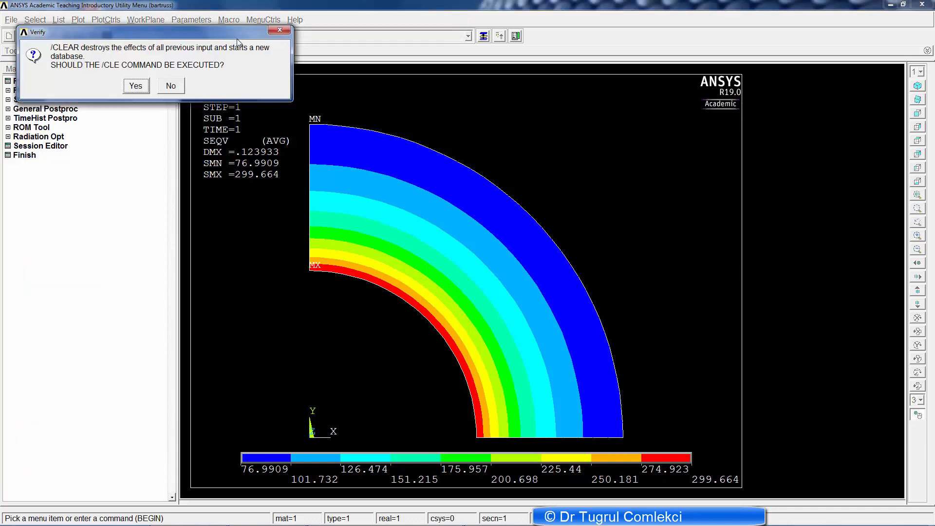
left_click(135, 85)
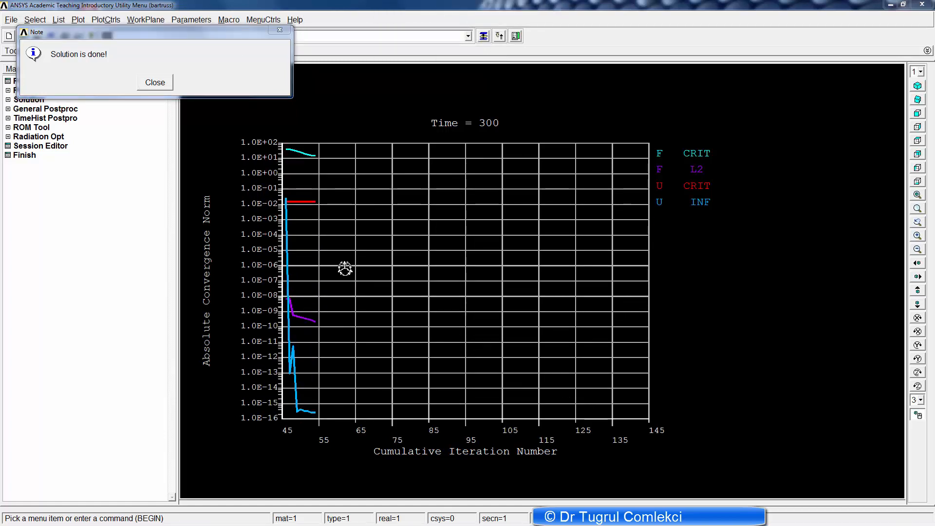
left_click(154, 82)
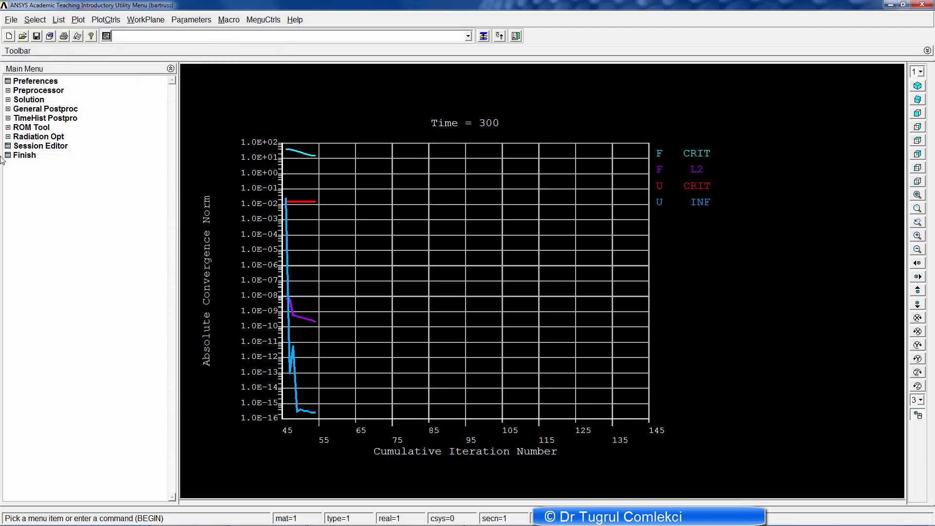
Step: Plot the von Mises stress nodal contour for the final time 300 state
left_click(44, 109)
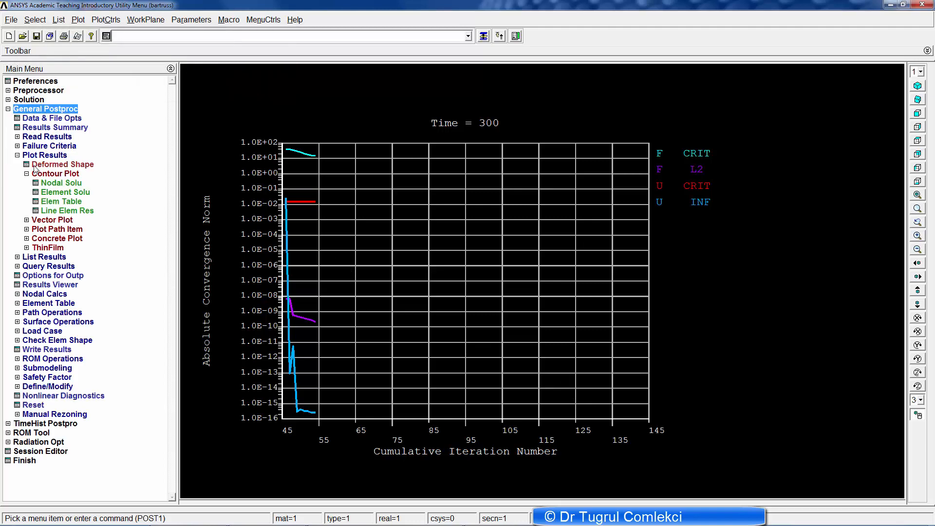
left_click(61, 183)
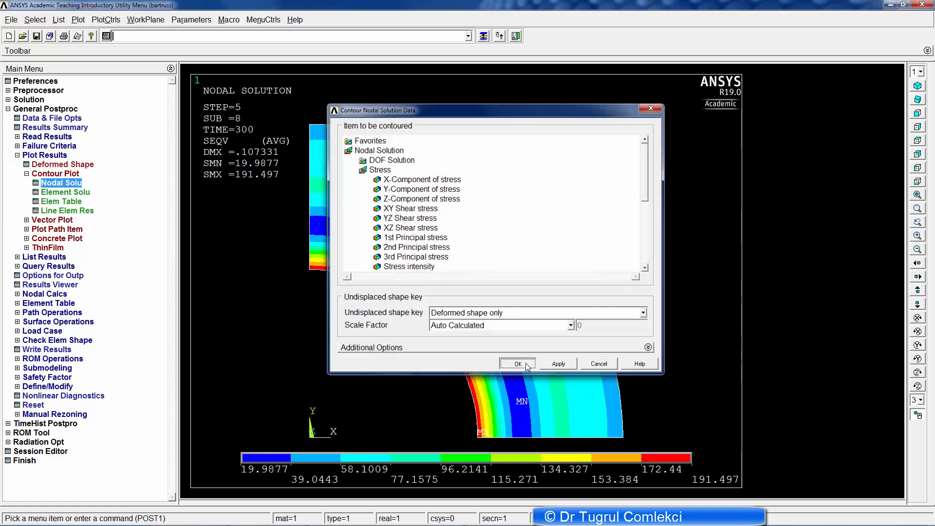
left_click(516, 364)
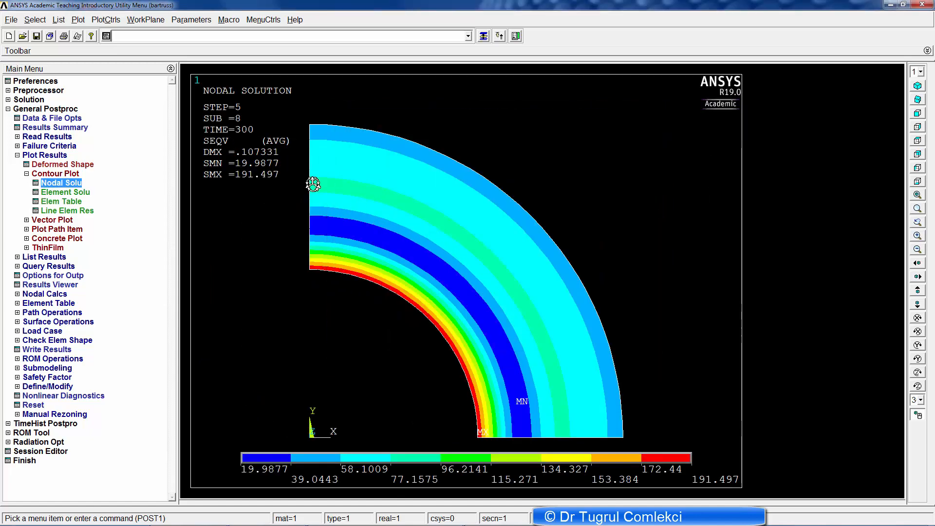
mouse_move(117, 181)
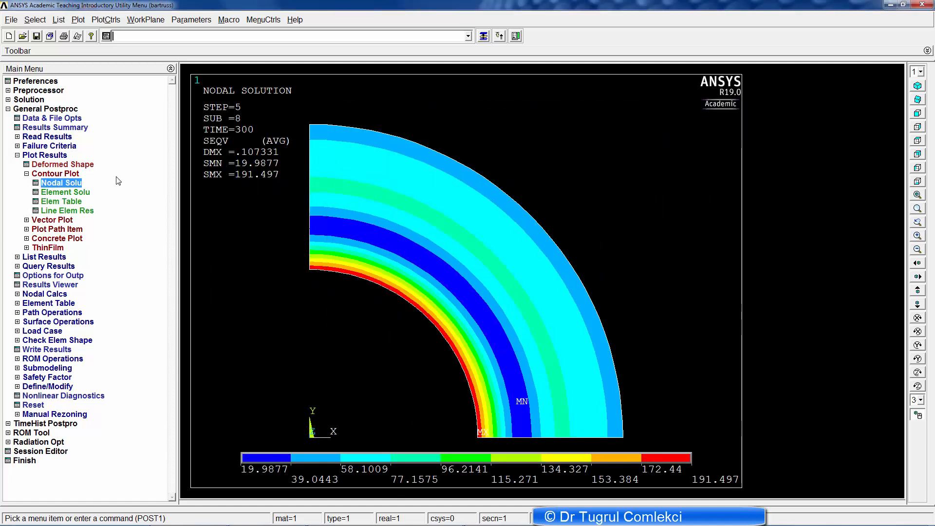
Step: Read result set 14 at time 130 and replot its von Mises contour
left_click(48, 137)
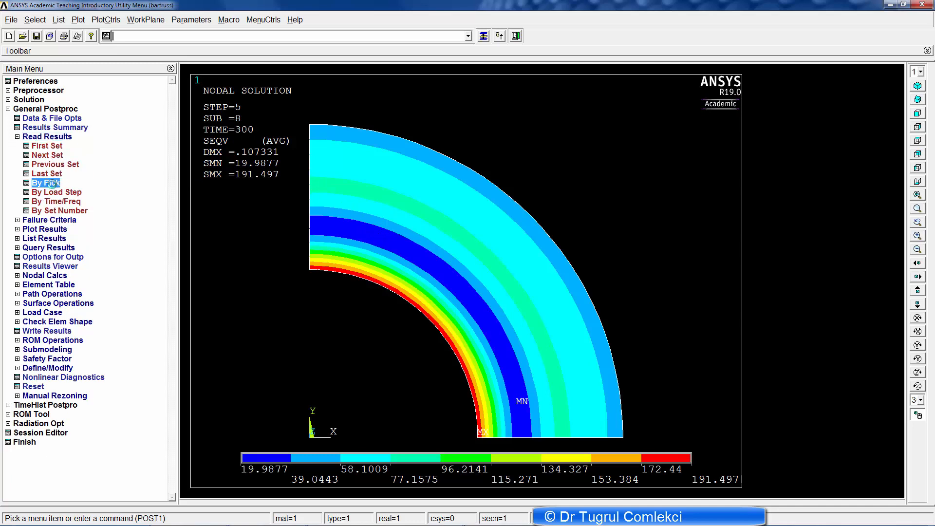
left_click(45, 183)
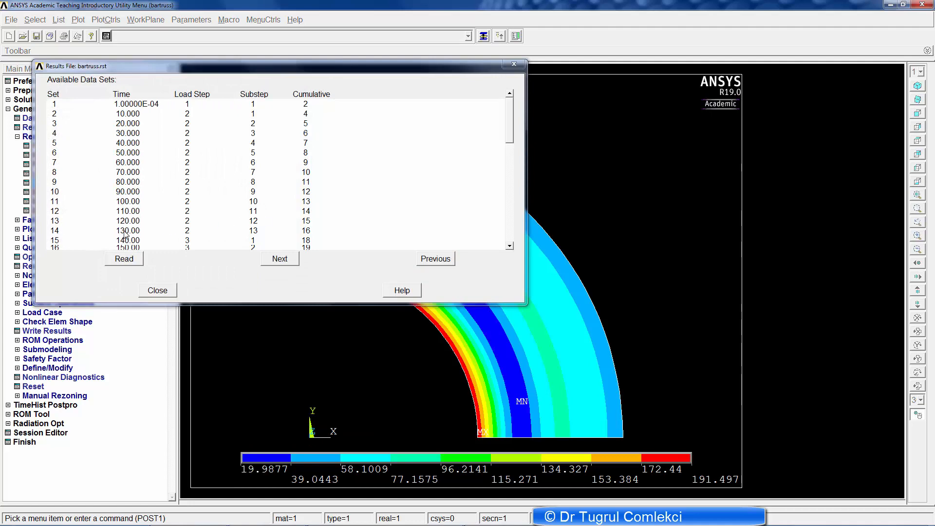
left_click(125, 231)
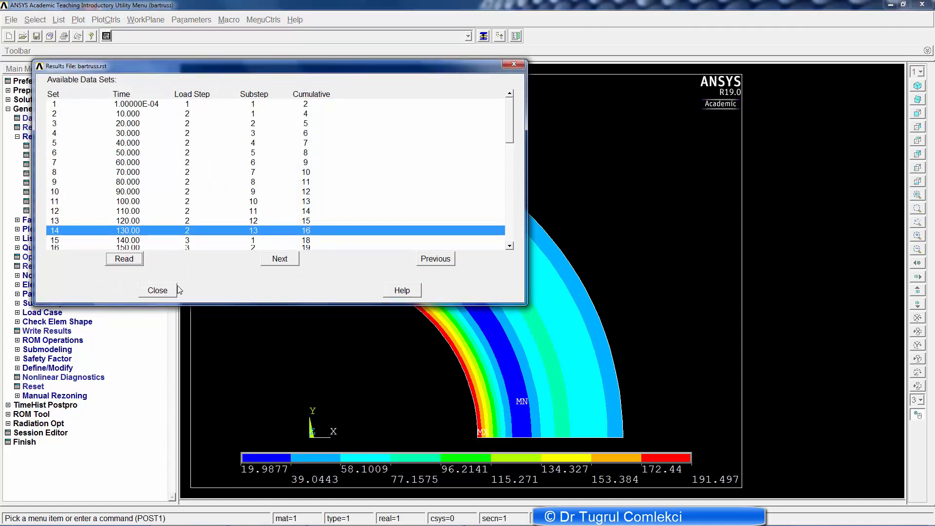
left_click(157, 290)
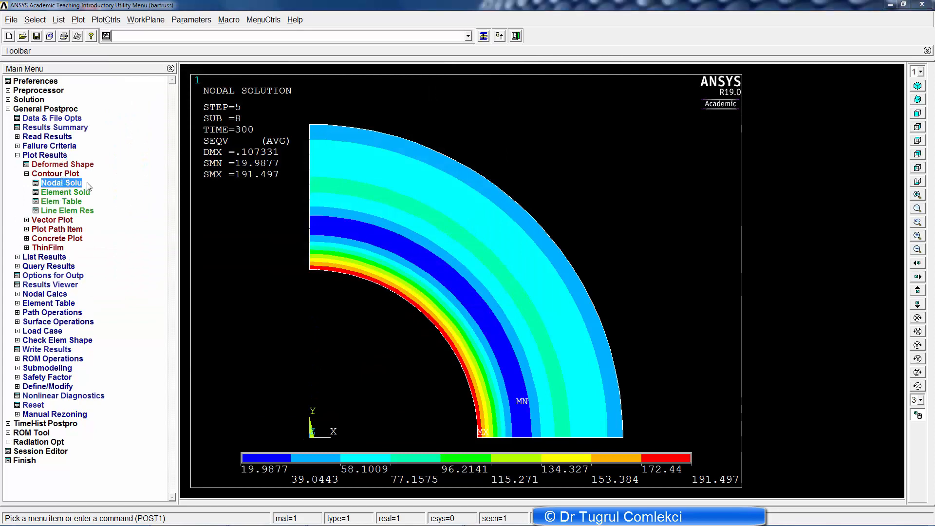
left_click(61, 182)
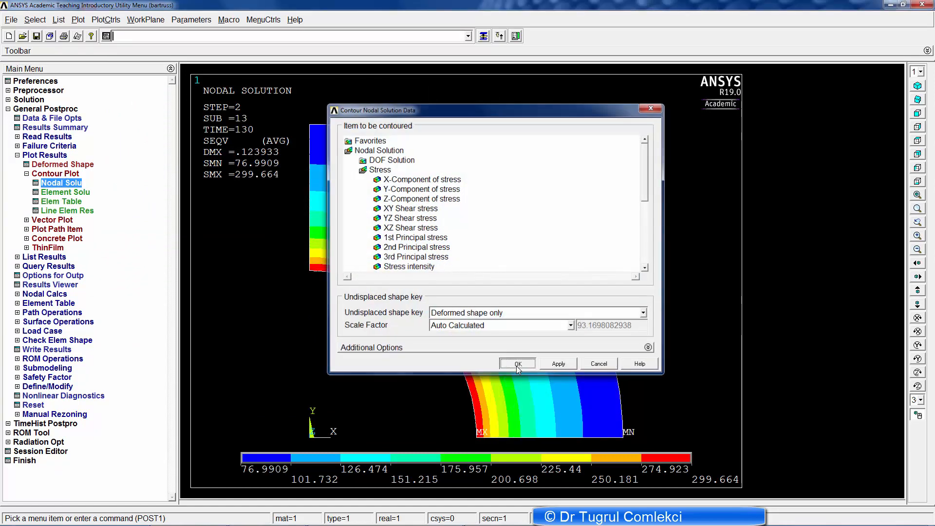
left_click(516, 363)
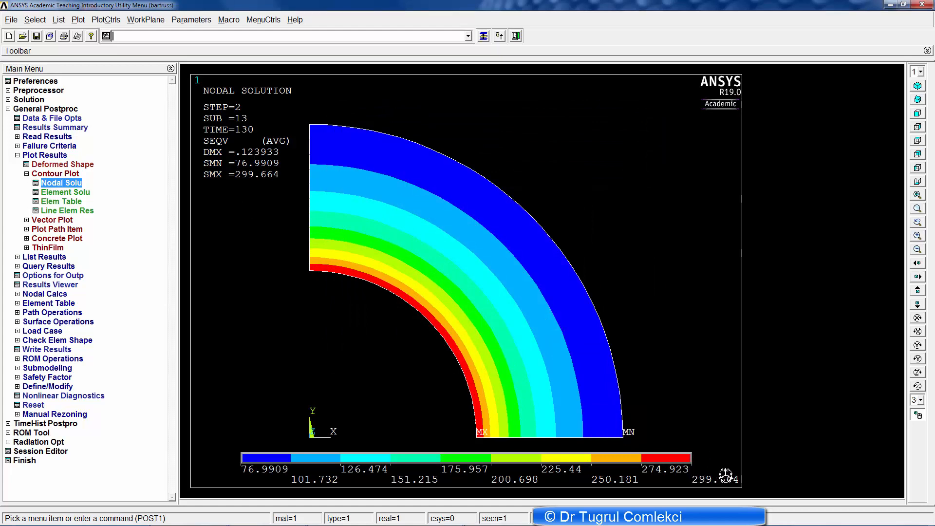
mouse_move(380, 258)
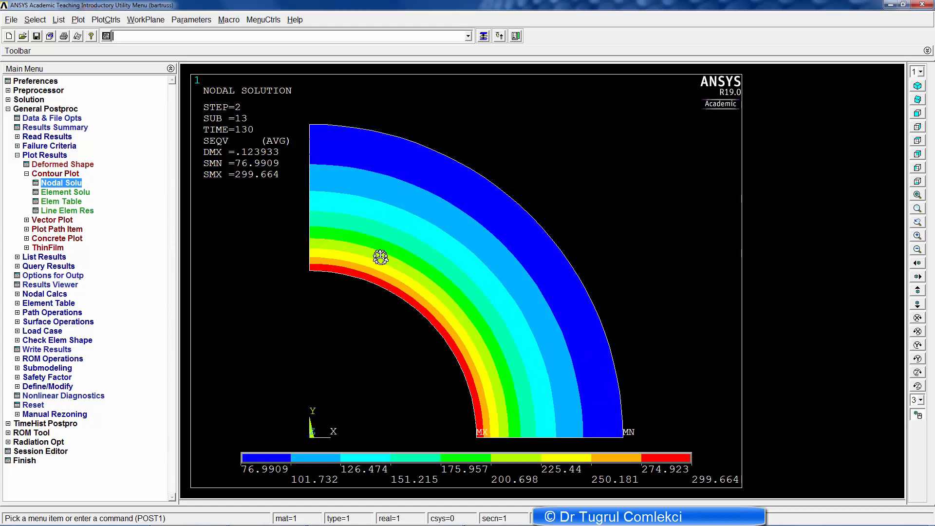
mouse_move(244, 137)
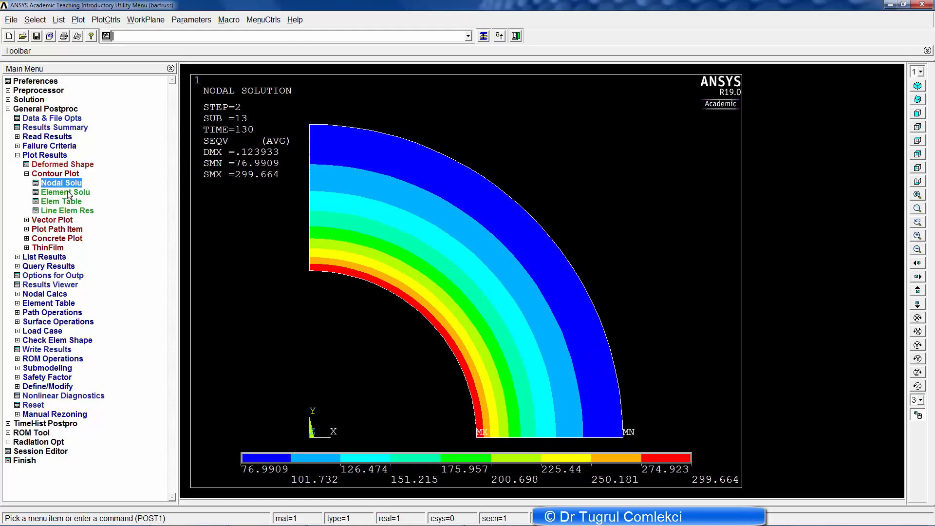
mouse_move(46, 139)
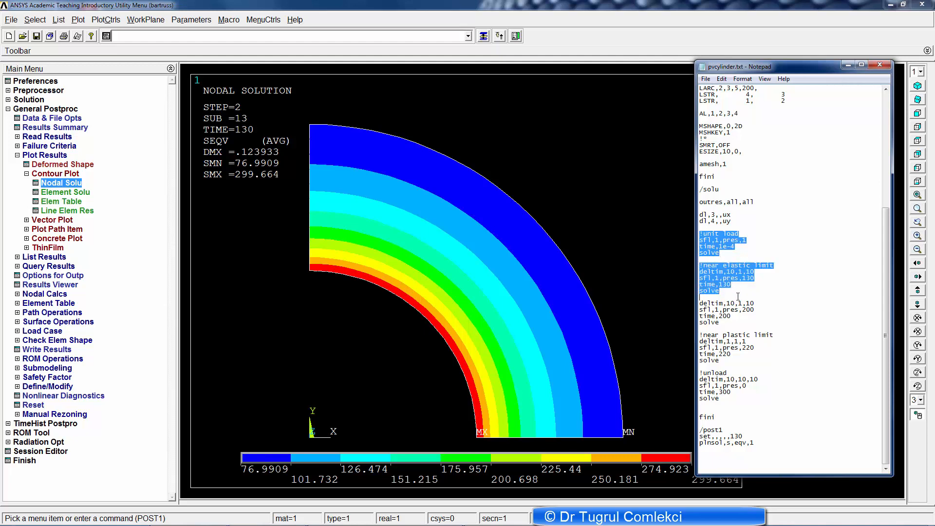
Step: Review the unloading step's time value in Notepad, then return to ANSYS
left_click(754, 314)
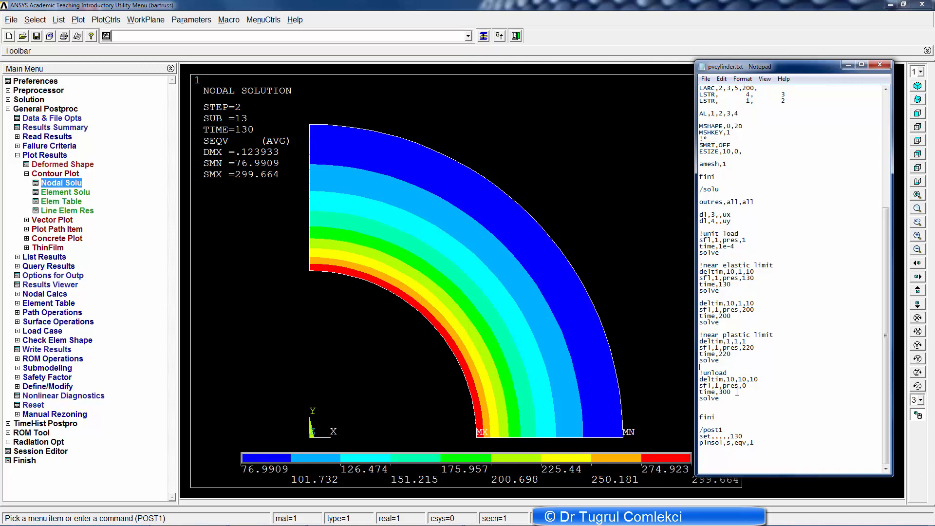
double_click(722, 392)
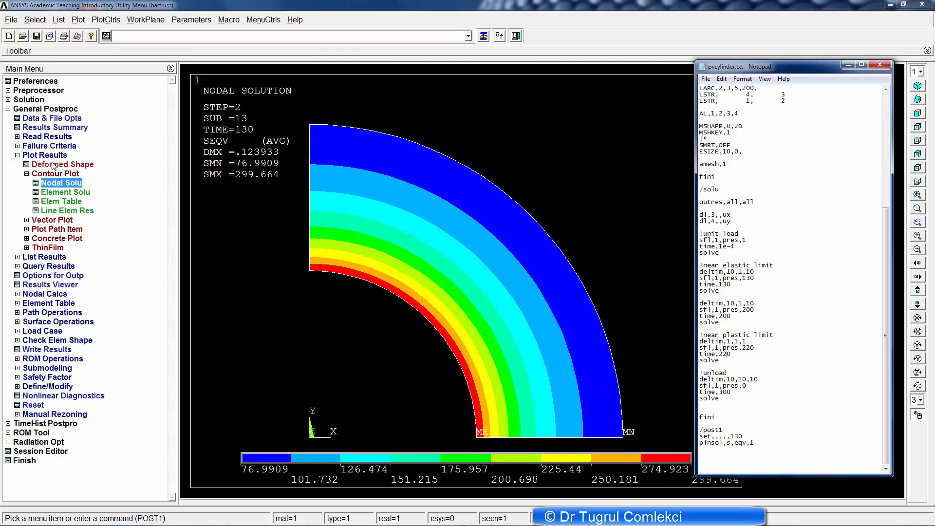
left_click(47, 135)
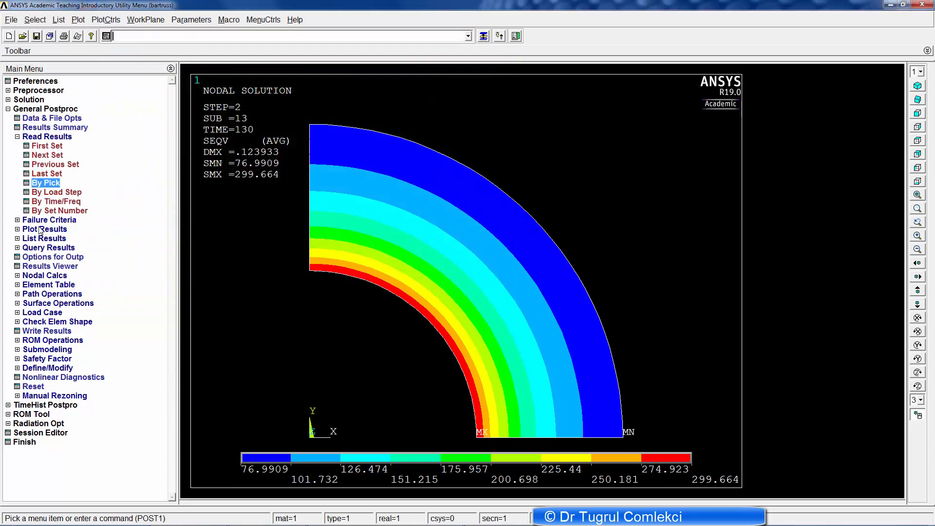
Step: Plot the von Mises nodal contour for step 4 at time 220
left_click(42, 229)
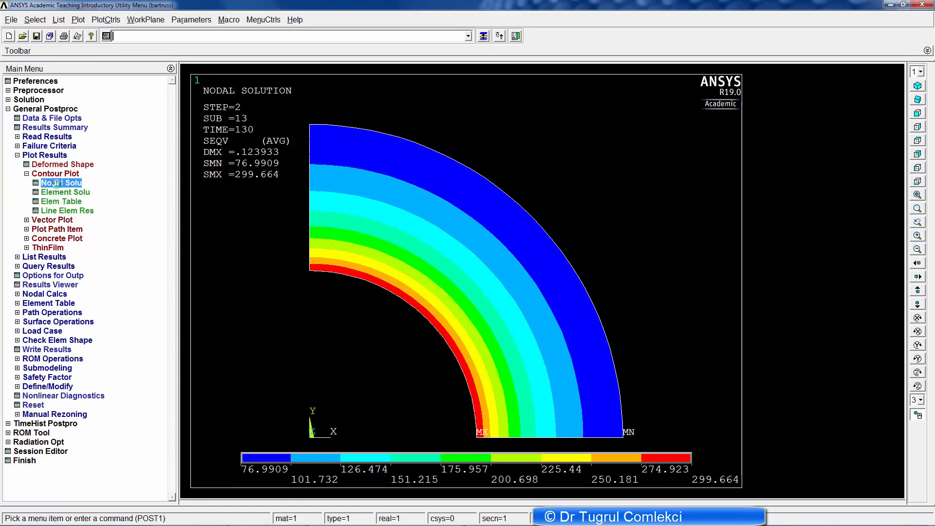
left_click(61, 182)
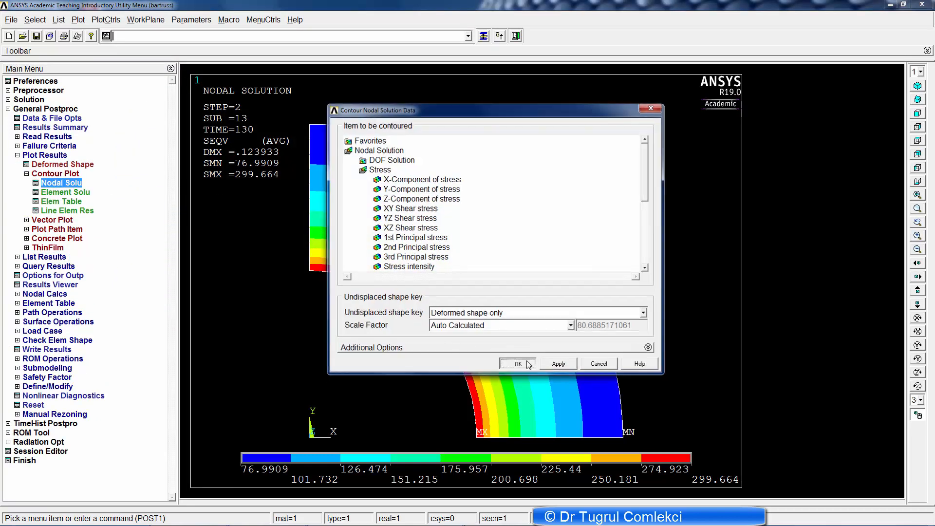
left_click(514, 363)
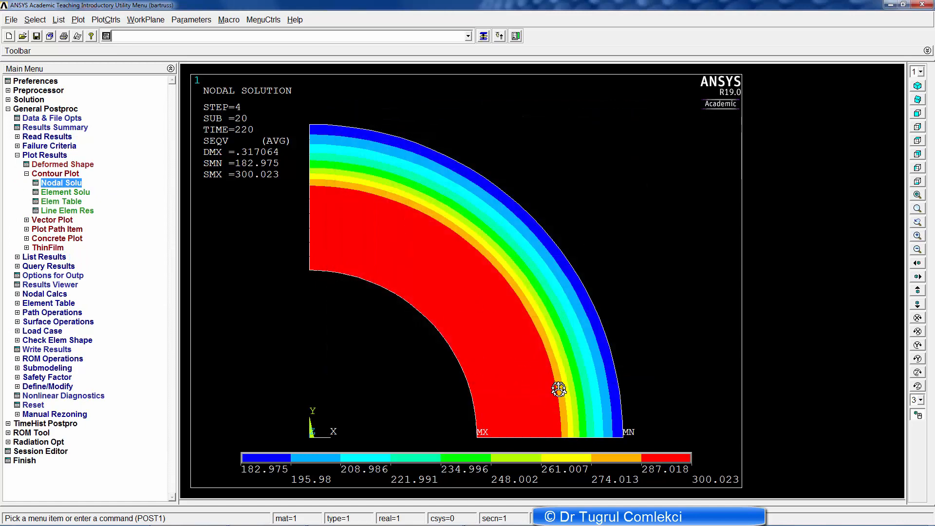
mouse_move(530, 440)
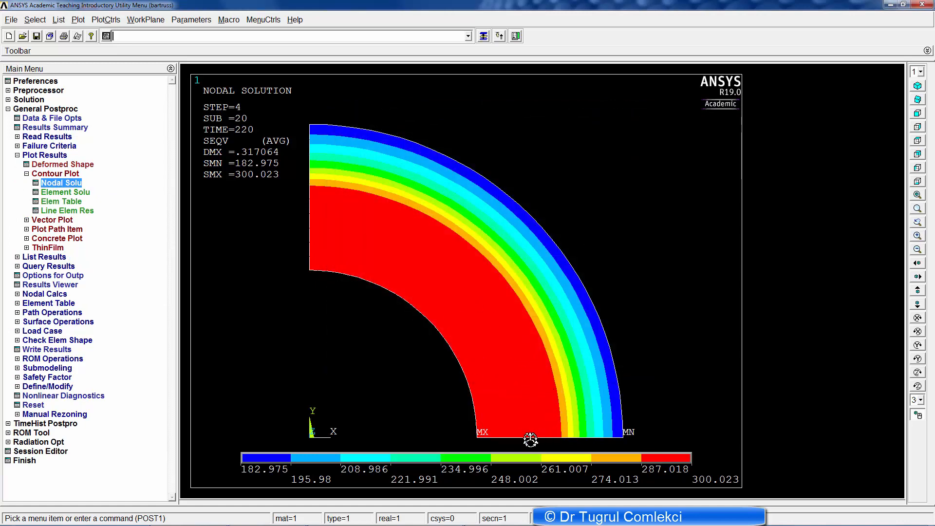
mouse_move(576, 431)
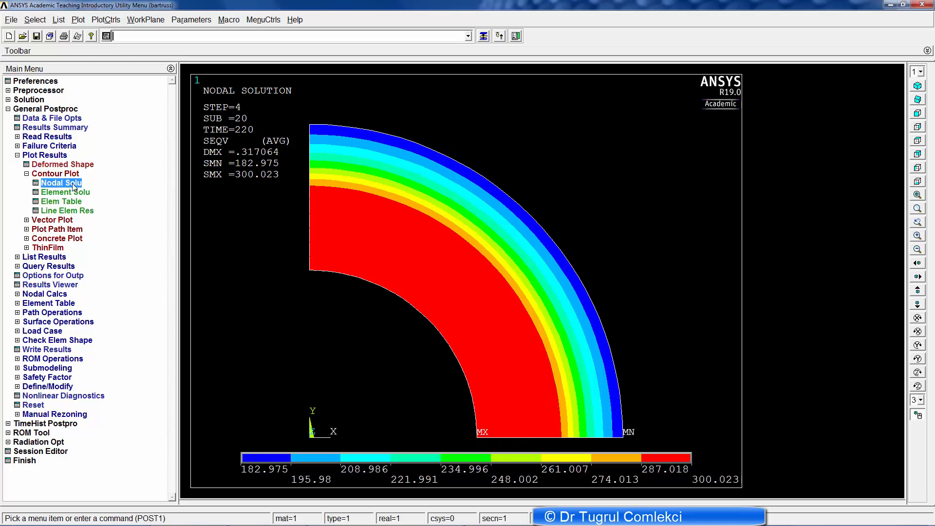
Step: Plot the equivalent plastic strain nodal contour at time 220
left_click(61, 182)
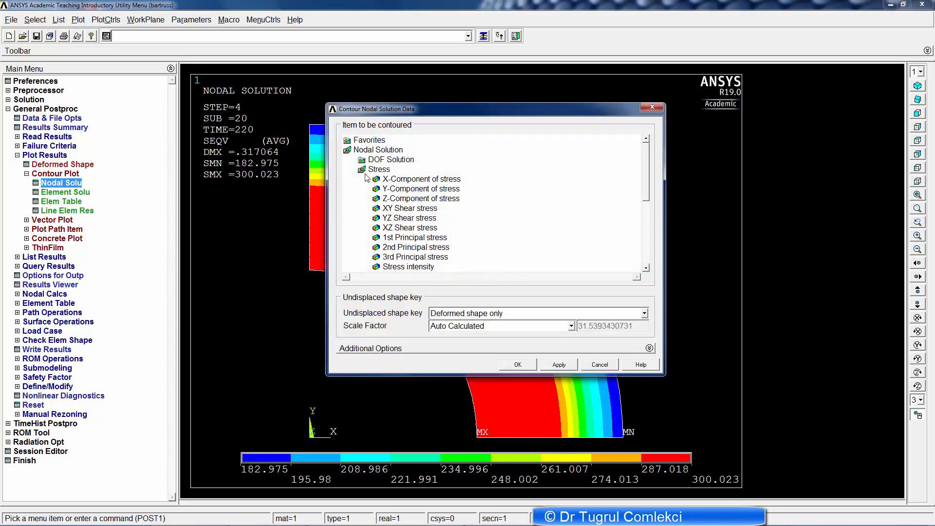
left_click(379, 169)
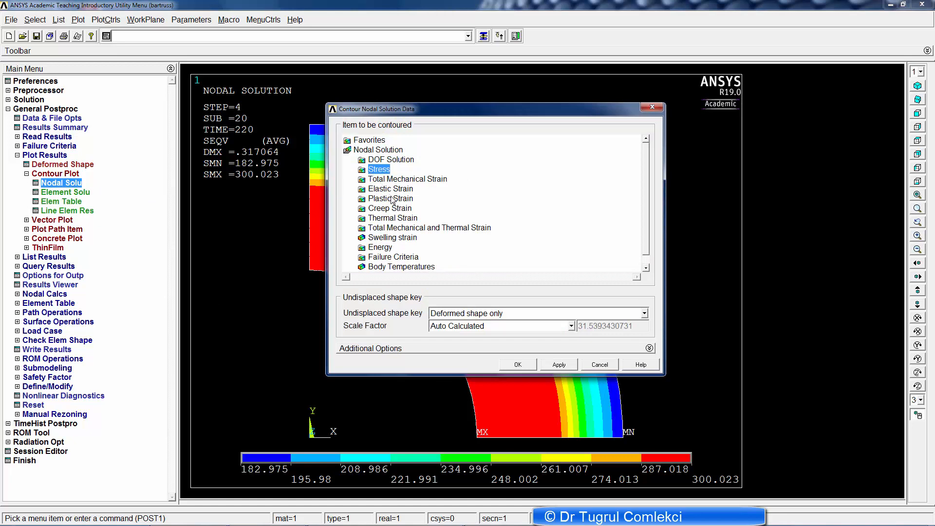
left_click(391, 198)
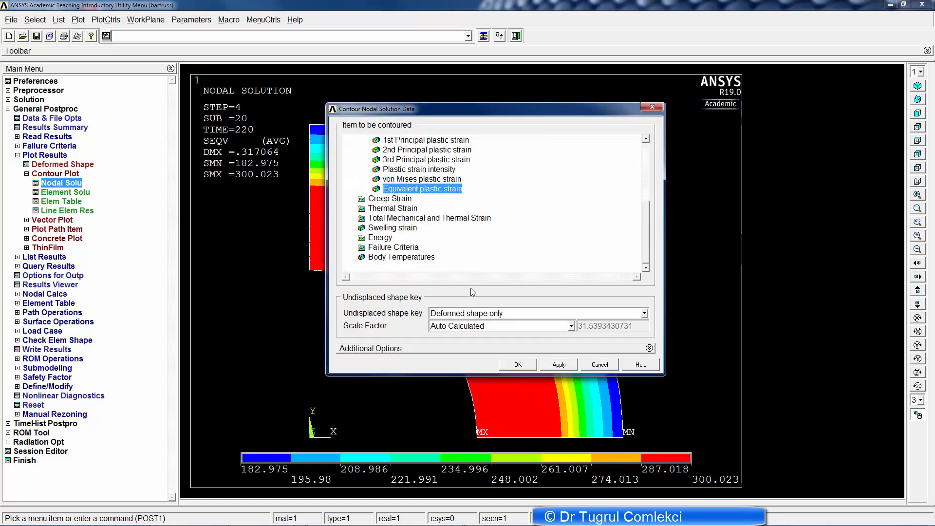
left_click(516, 364)
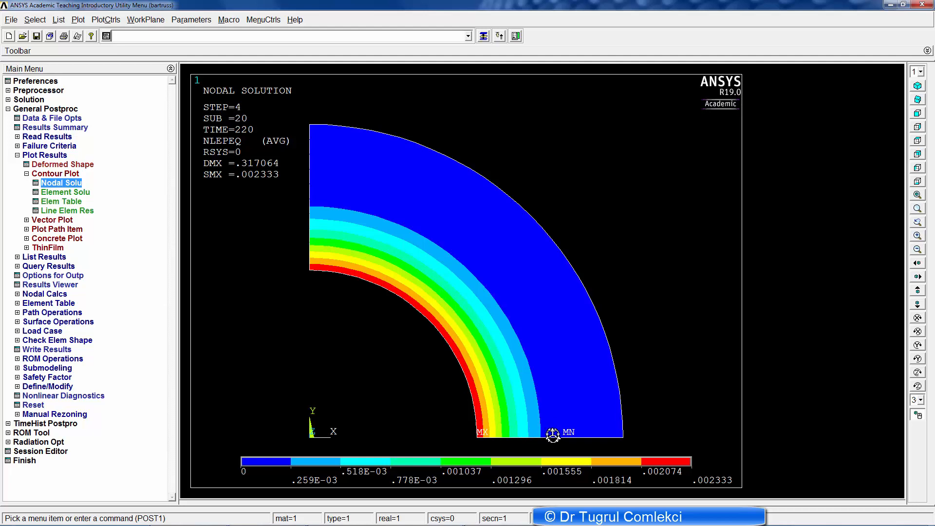
mouse_move(519, 407)
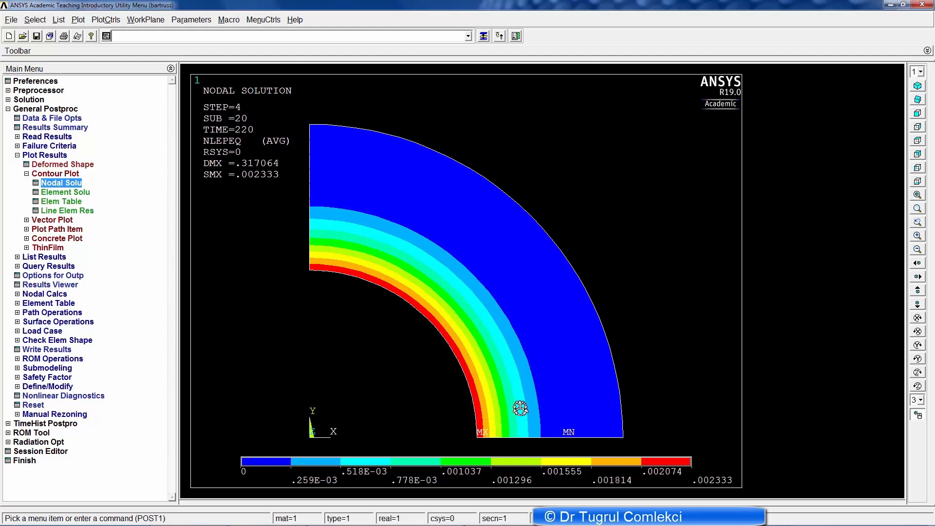
mouse_move(62, 183)
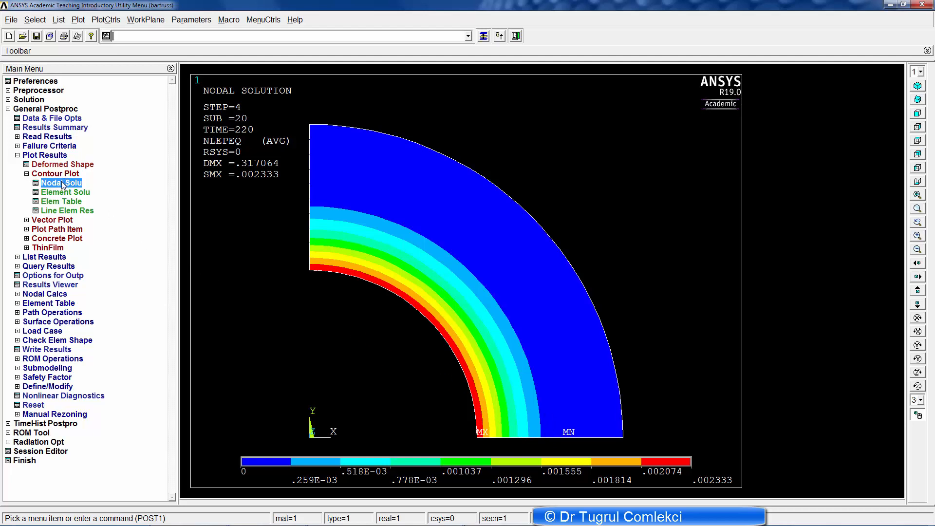
Step: Plot the 1st Principal stress nodal contour at time 220
left_click(62, 183)
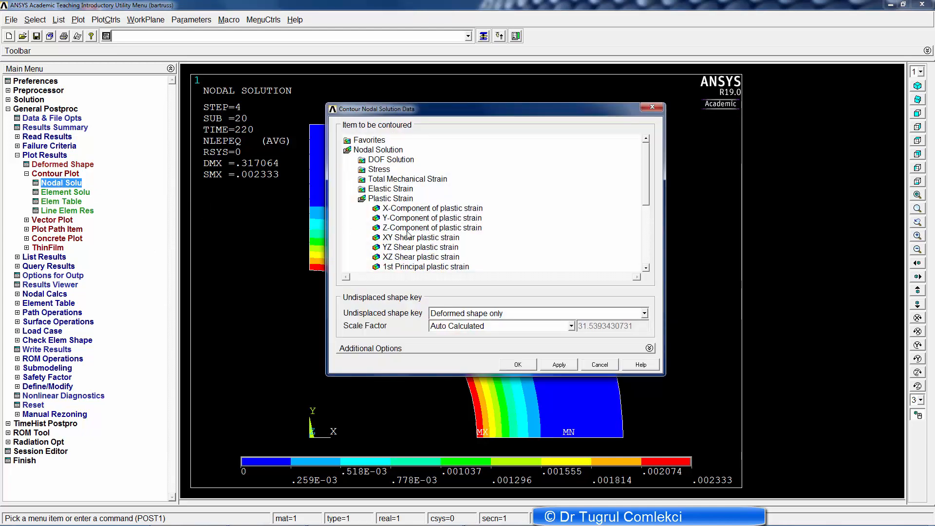
left_click(379, 169)
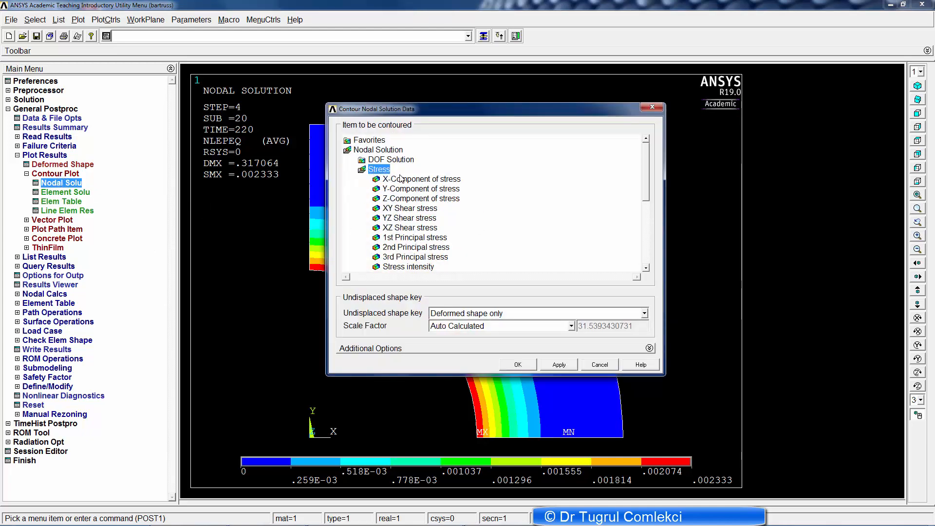
mouse_move(482, 233)
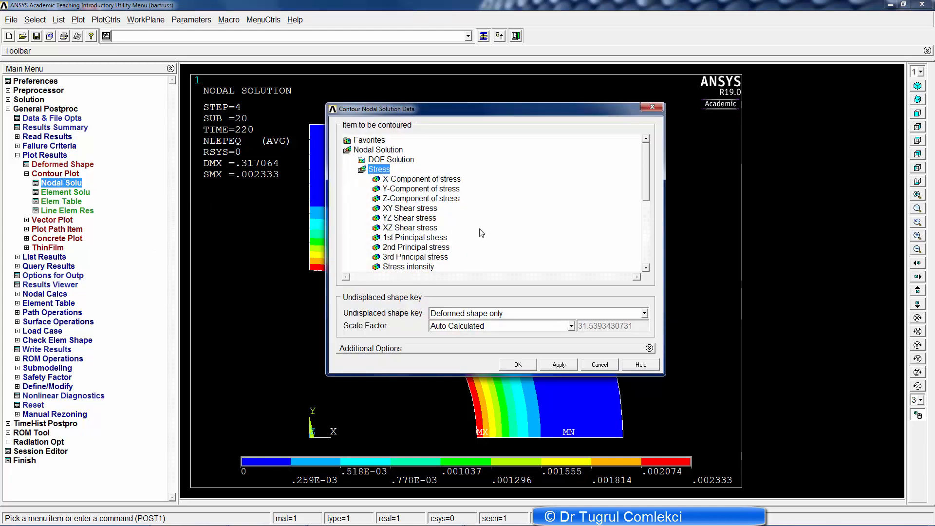
left_click(415, 238)
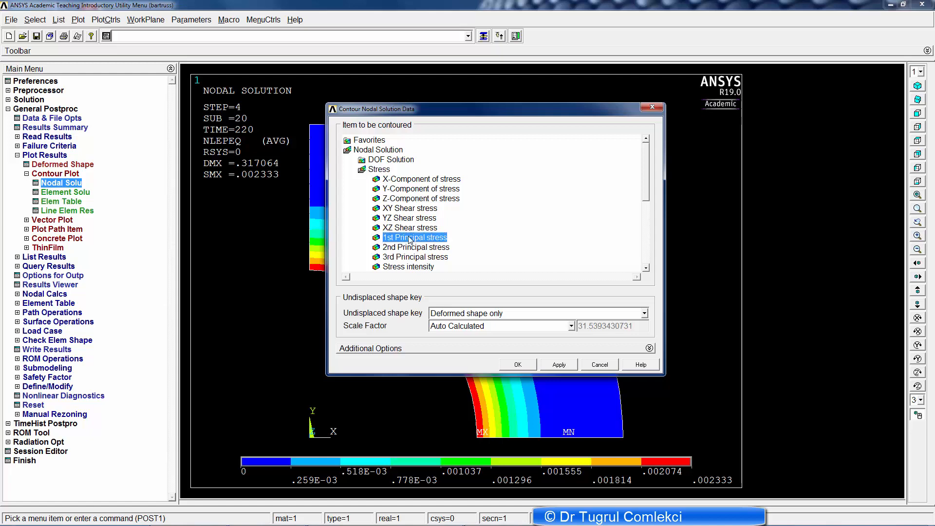
left_click(516, 364)
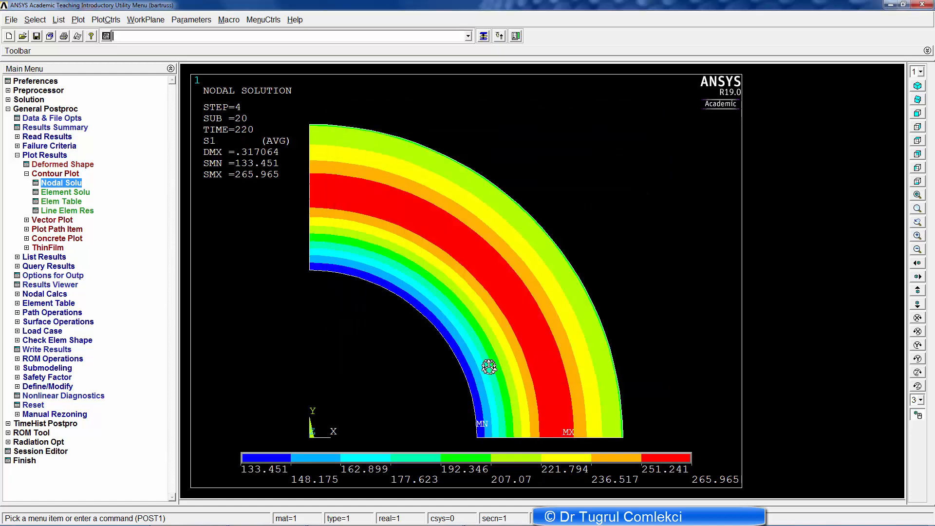
left_click(106, 19)
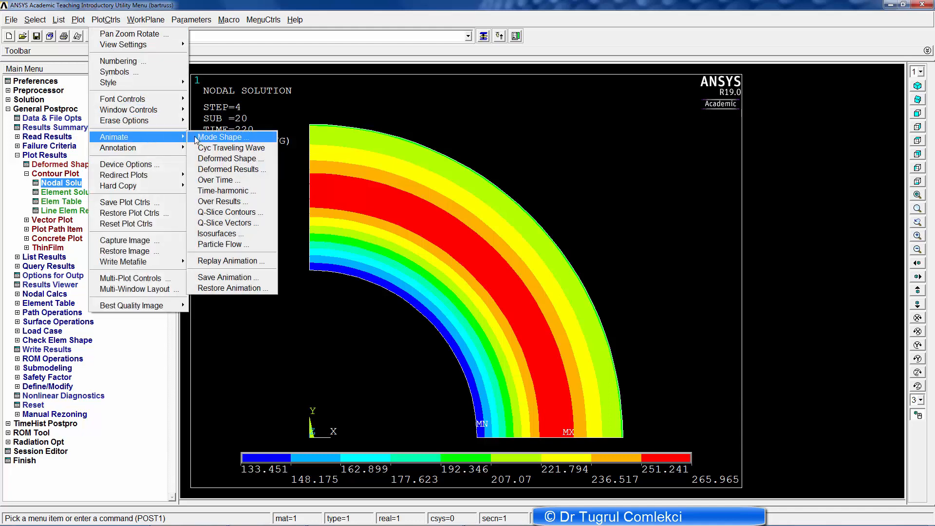
Step: Animate first principal stress over times 0 to 300 in 30 frames, then stop playback
left_click(219, 179)
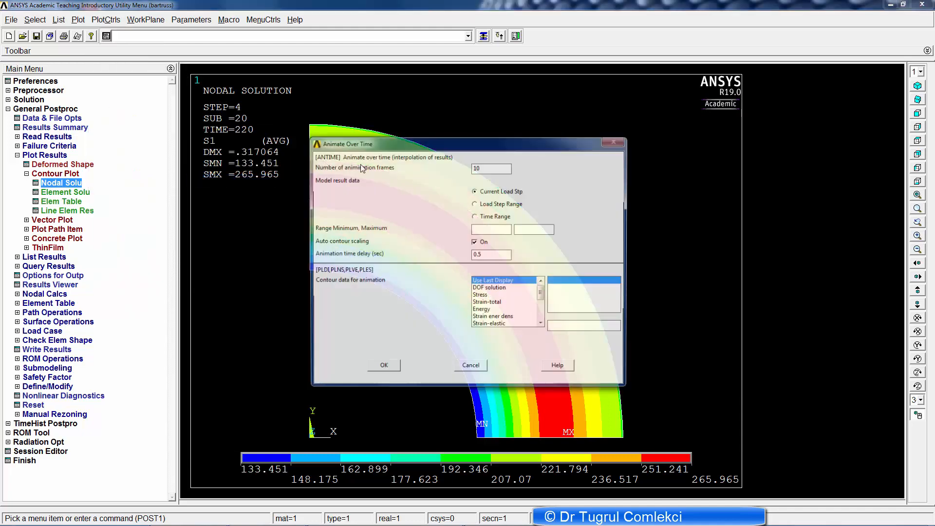
triple_click(491, 167)
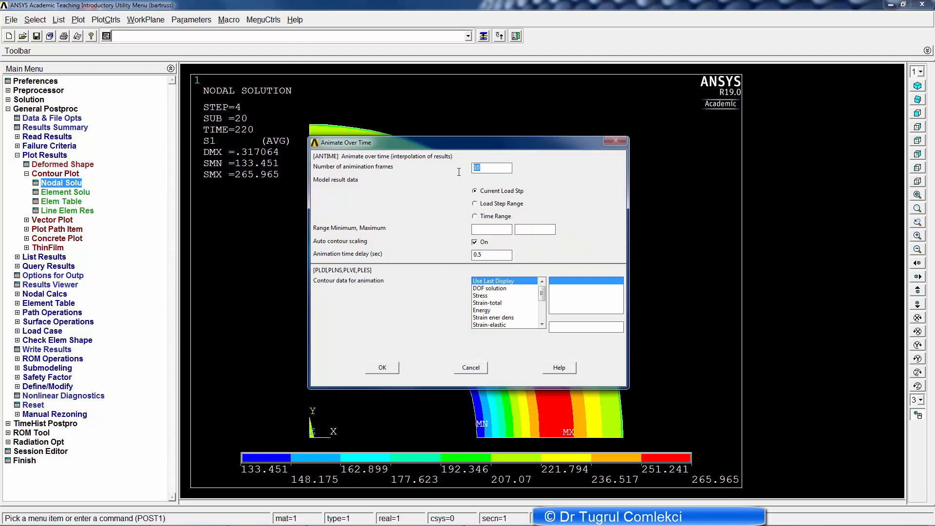
type("30")
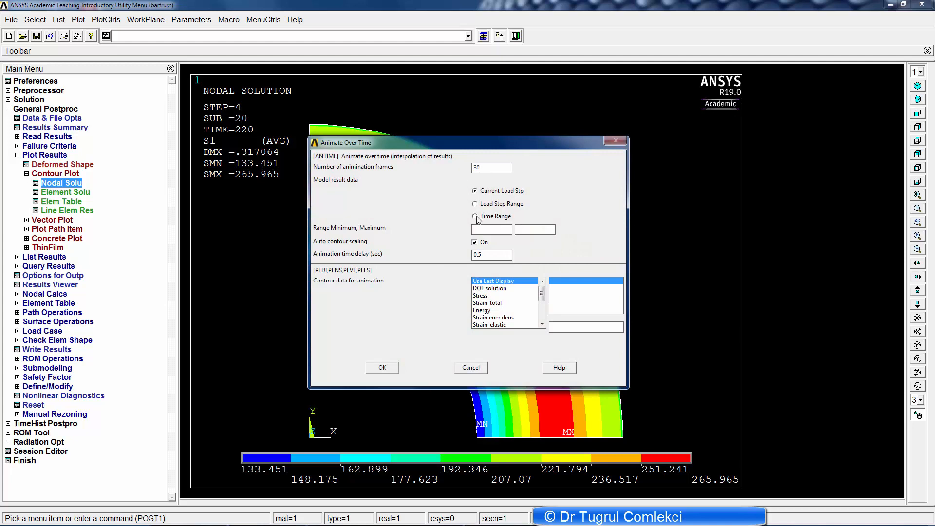
left_click(474, 216)
type("3")
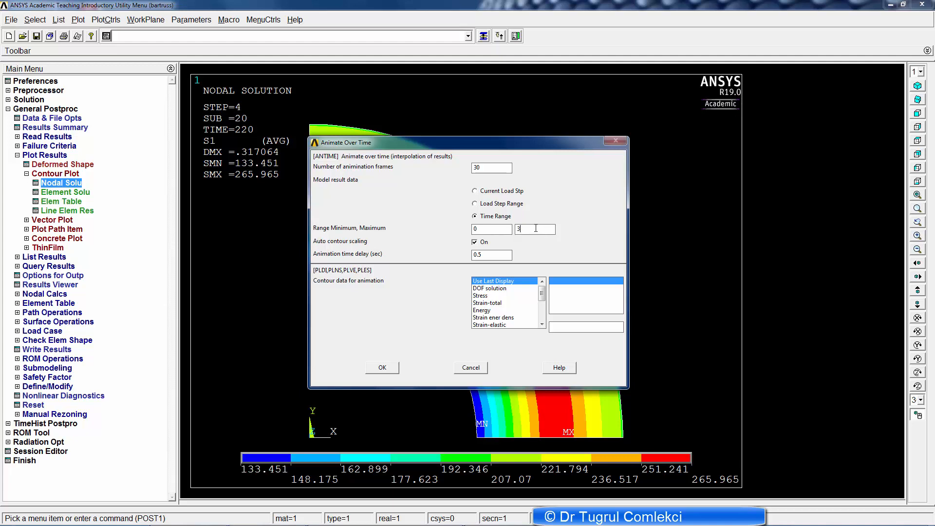
type("00")
left_click(492, 254)
type("0.1")
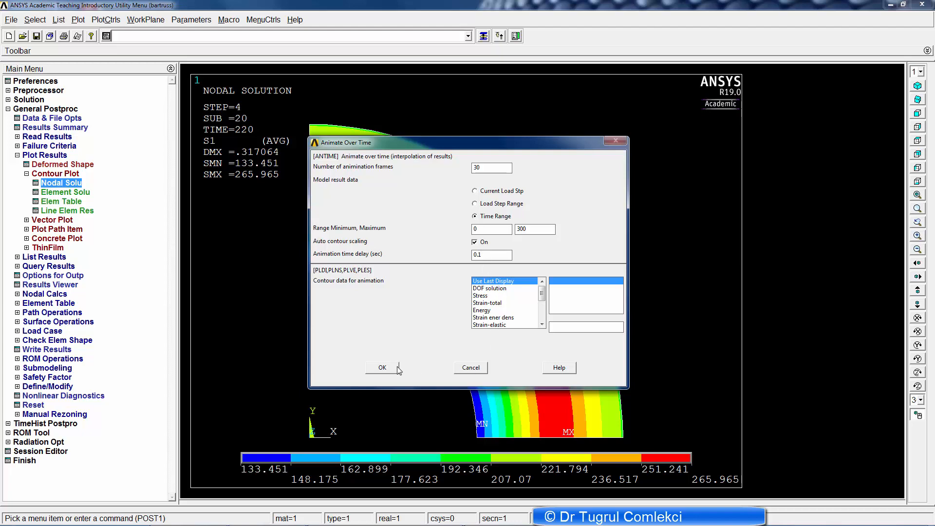
left_click(382, 368)
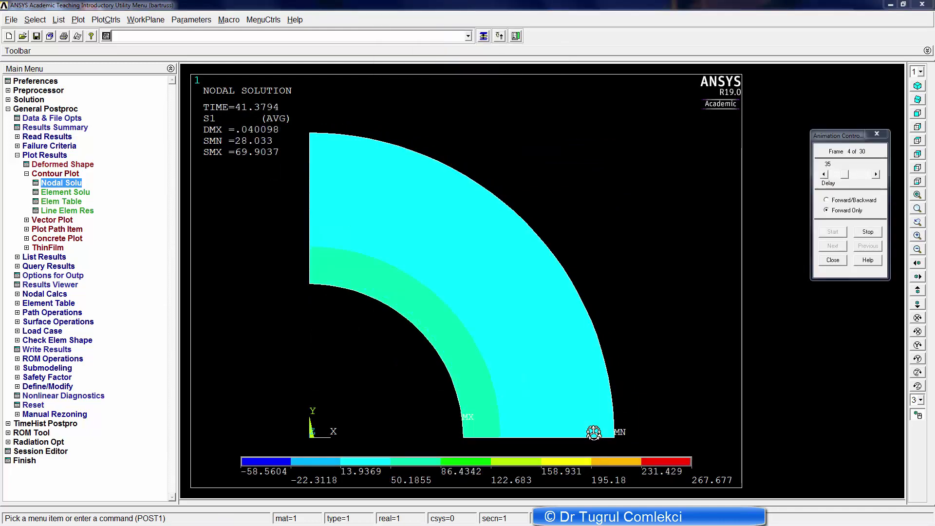
left_click(832, 232)
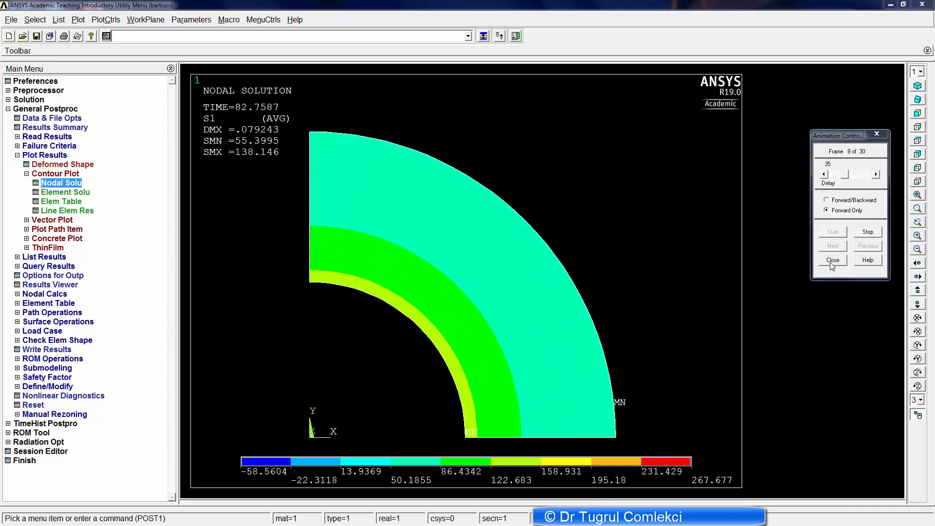
left_click(831, 260)
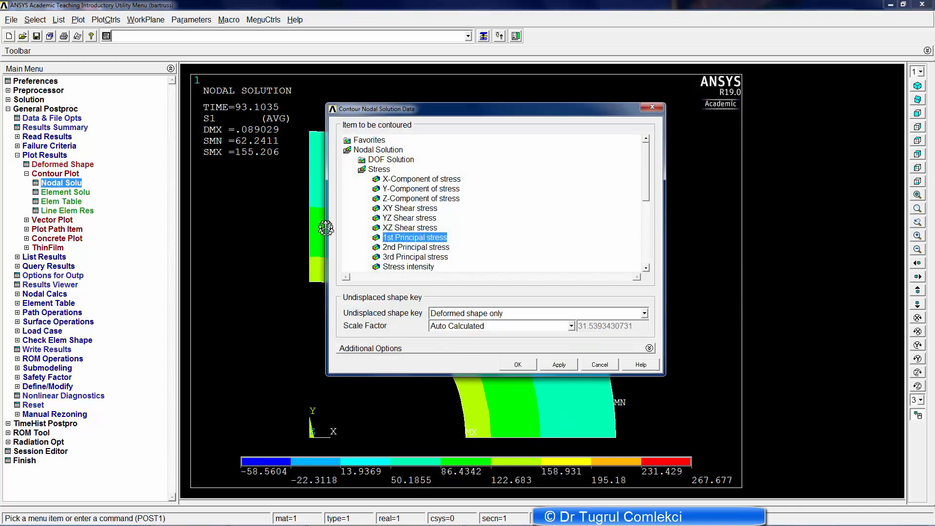
mouse_move(637, 199)
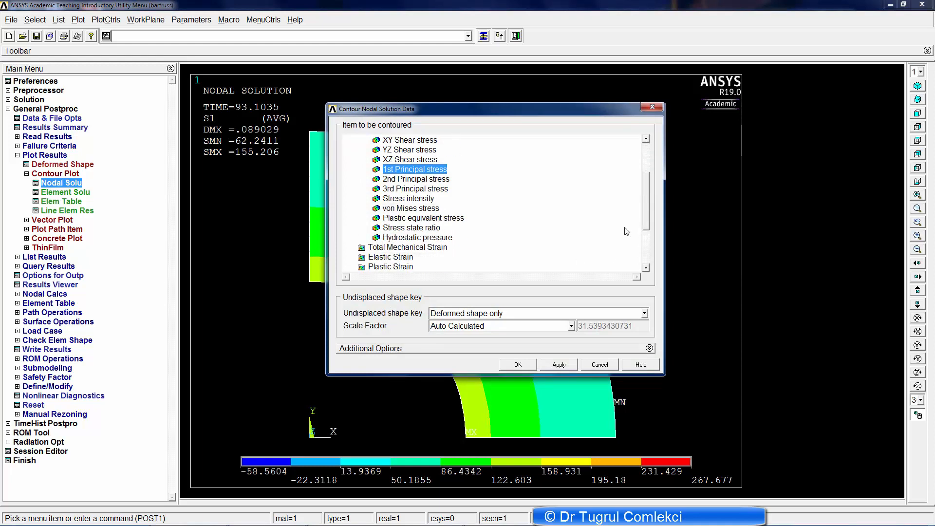
Step: Replot the time-220 von Mises stress contour and reopen Animate Over Time
left_click(411, 207)
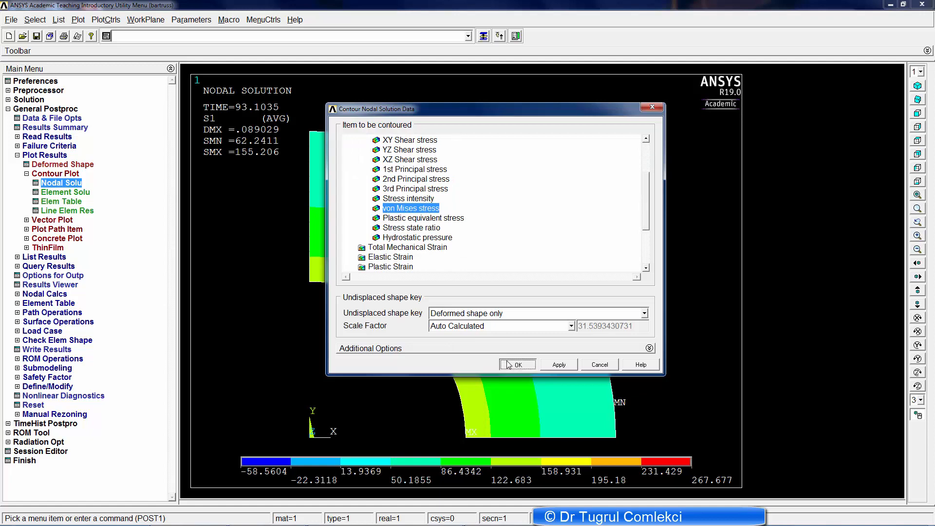
left_click(517, 364)
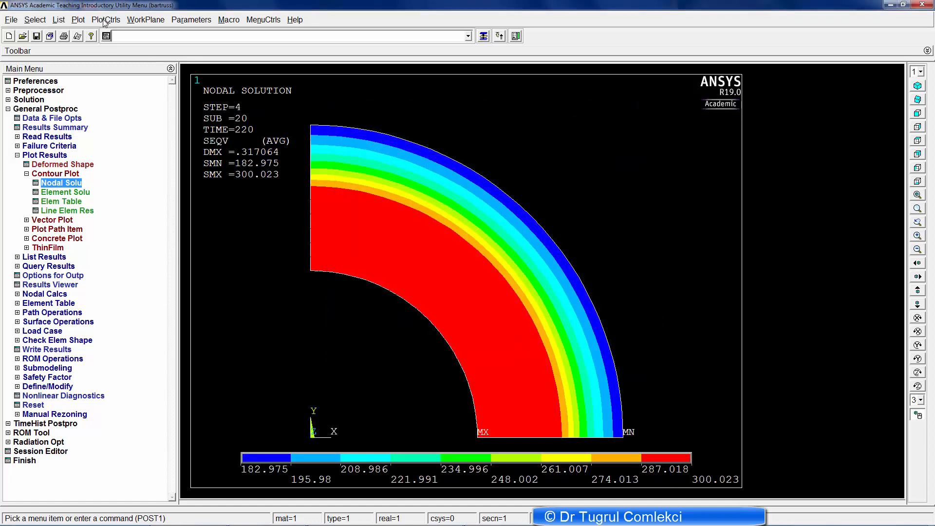
left_click(105, 19)
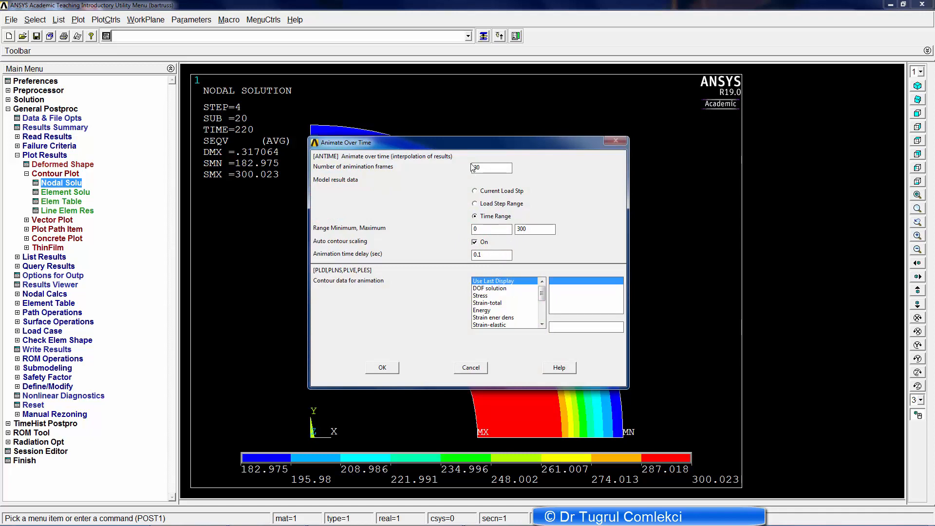
Step: Run the 30-frame von Mises stress animation over the load history
left_click(382, 367)
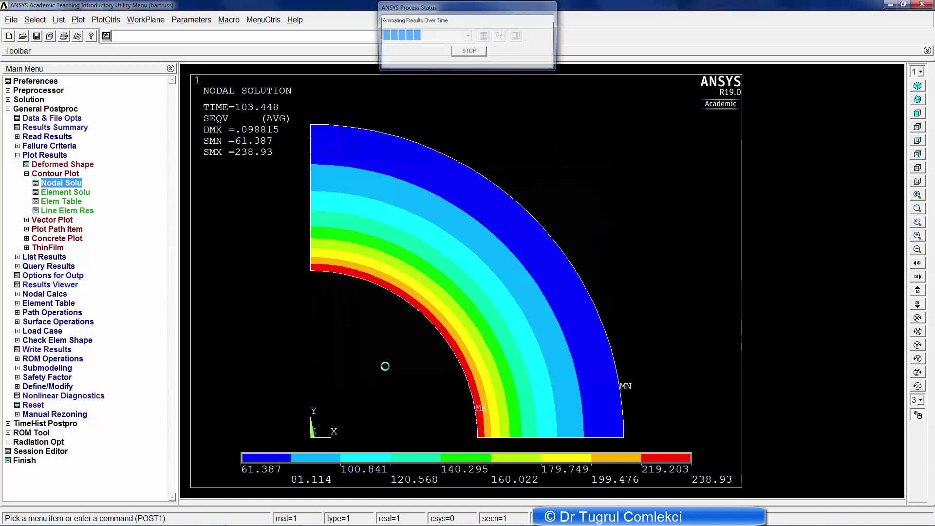
left_click(468, 51)
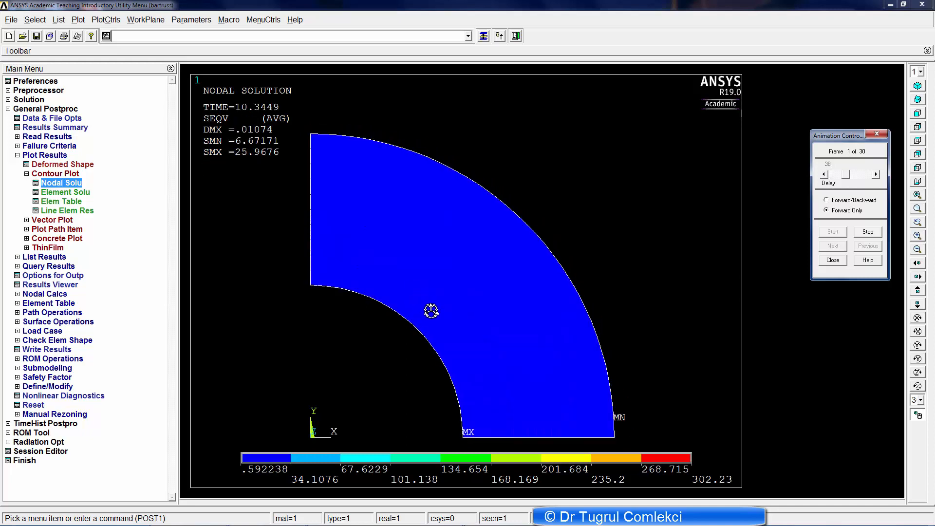
left_click(832, 232)
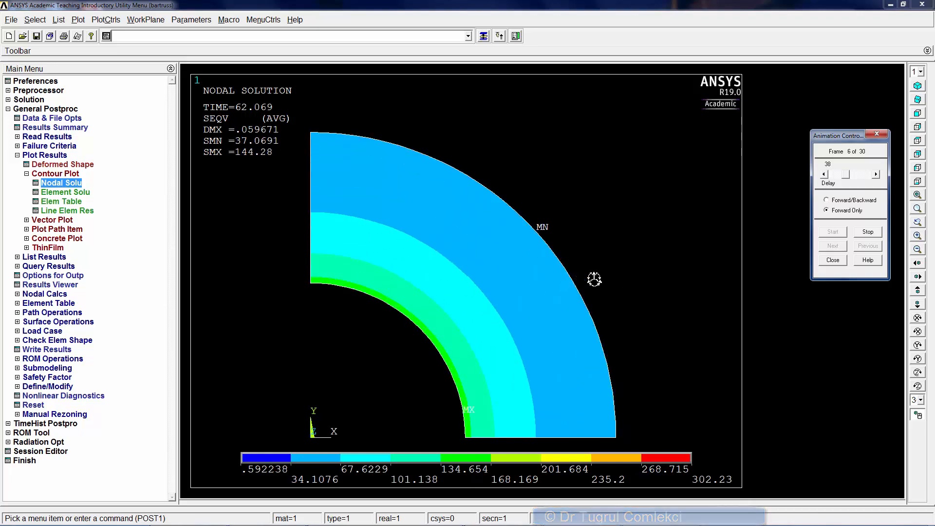